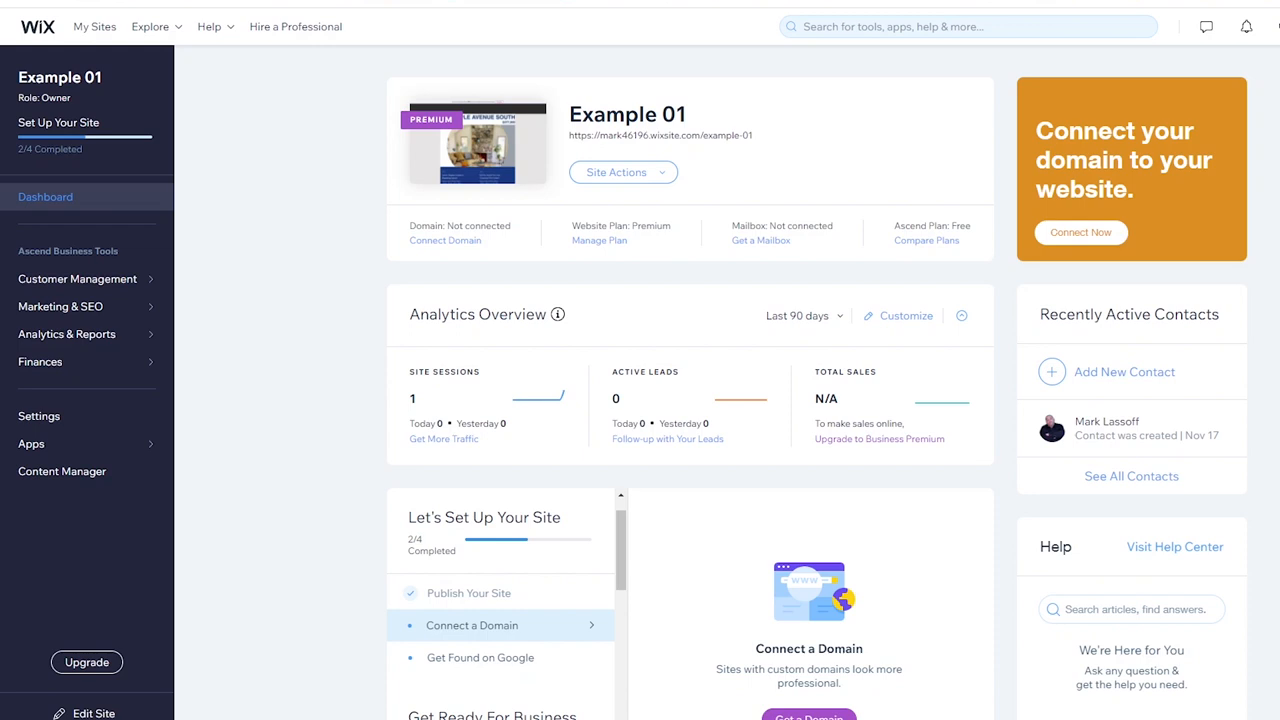
Start a new site from the Example 01 site's actions menu
click(616, 172)
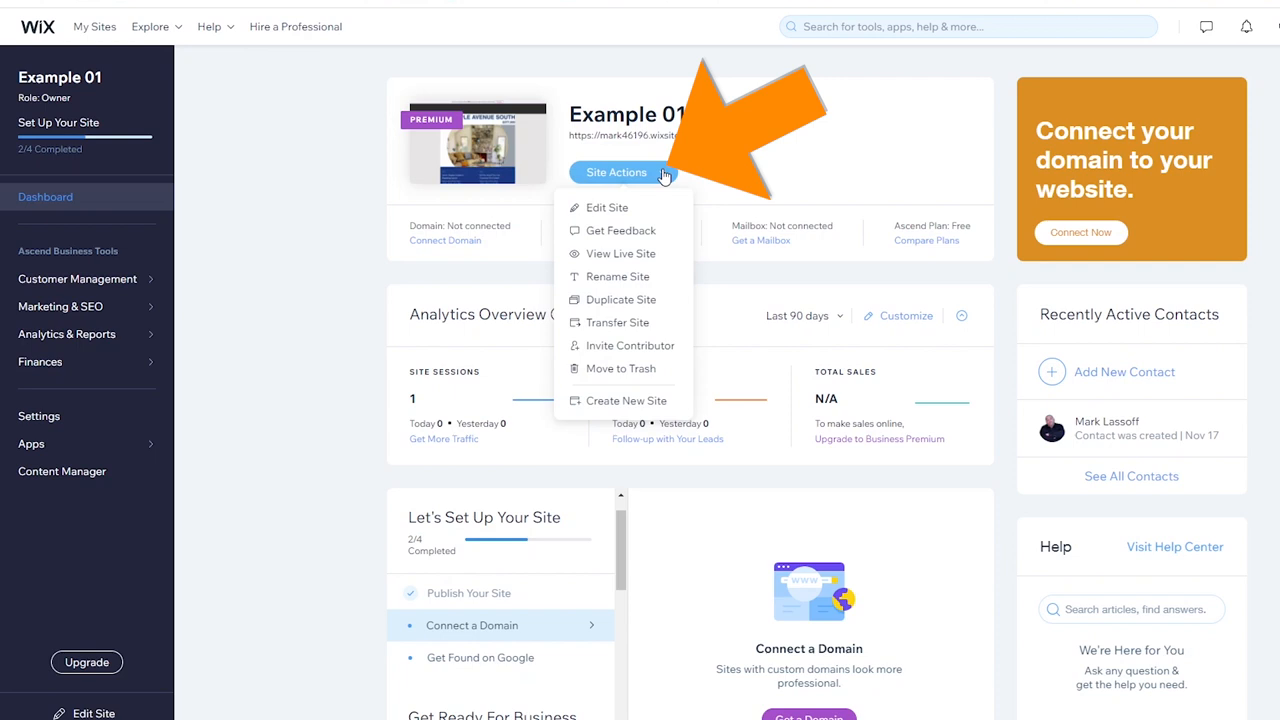
click(626, 400)
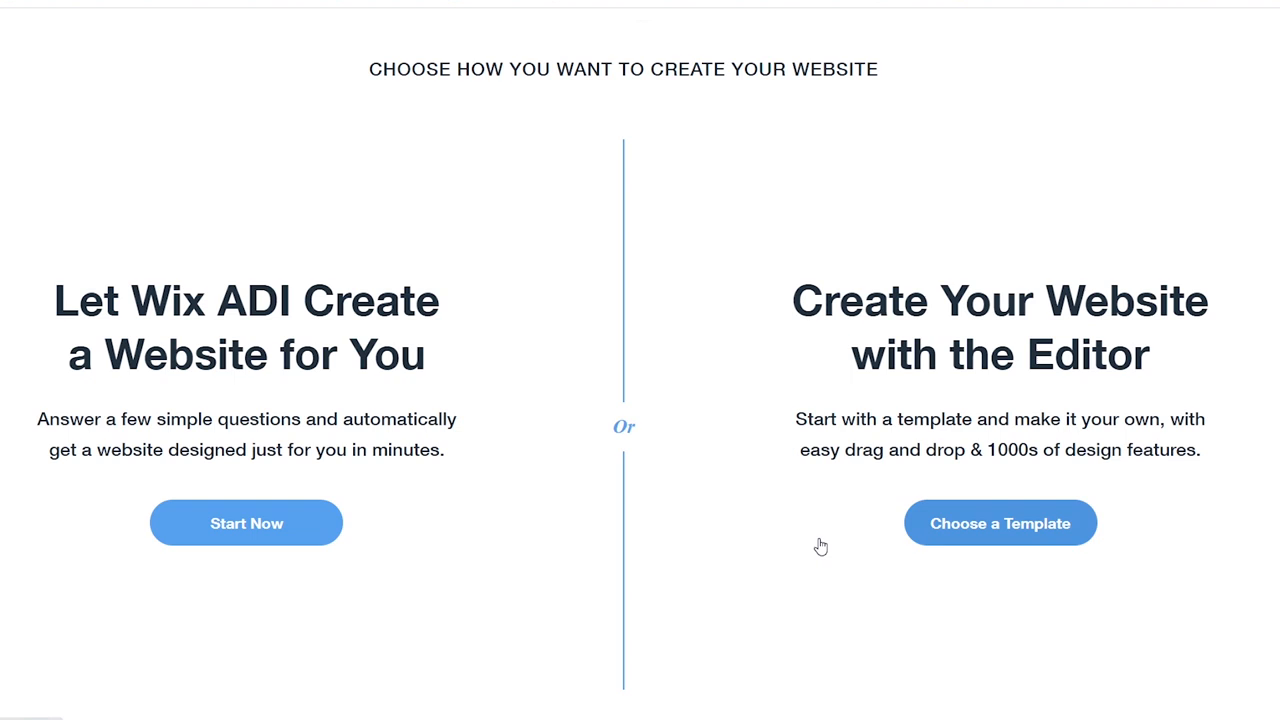
mouse_move(612, 266)
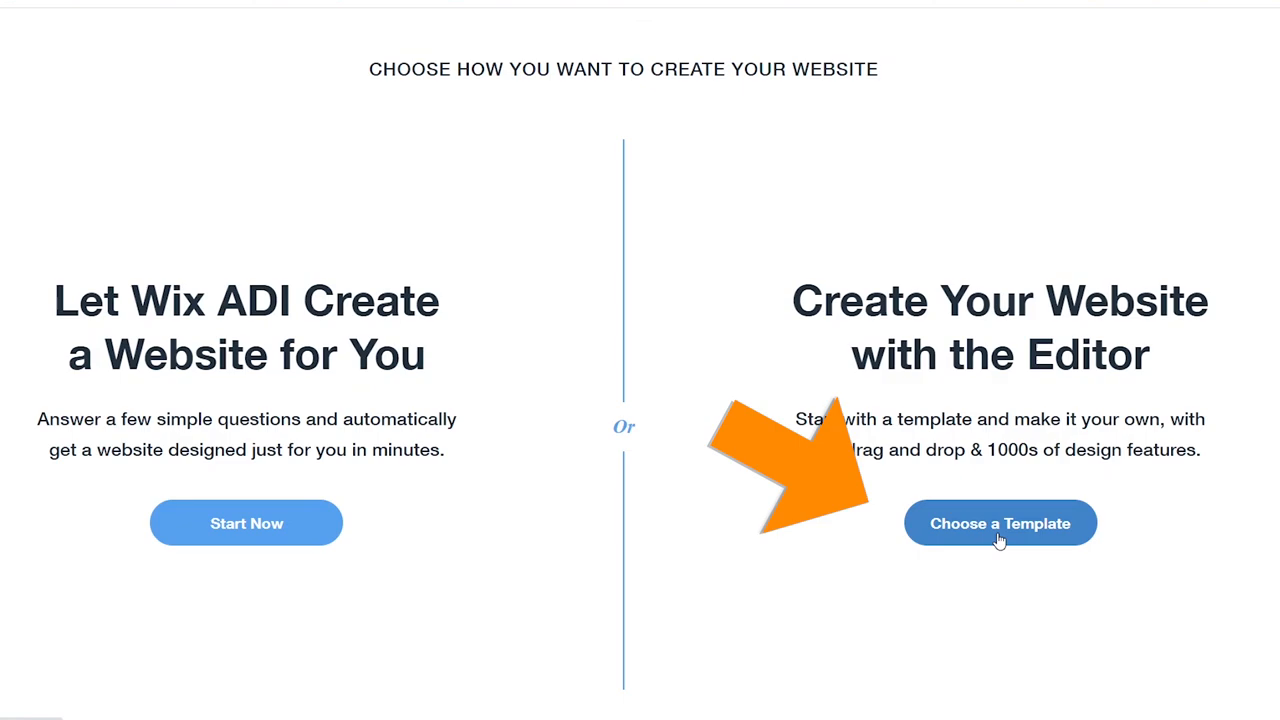
Choose to build from a template and browse the gallery categories such as Creative
click(1000, 524)
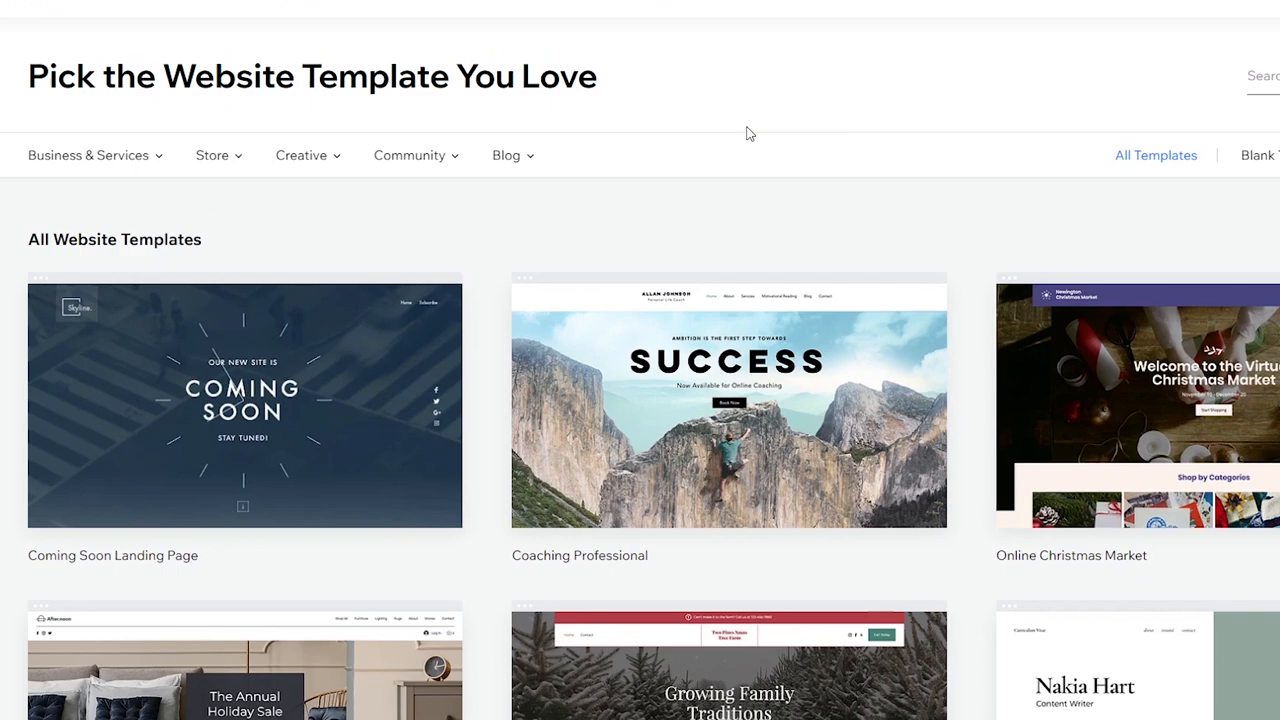
click(212, 156)
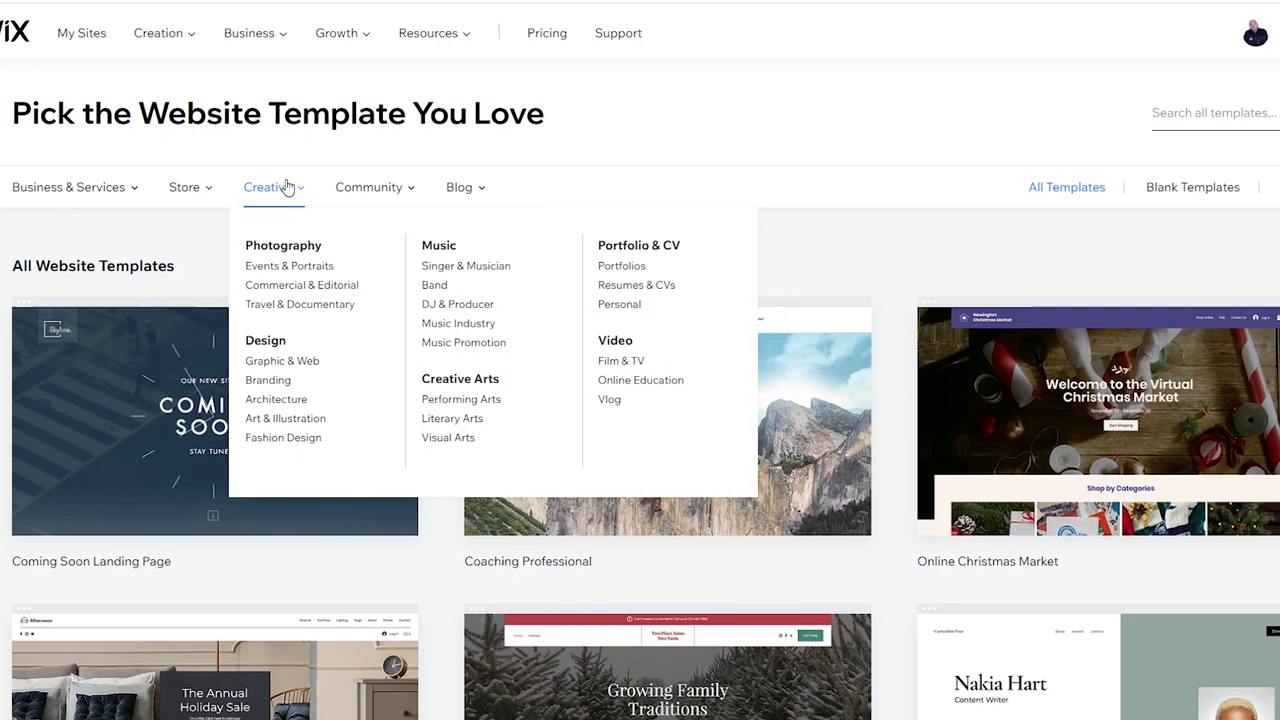
click(1192, 188)
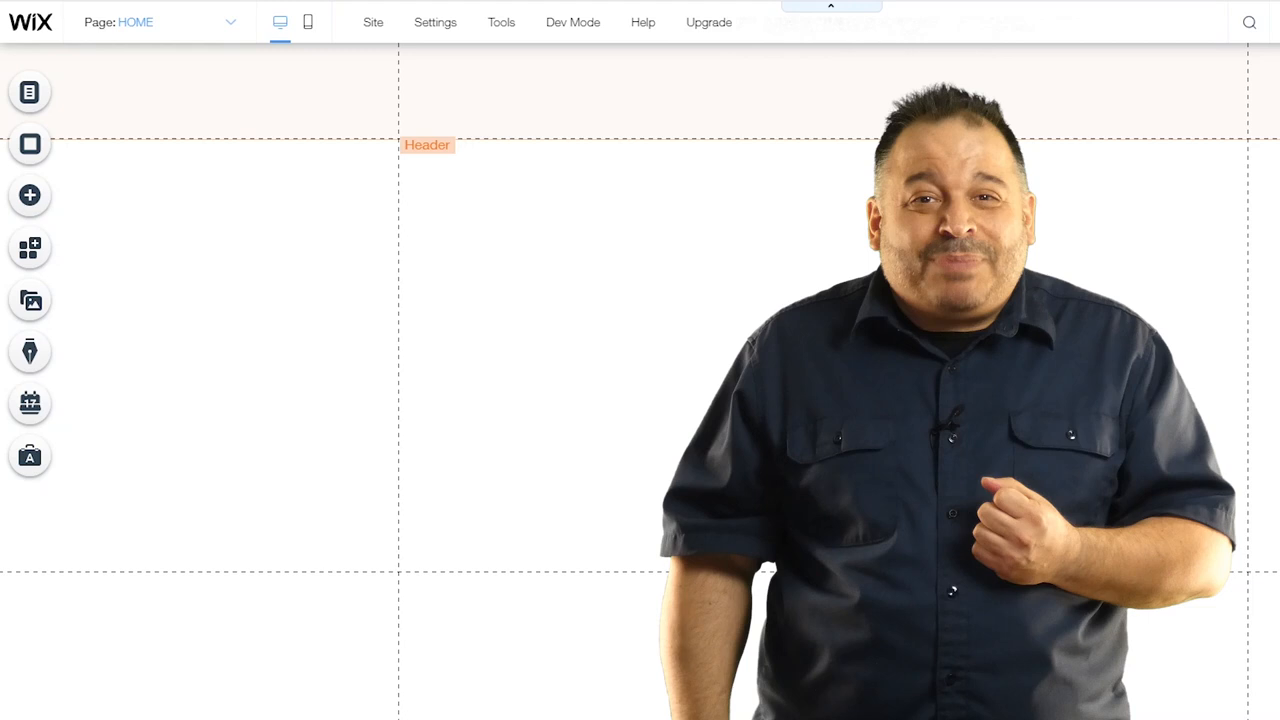
Switch the editor to the About Us page
click(28, 92)
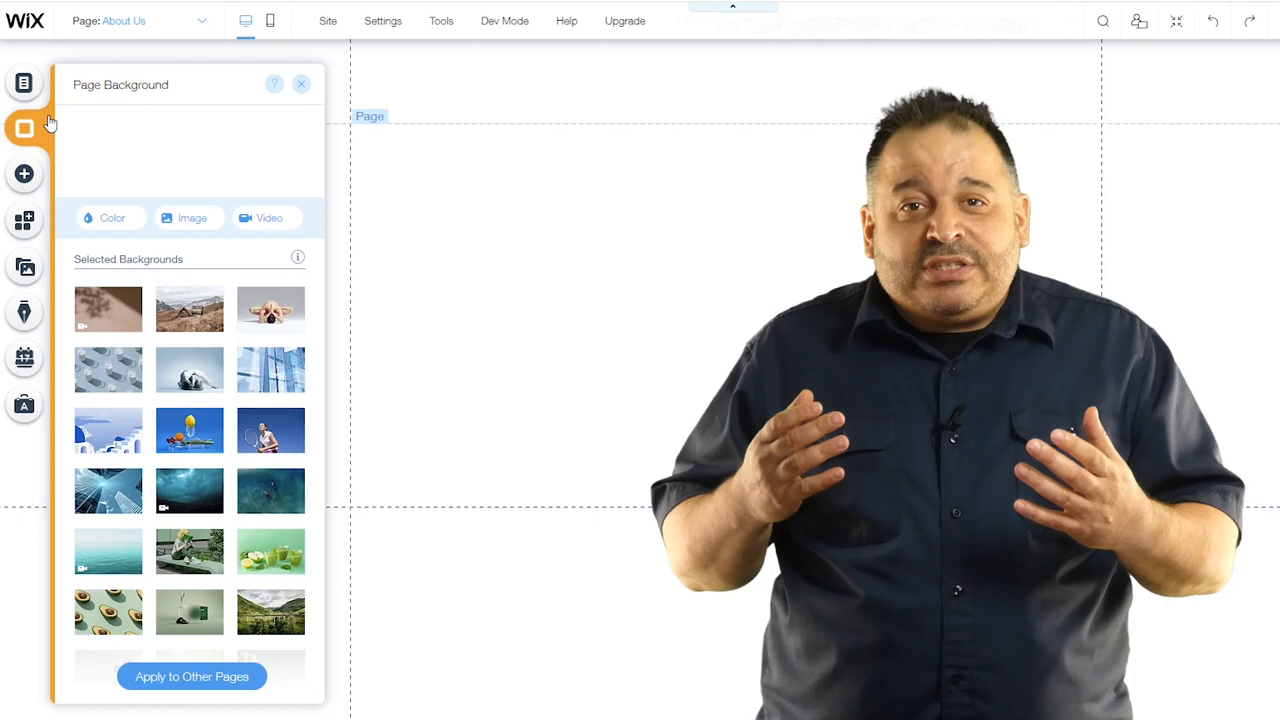
View the Shutterstock library for the page background, then close it
click(192, 216)
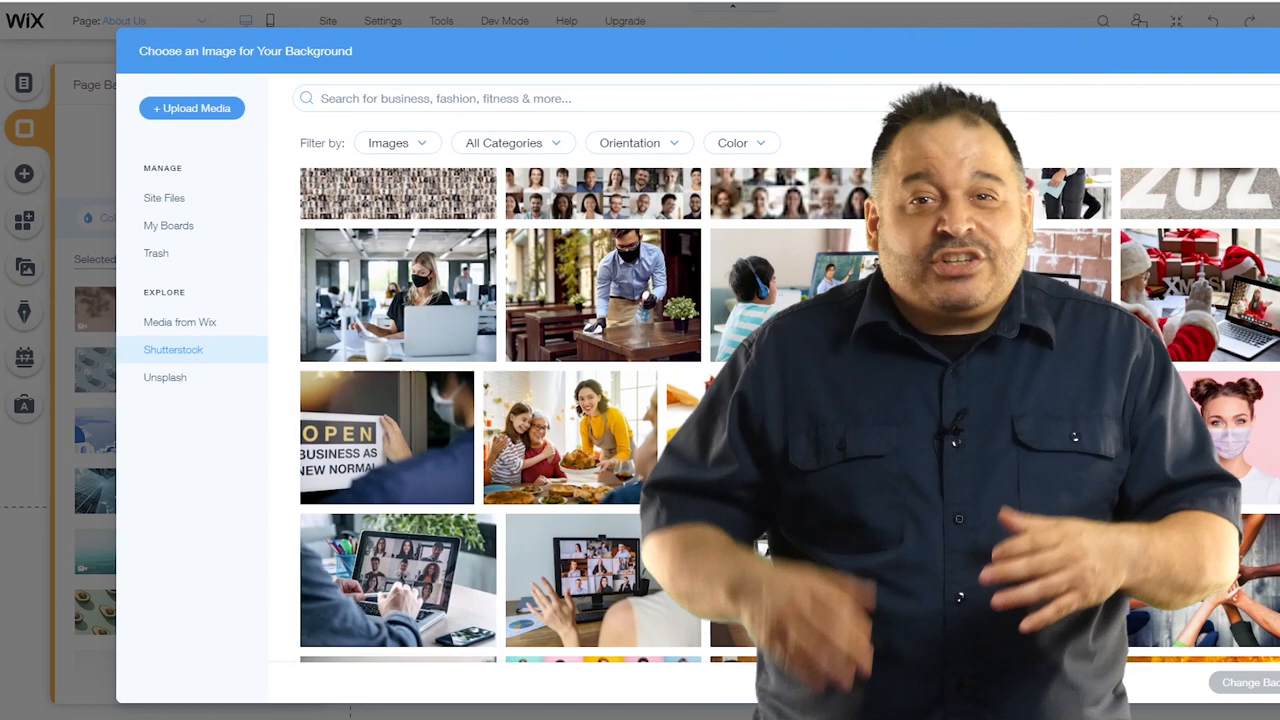
click(24, 176)
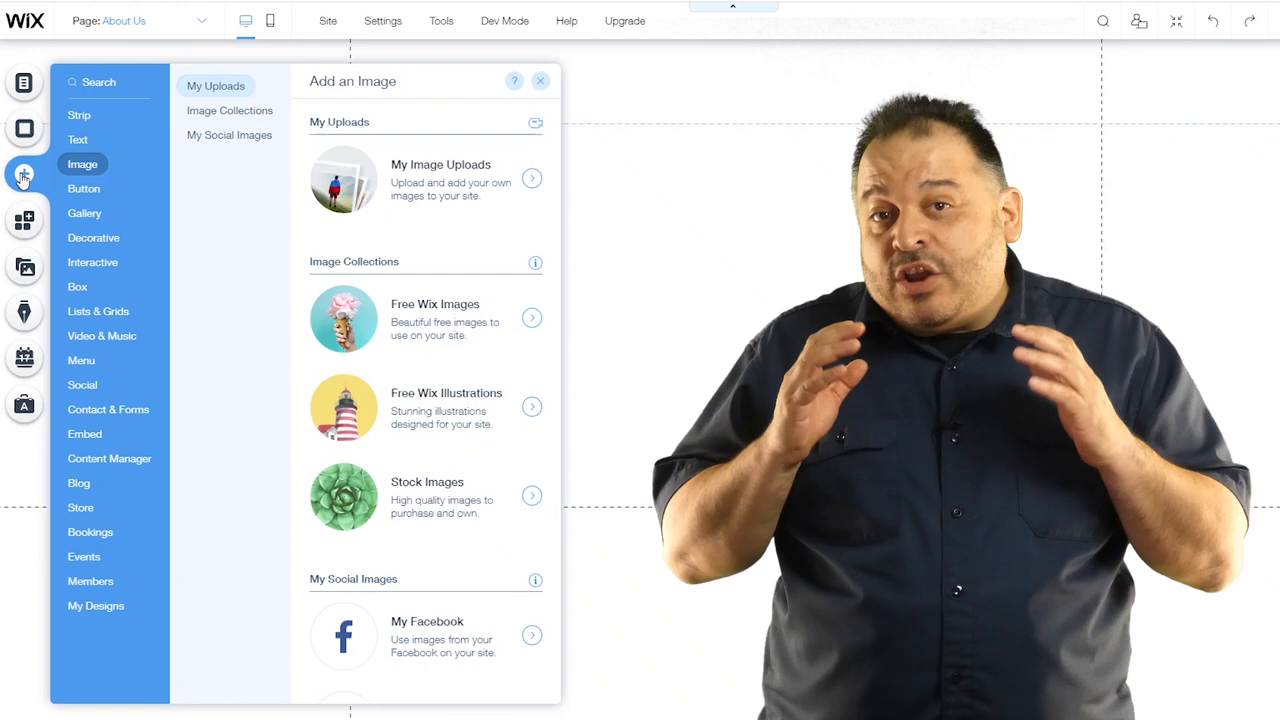
Review the Text, Image, Members and Video & Music add panels, ending in the App Market
click(76, 140)
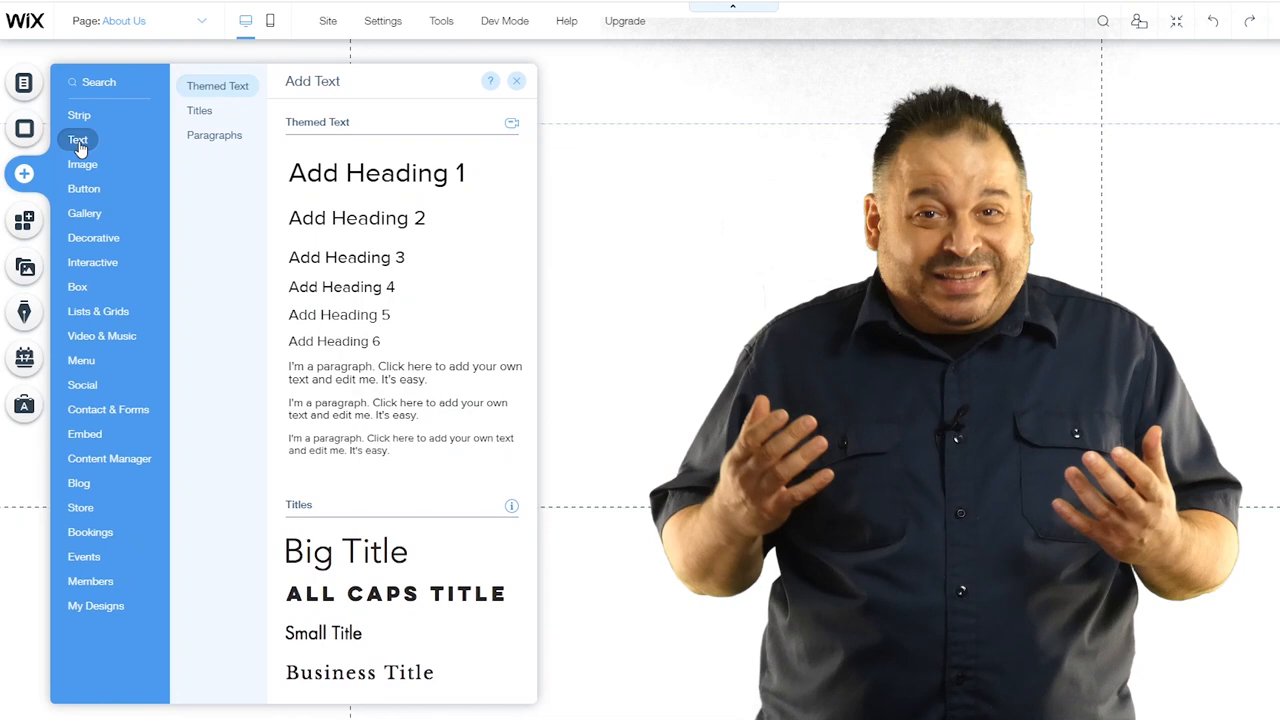
click(82, 164)
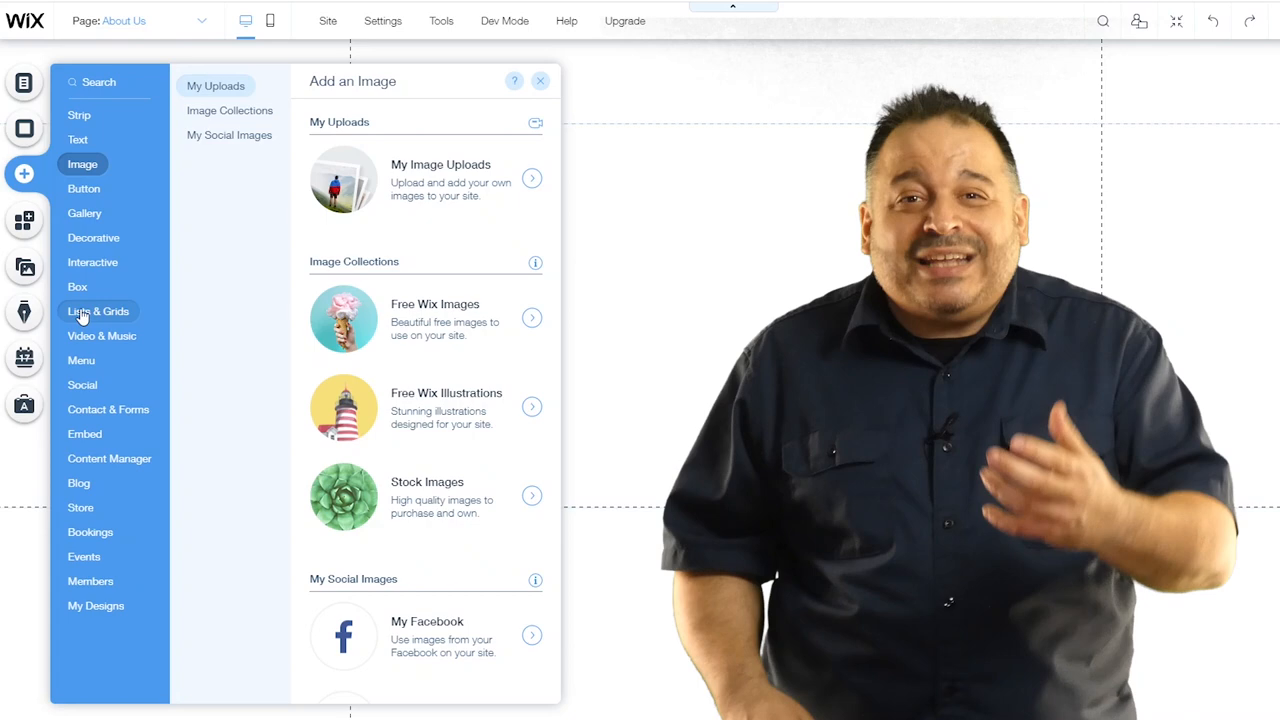
click(90, 580)
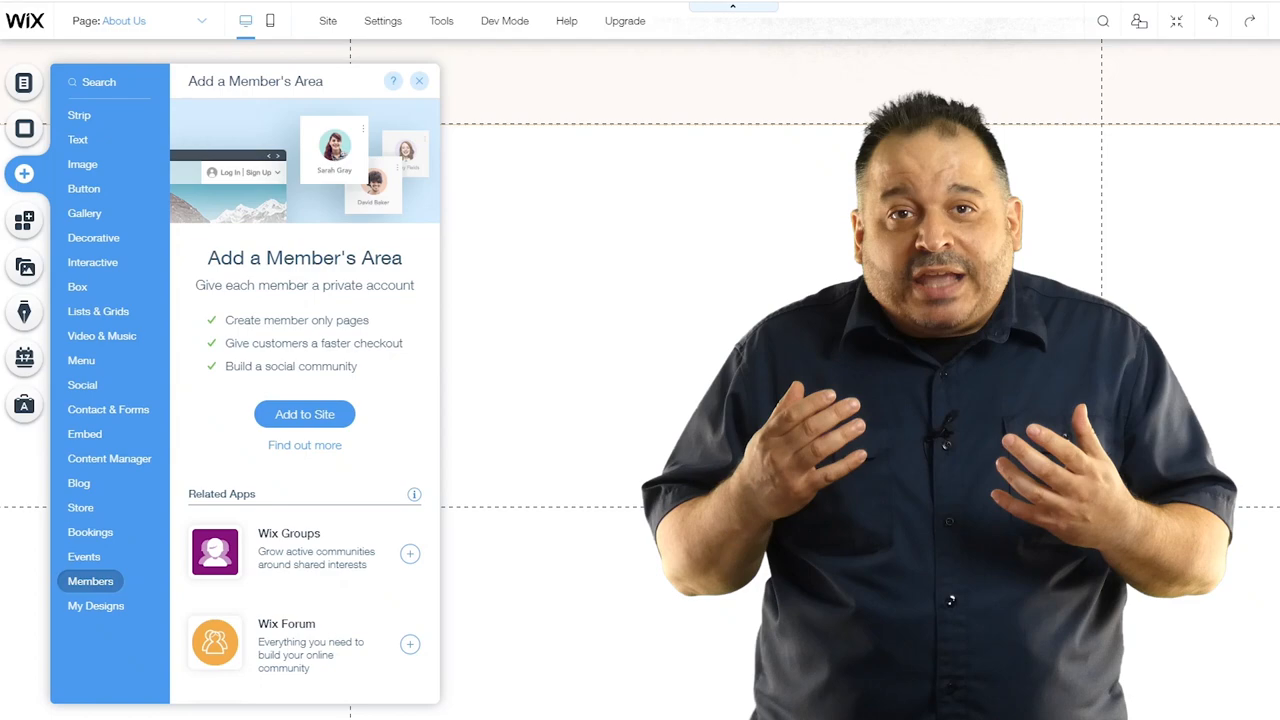
click(102, 336)
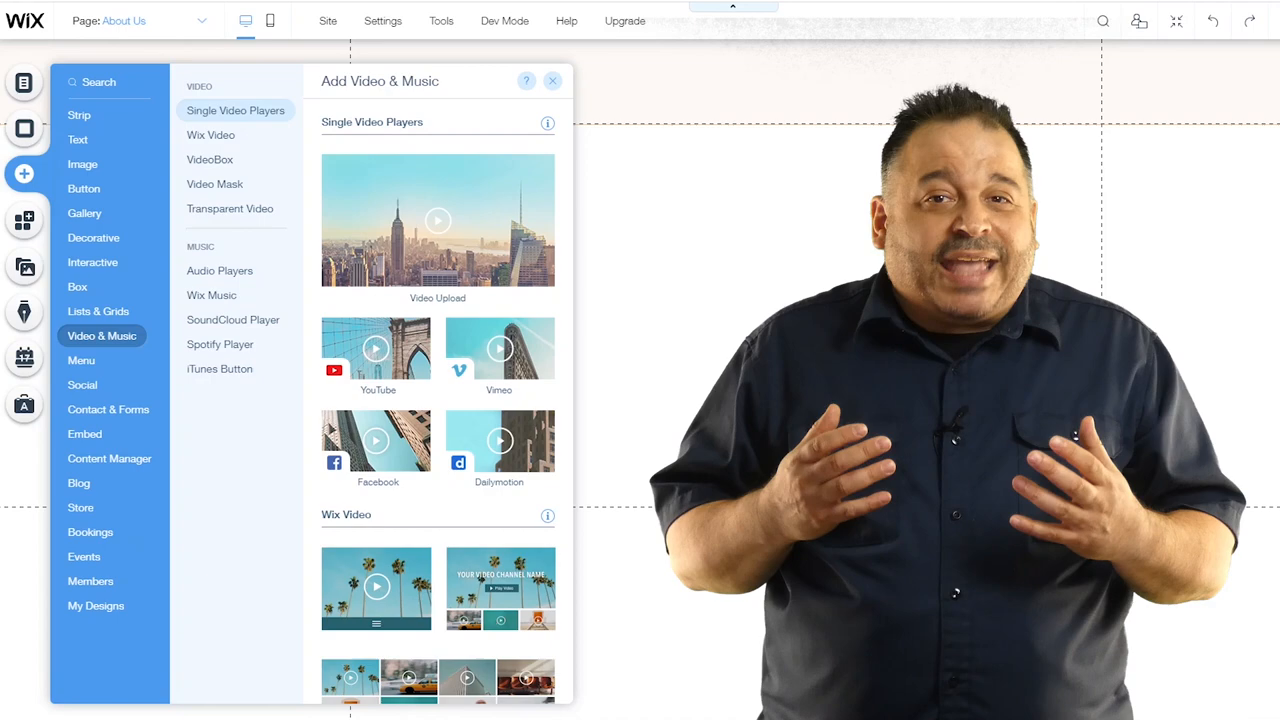
click(220, 344)
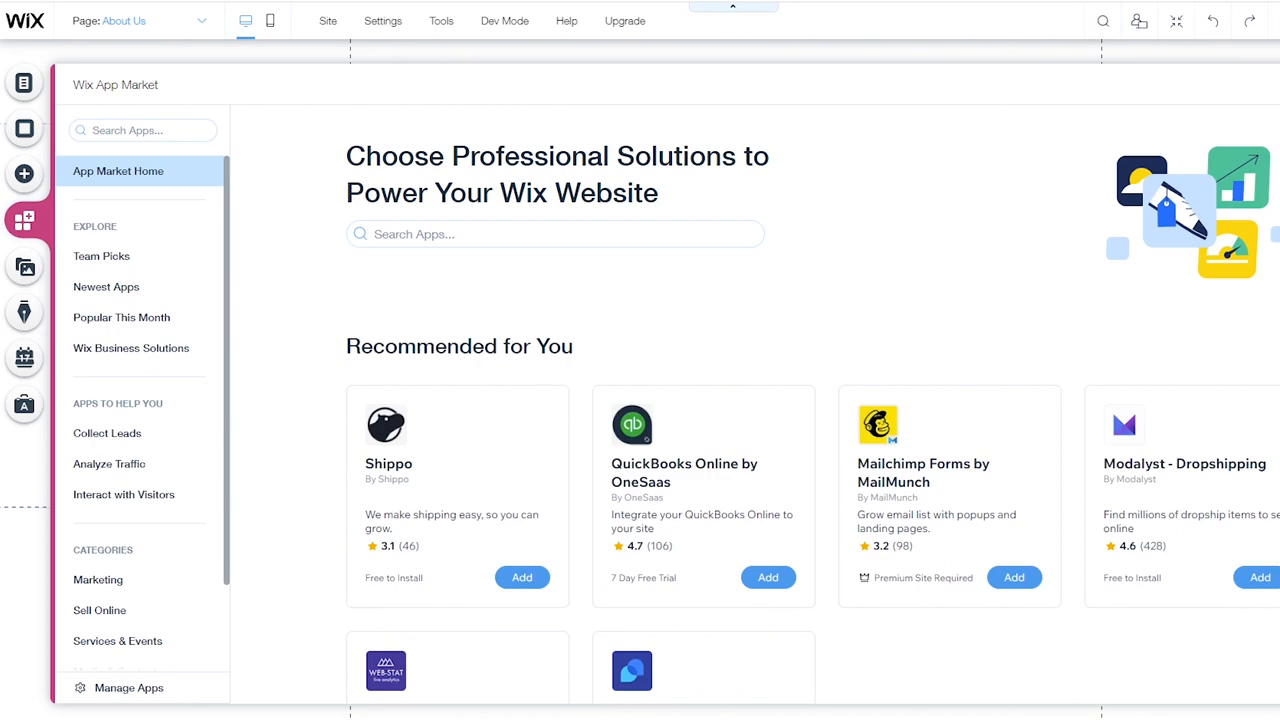
Search the App Market for 'Wix Chat'
scroll(down, 3)
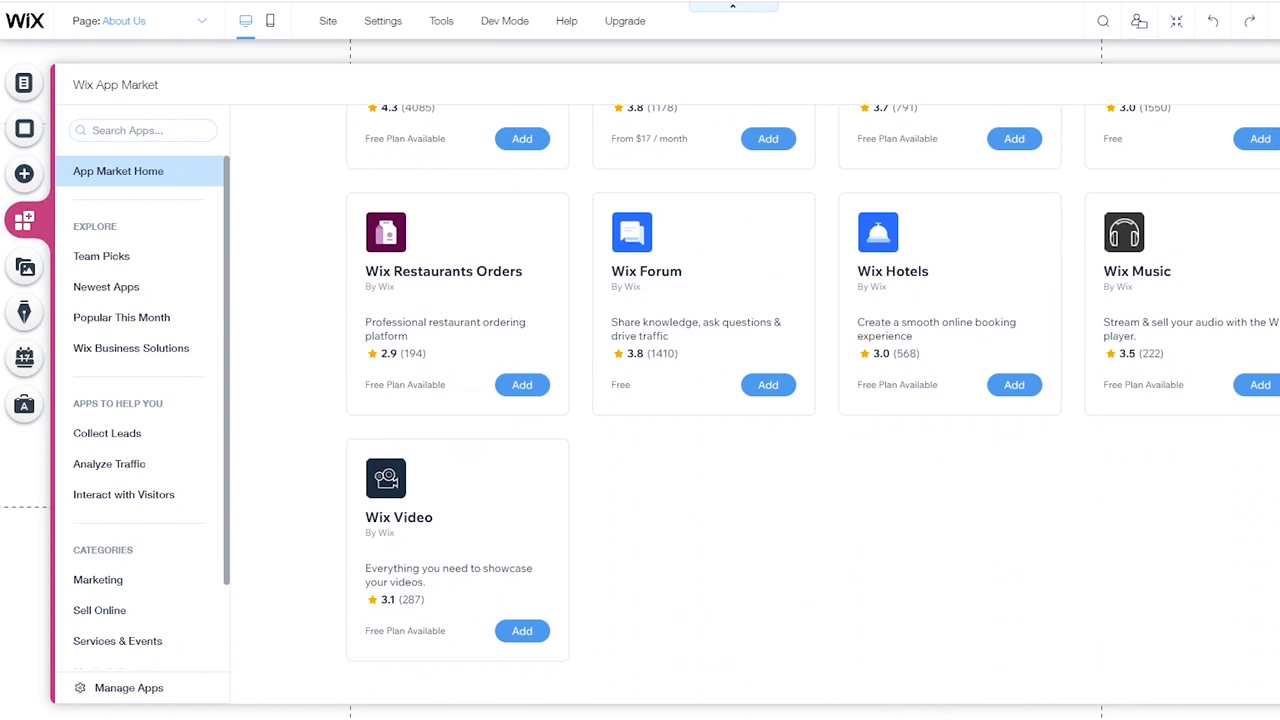
text(Wix Chat)
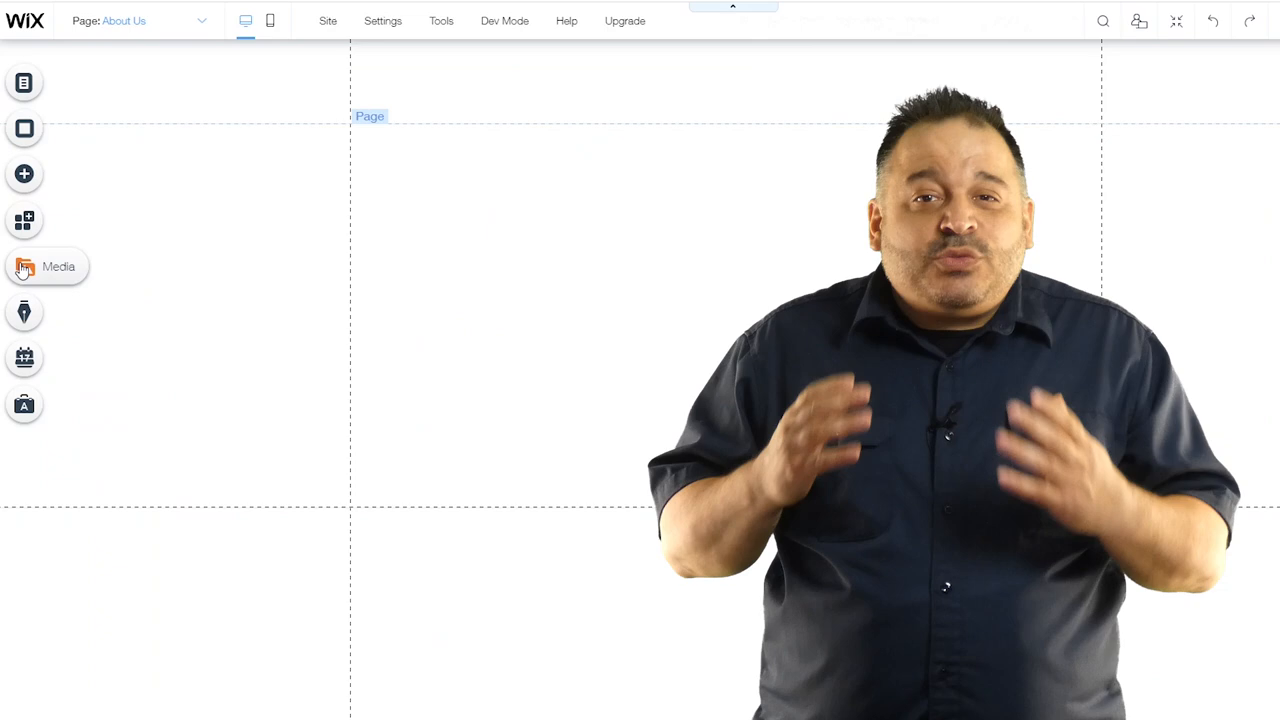
click(24, 266)
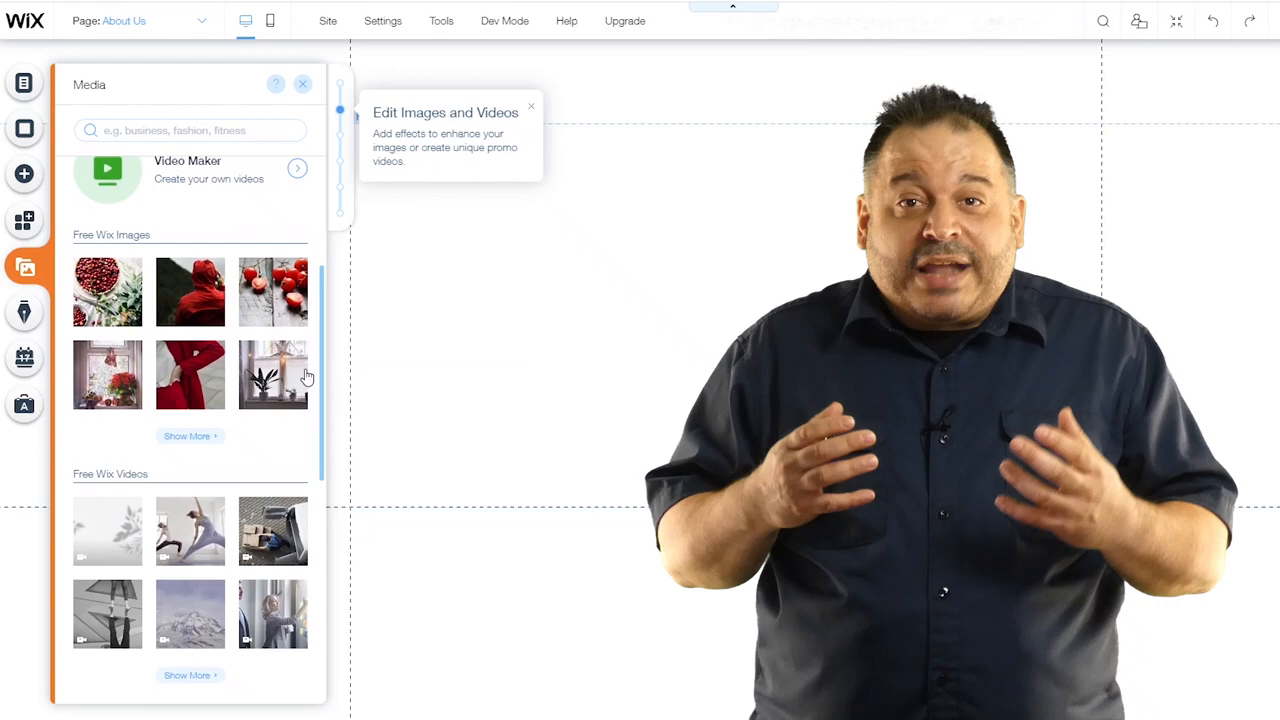
scroll(down, 3)
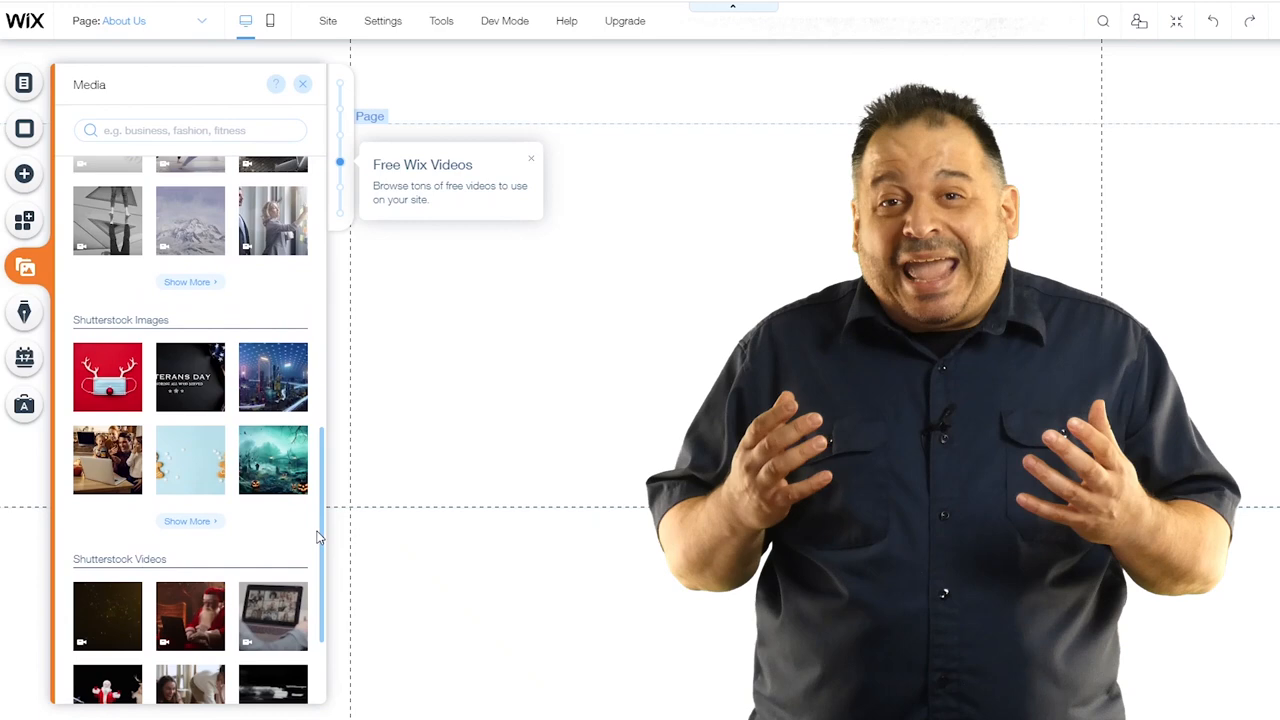
click(302, 84)
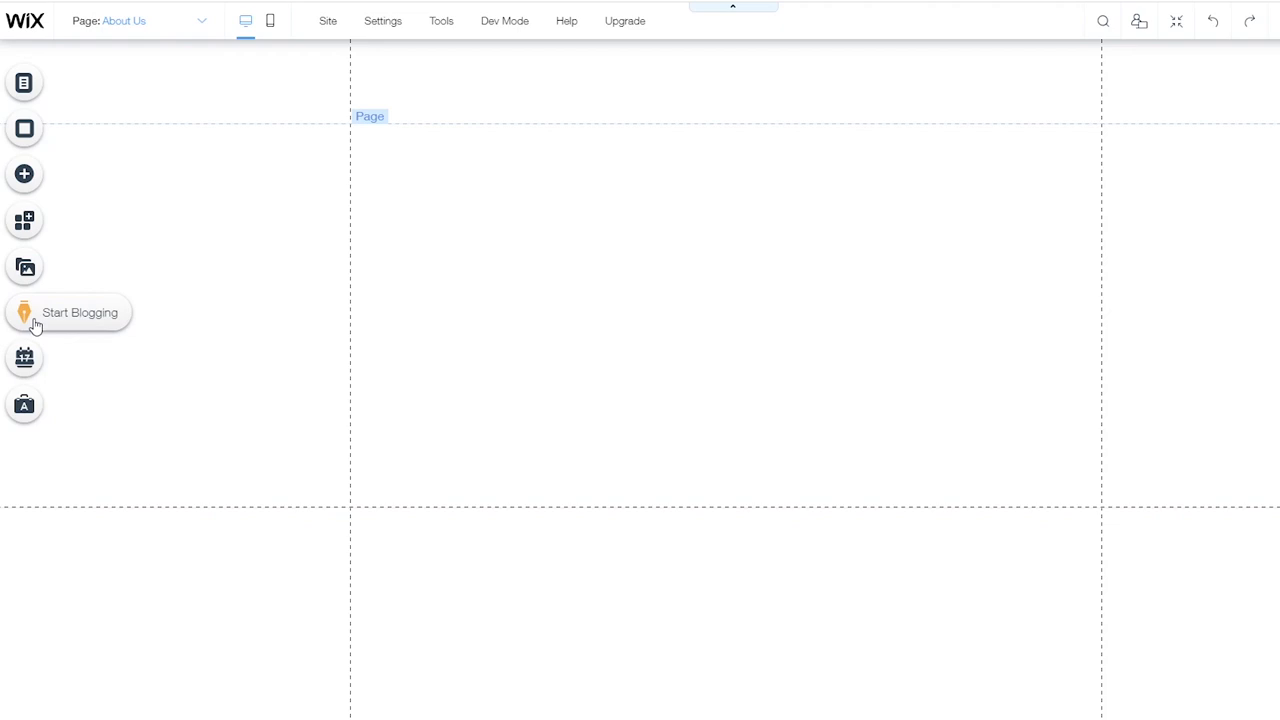
View the blogging options on the way to the Wix Bookings offer
click(24, 312)
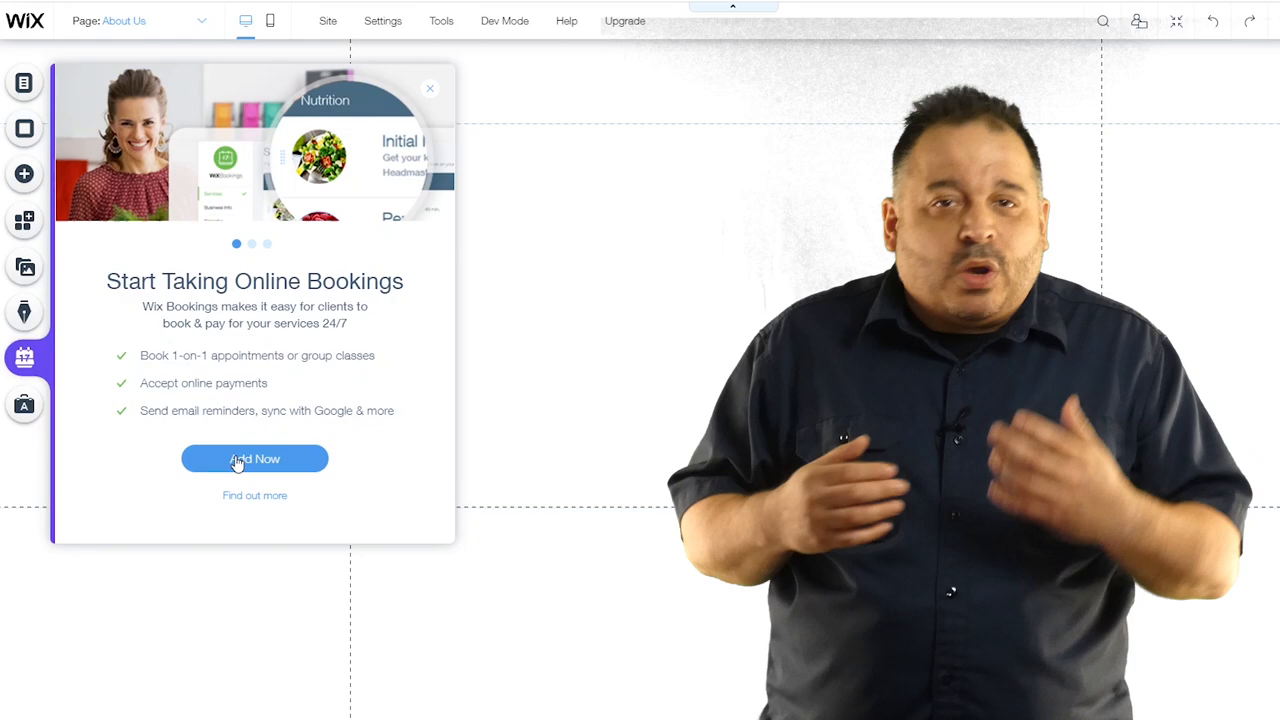
Show the Ascend Marketing & SEO tools panel
click(254, 458)
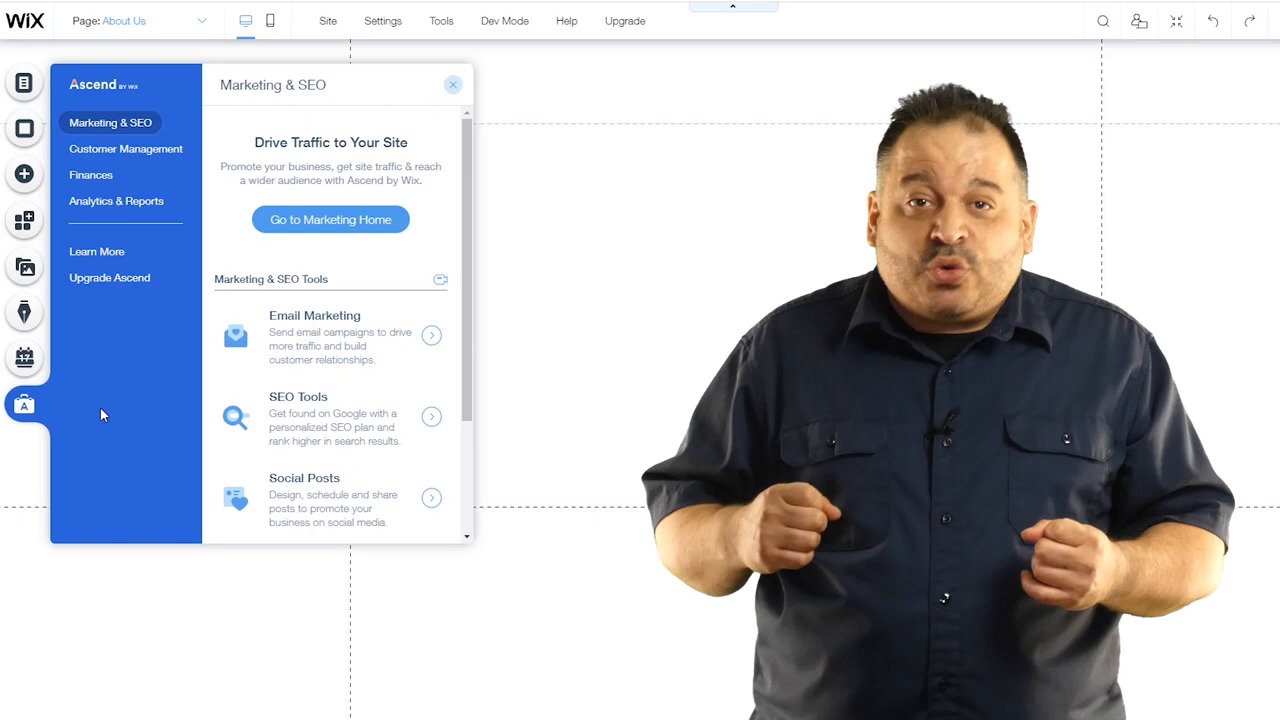
Close the Ascend panel, reopen it, and close it again
click(452, 84)
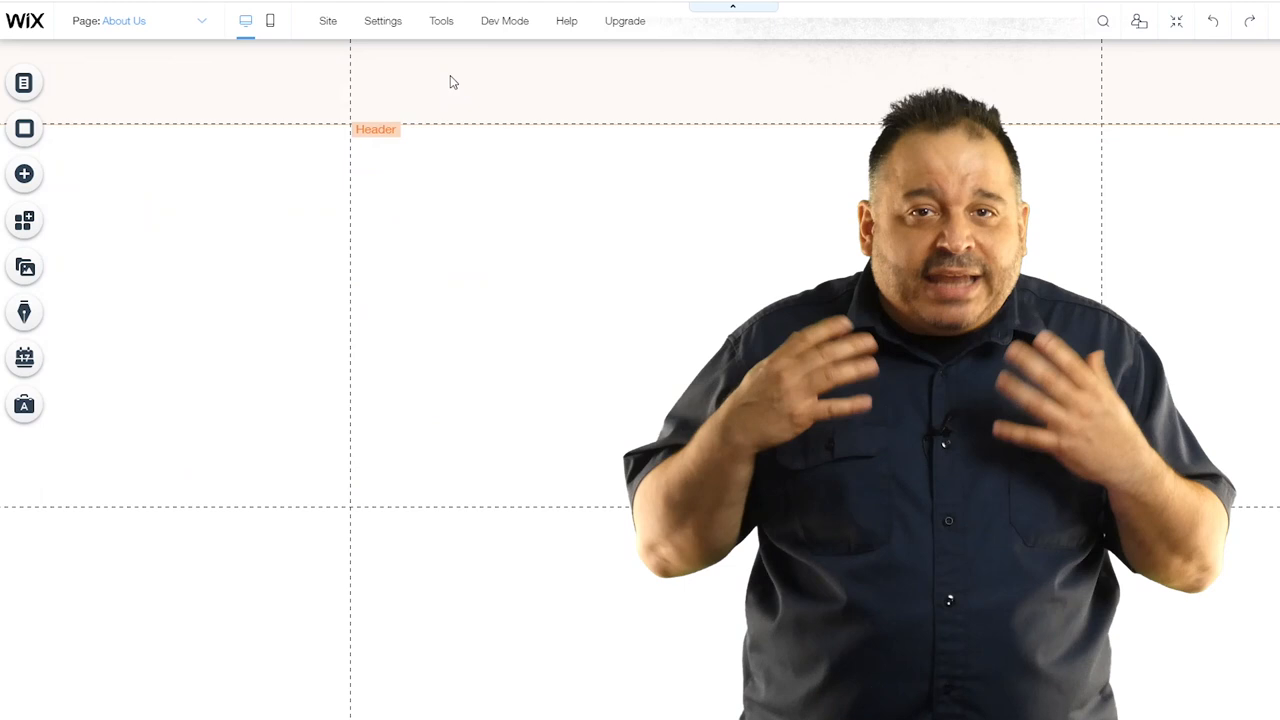
click(24, 404)
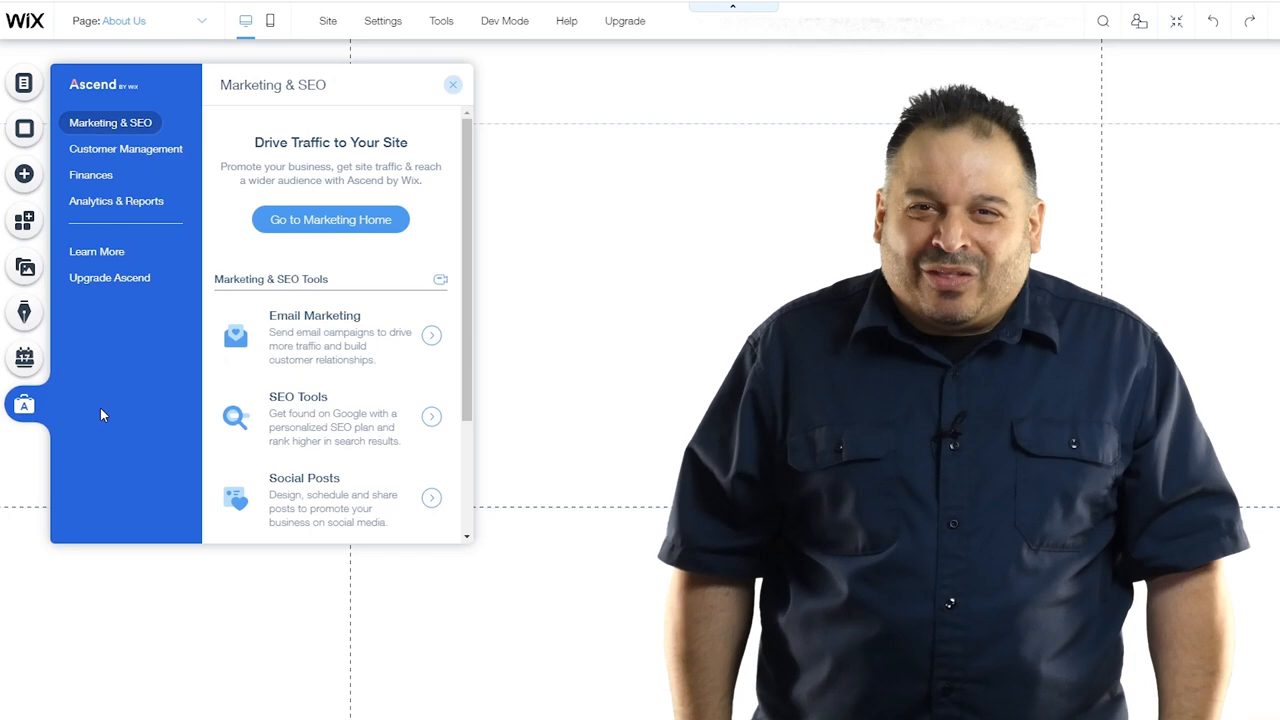
click(452, 84)
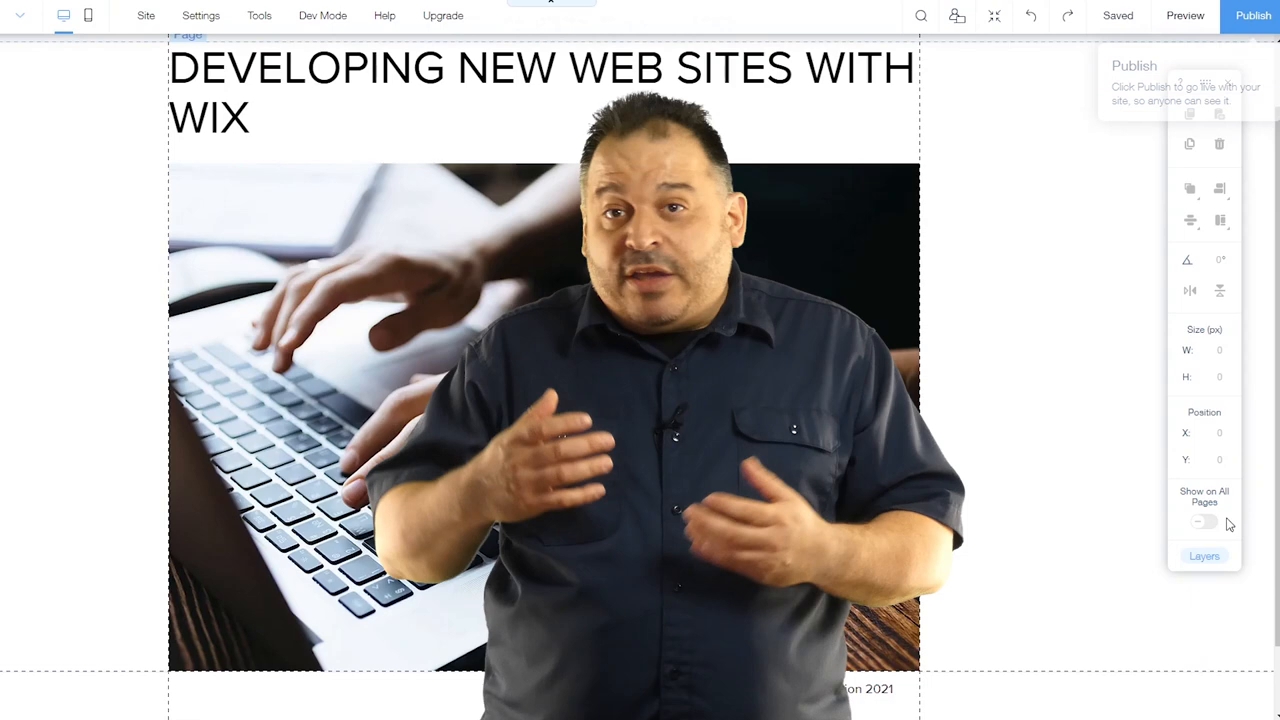
Review the Page and Footer layers, then close the Layers panel
click(1204, 556)
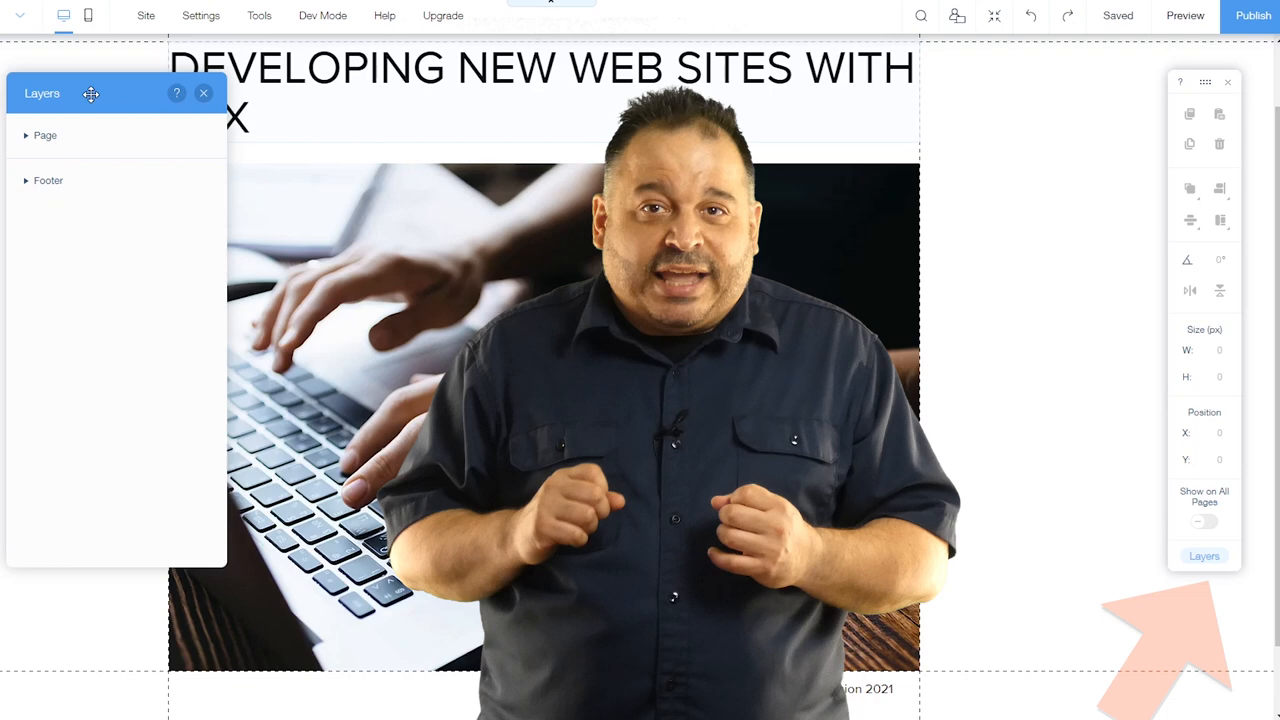
click(26, 136)
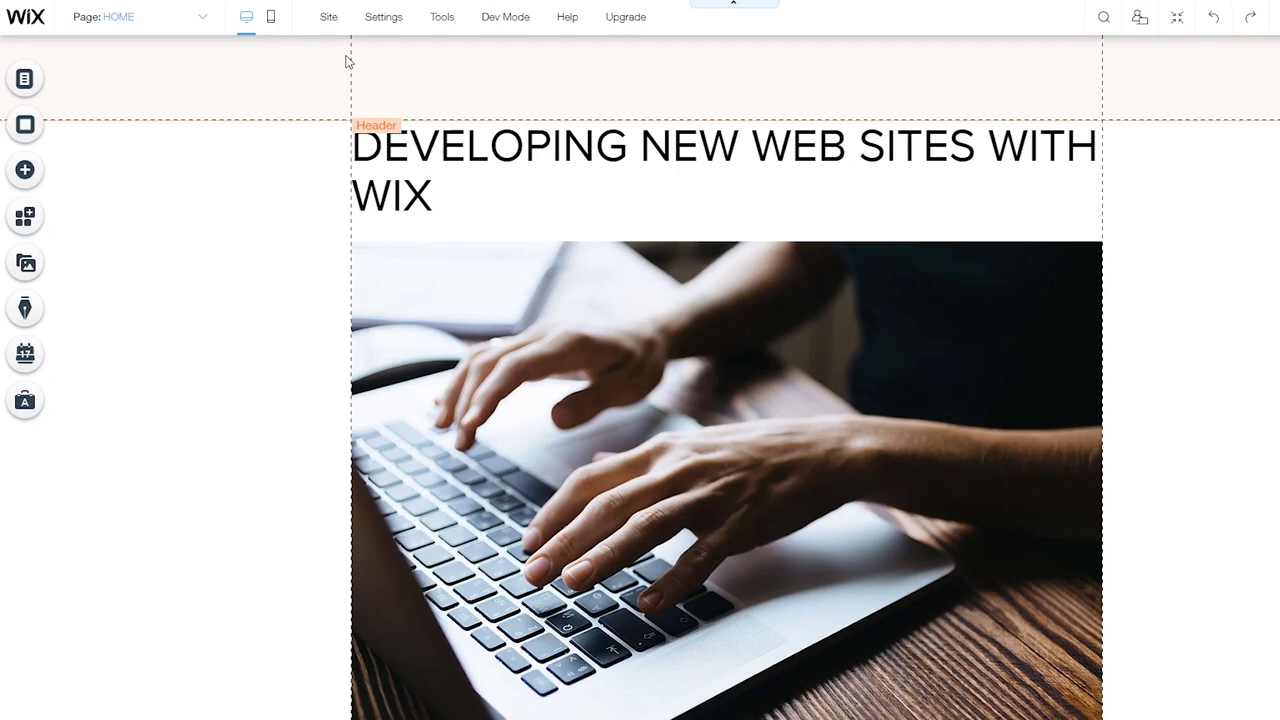
Rename the new page to 'Our Company' in the Site Menu and return to HOME
click(202, 16)
text(O)
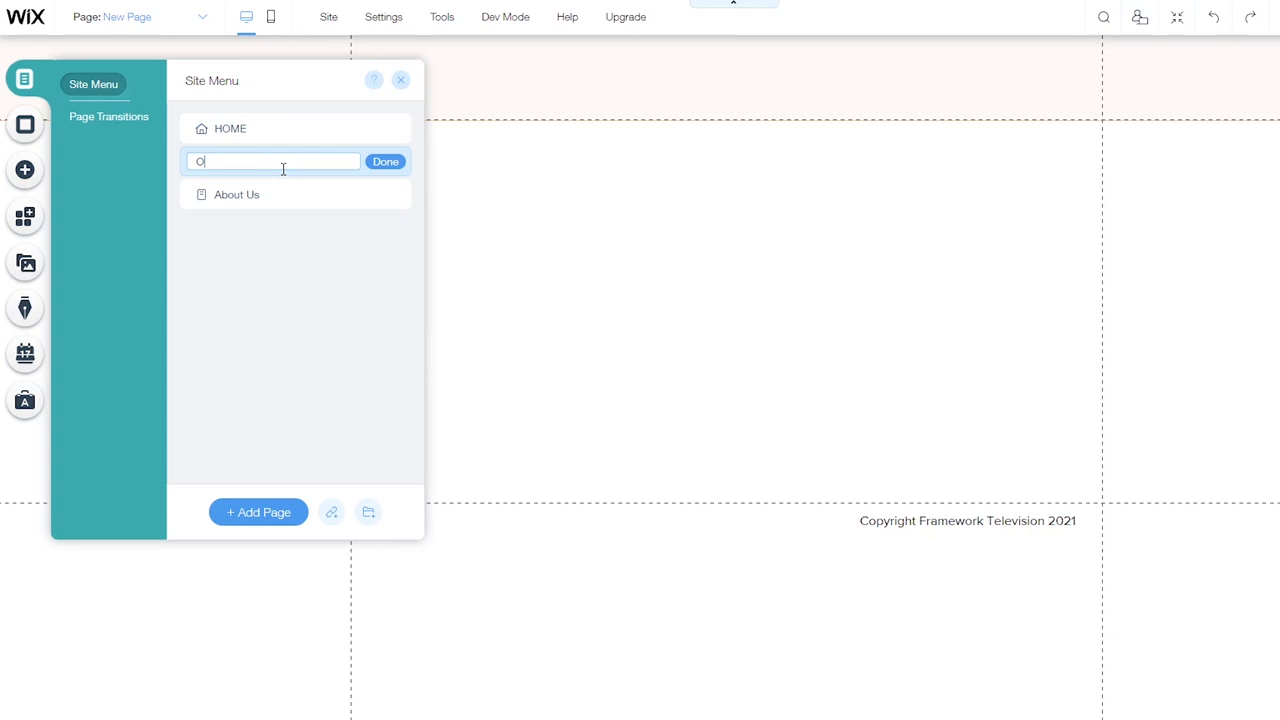
click(384, 160)
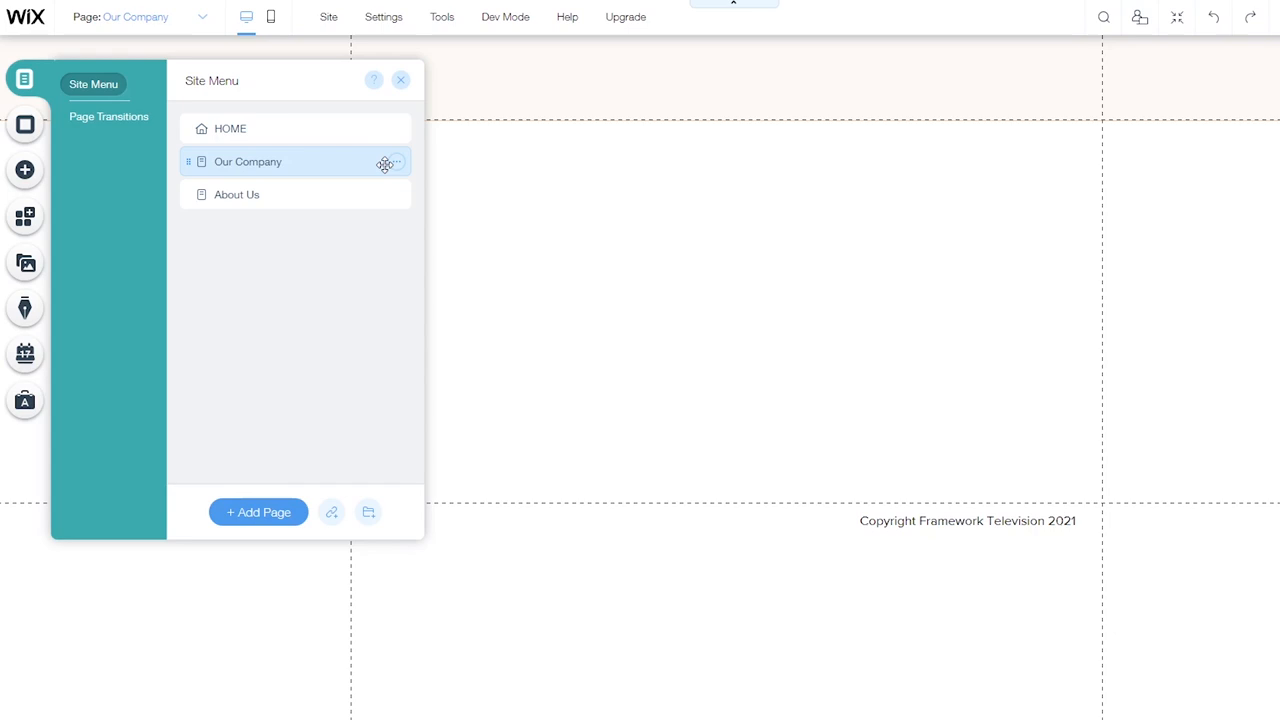
click(332, 512)
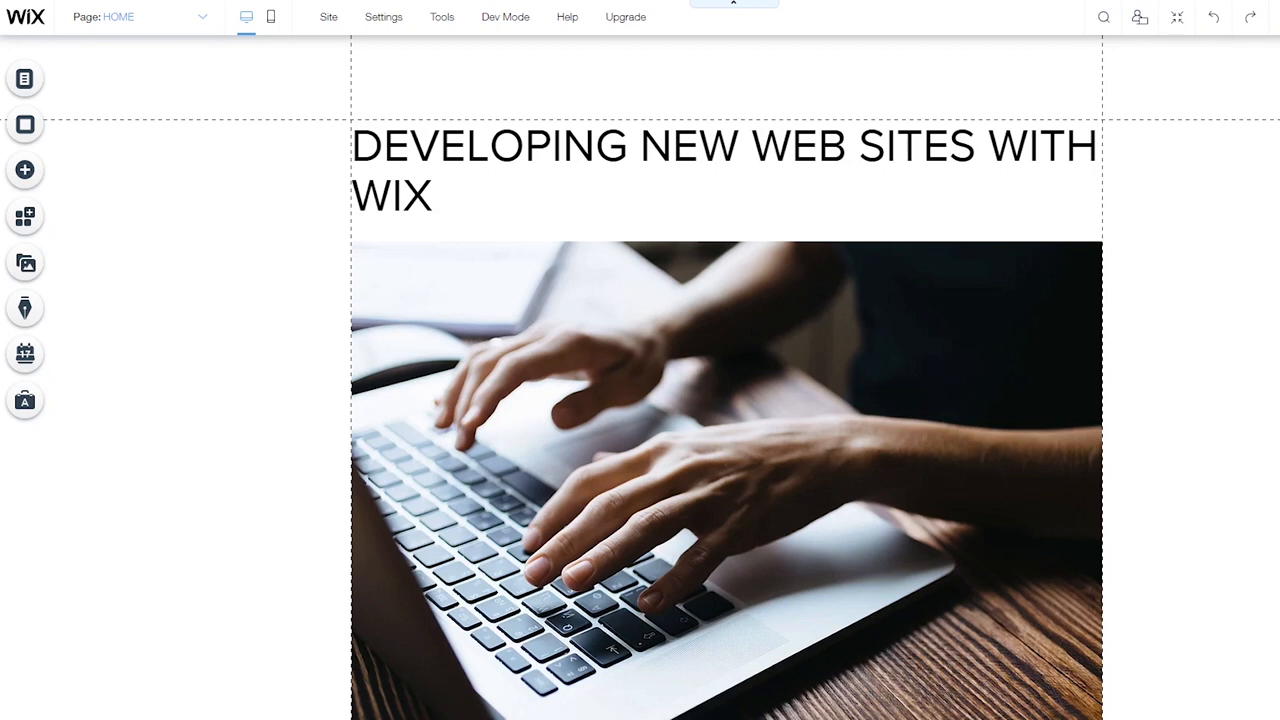
mouse_move(270, 16)
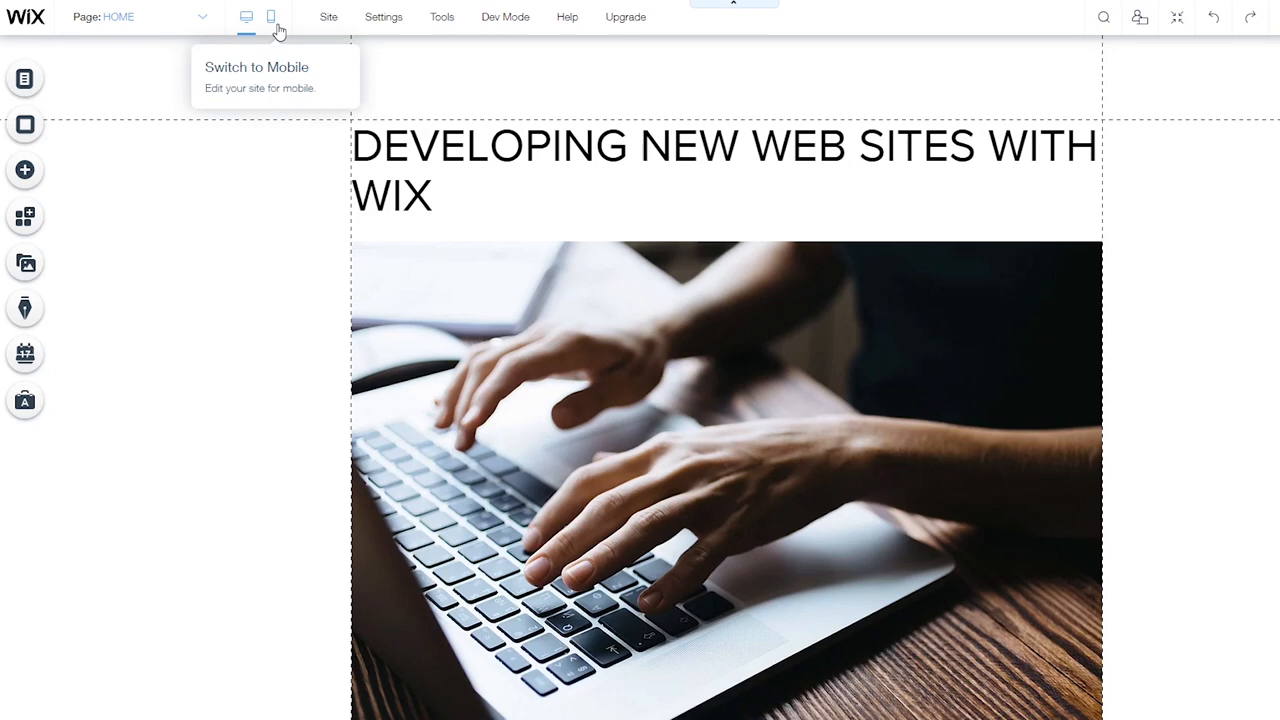
click(270, 16)
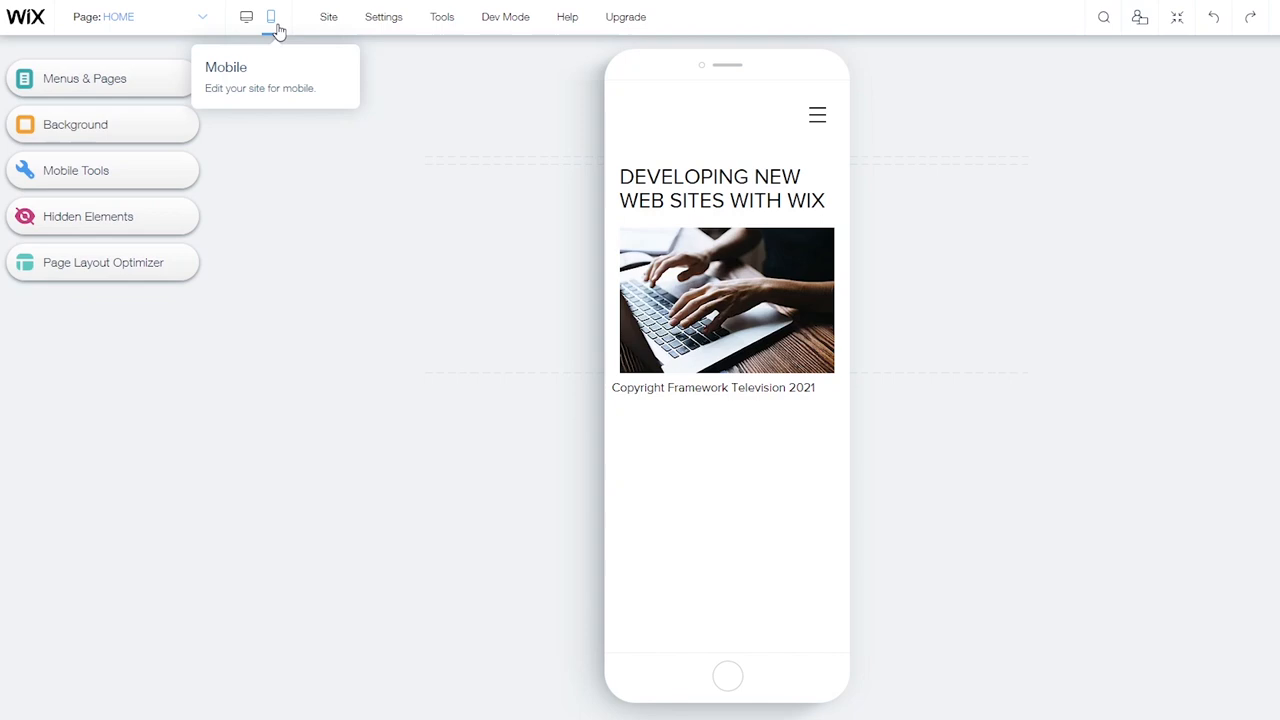
click(246, 16)
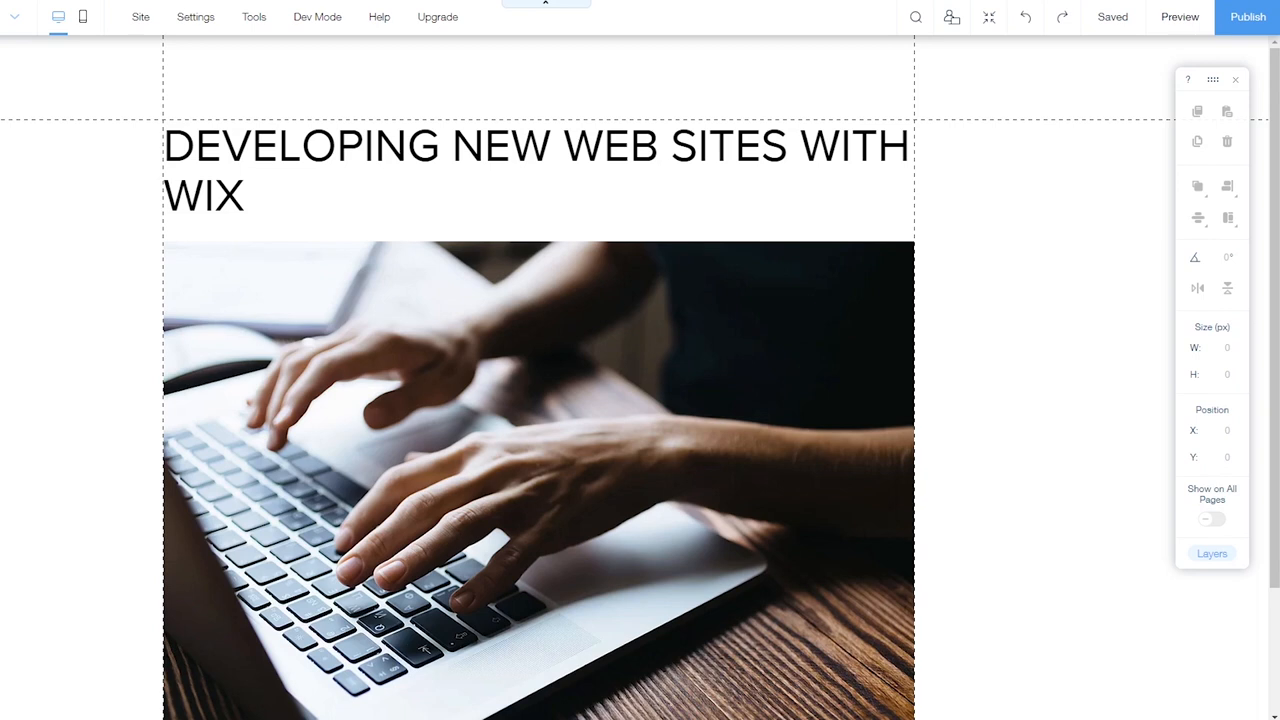
From the Tools menu keep the Toolbar shown, then show and hide the Layers panel
click(254, 16)
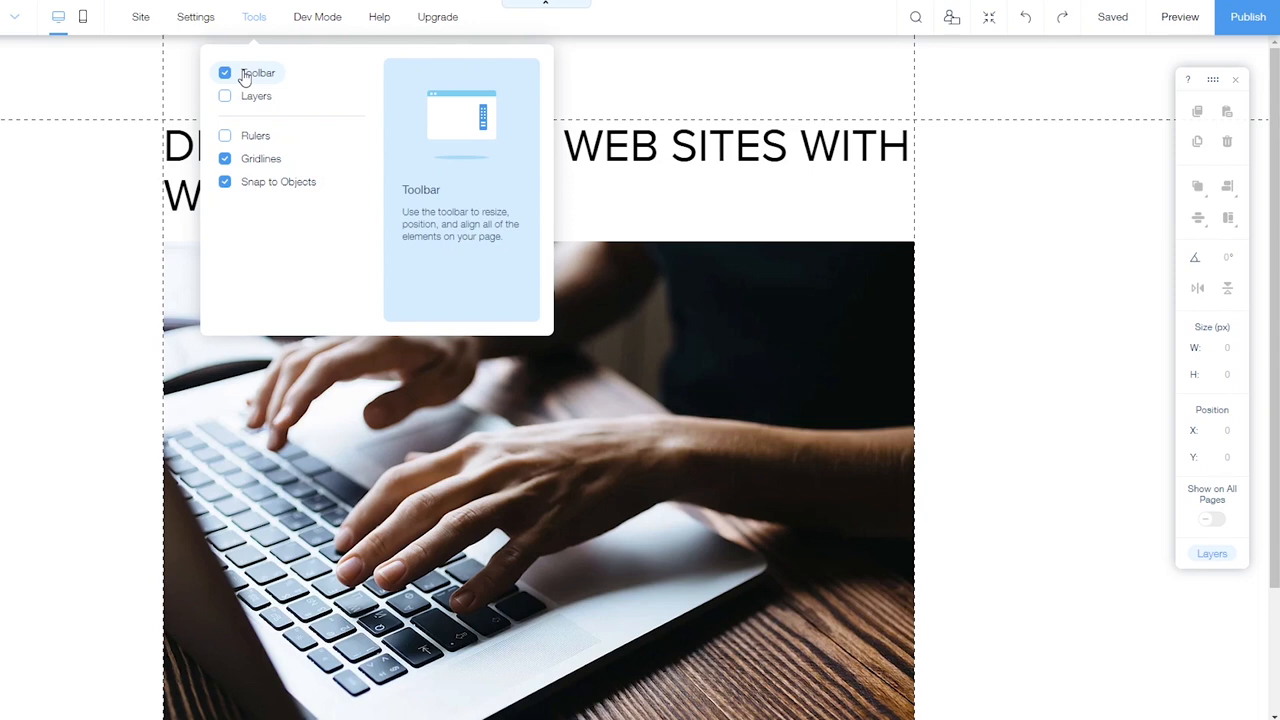
mouse_move(252, 78)
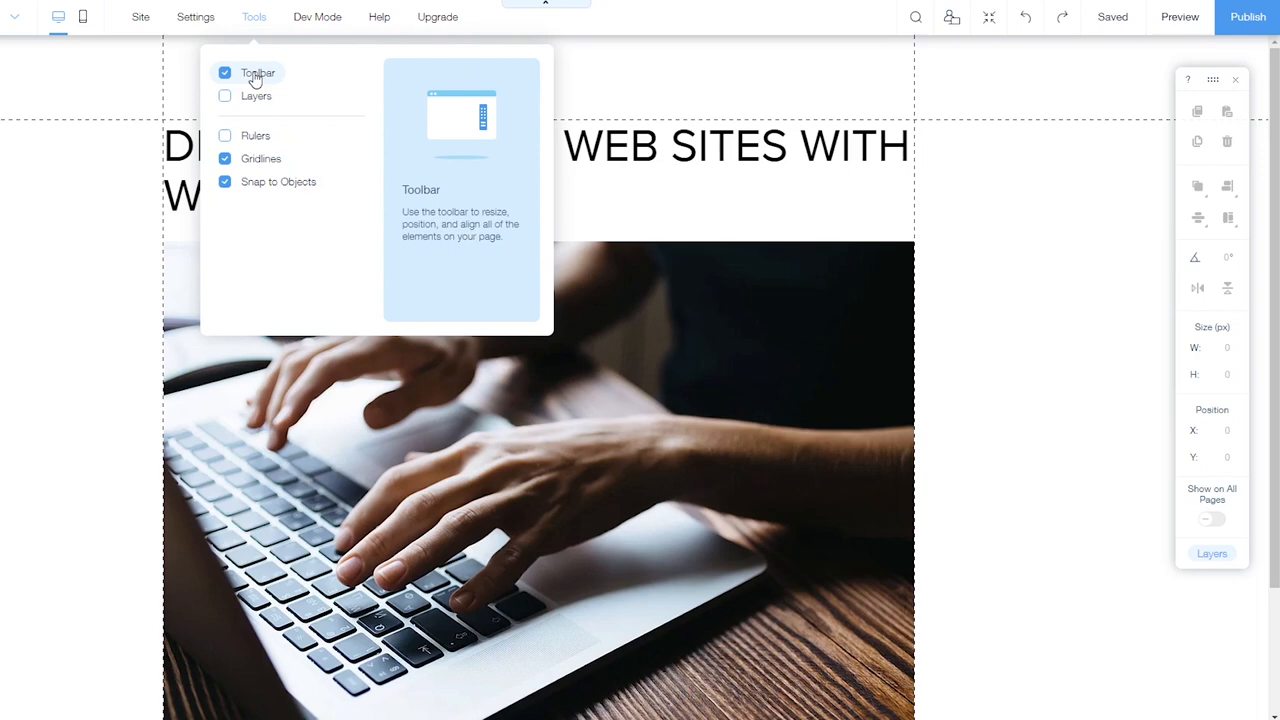
click(224, 96)
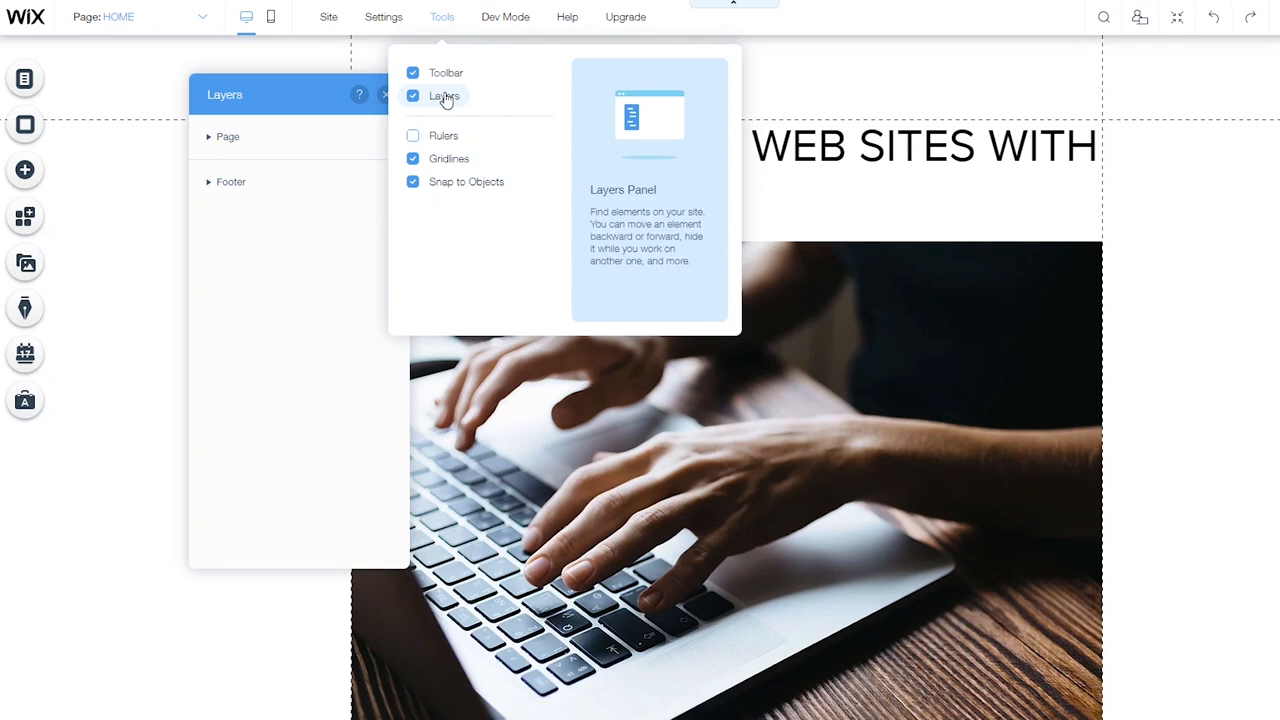
click(412, 96)
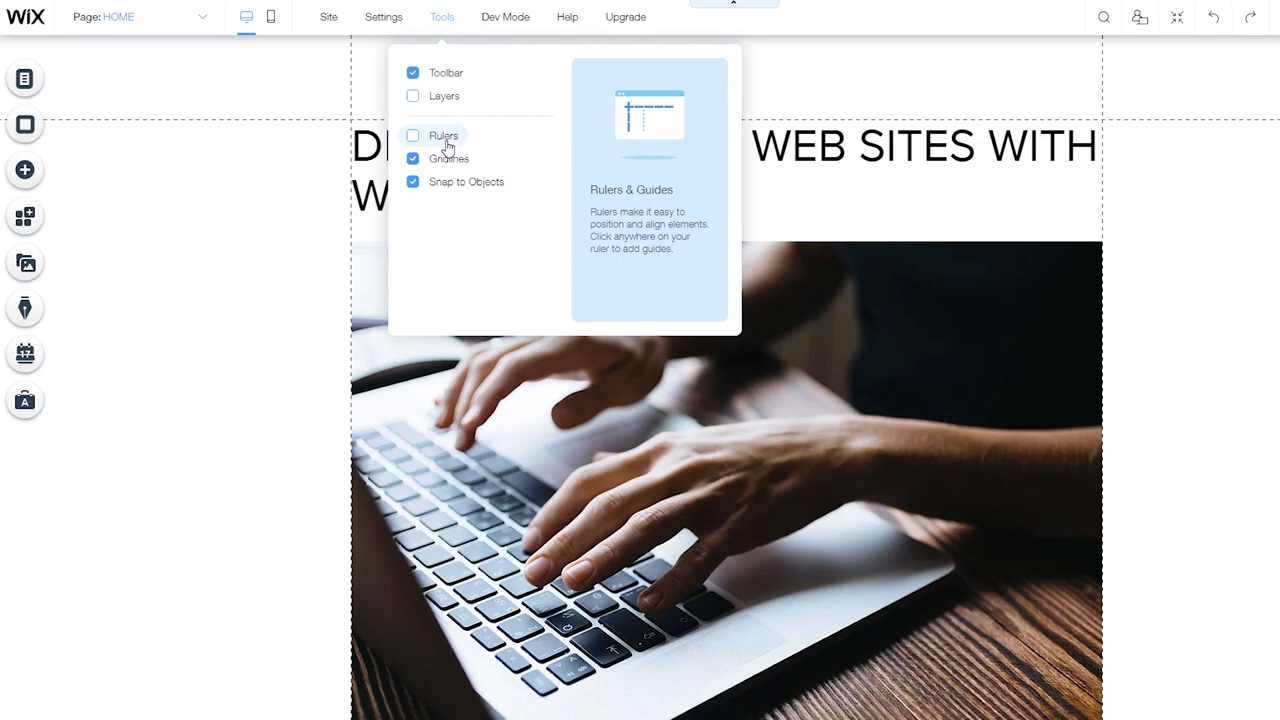
mouse_move(466, 182)
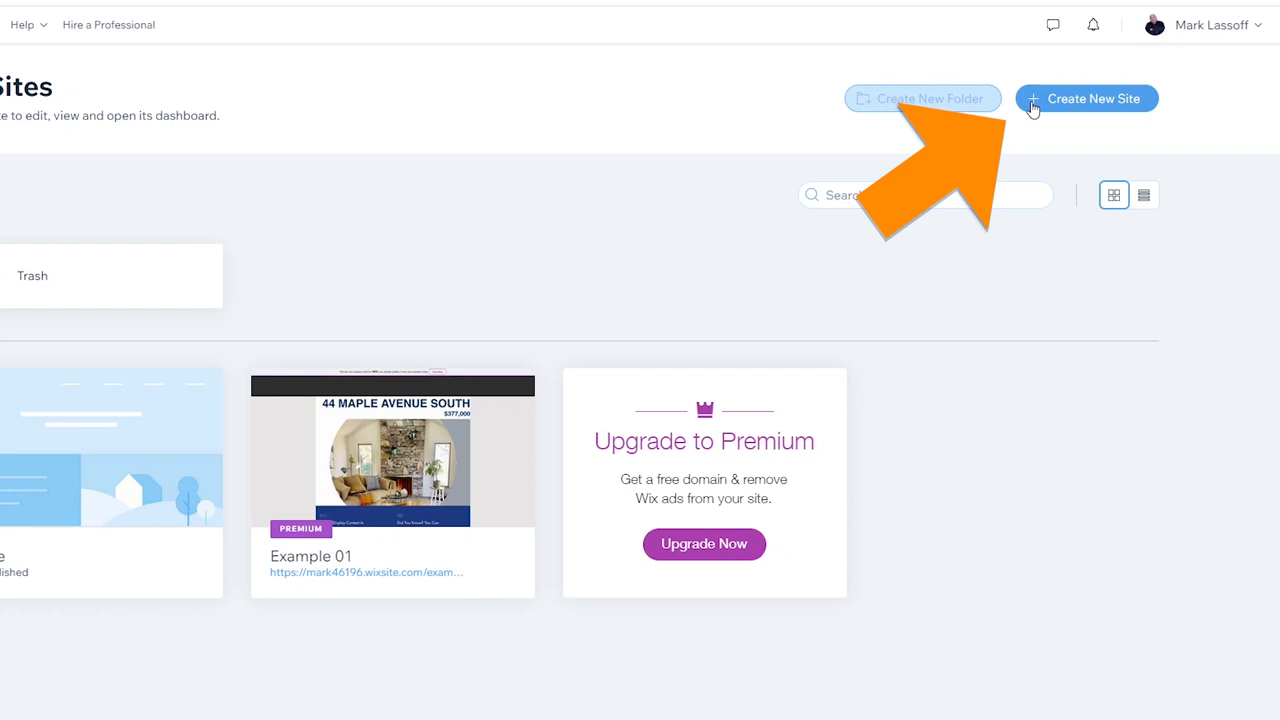
Create a new site from the blank Start from Scratch template in the Editor
click(1086, 98)
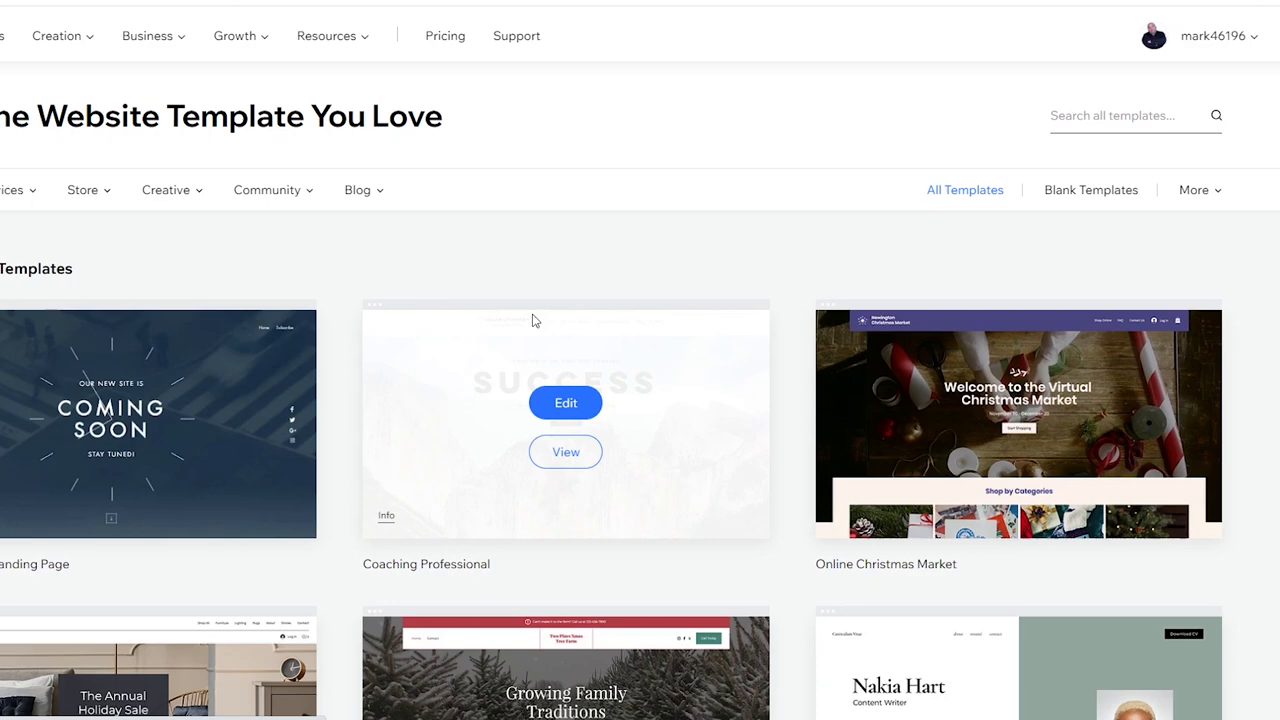
click(1090, 188)
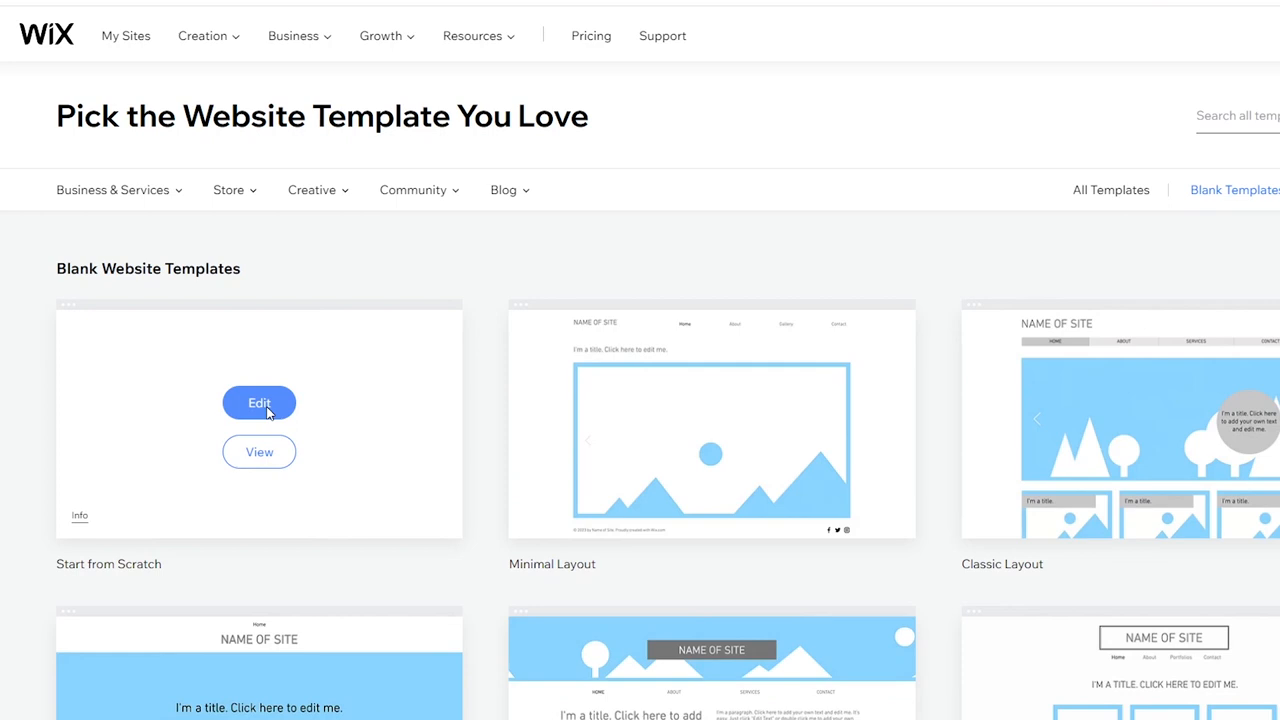
click(260, 402)
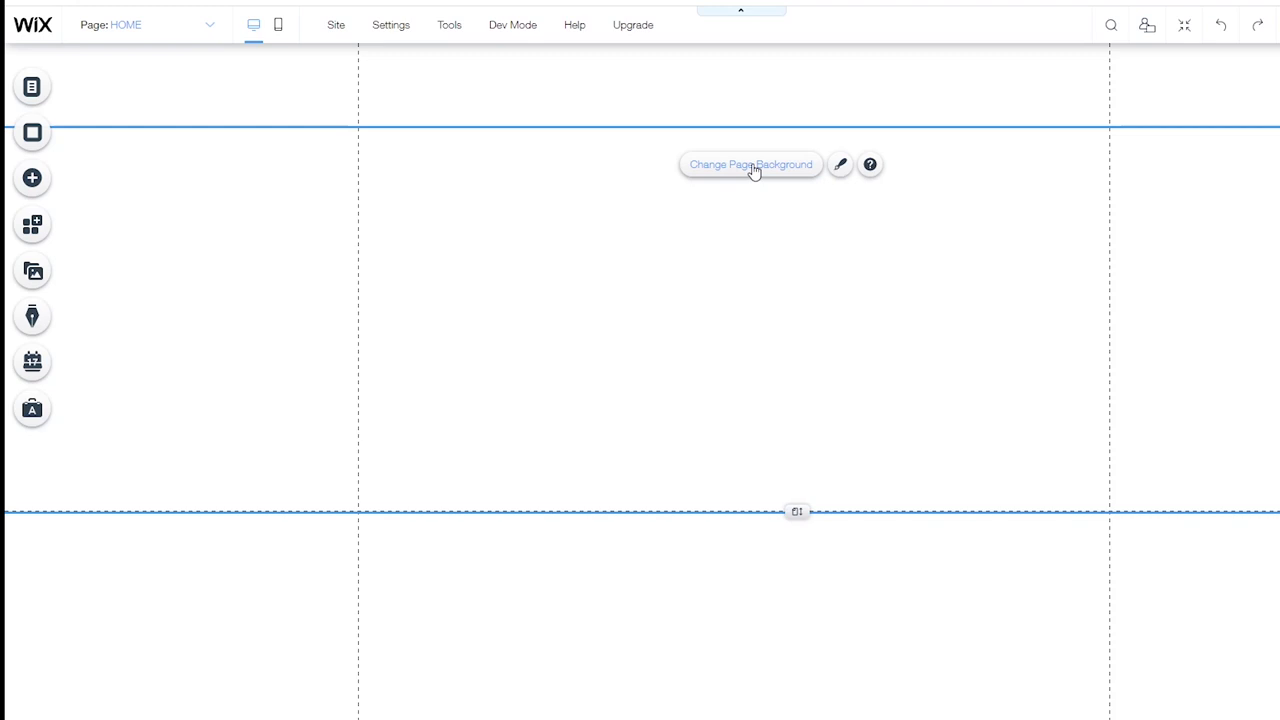
Bring up the Change Page Background options for the empty HOME page
click(750, 164)
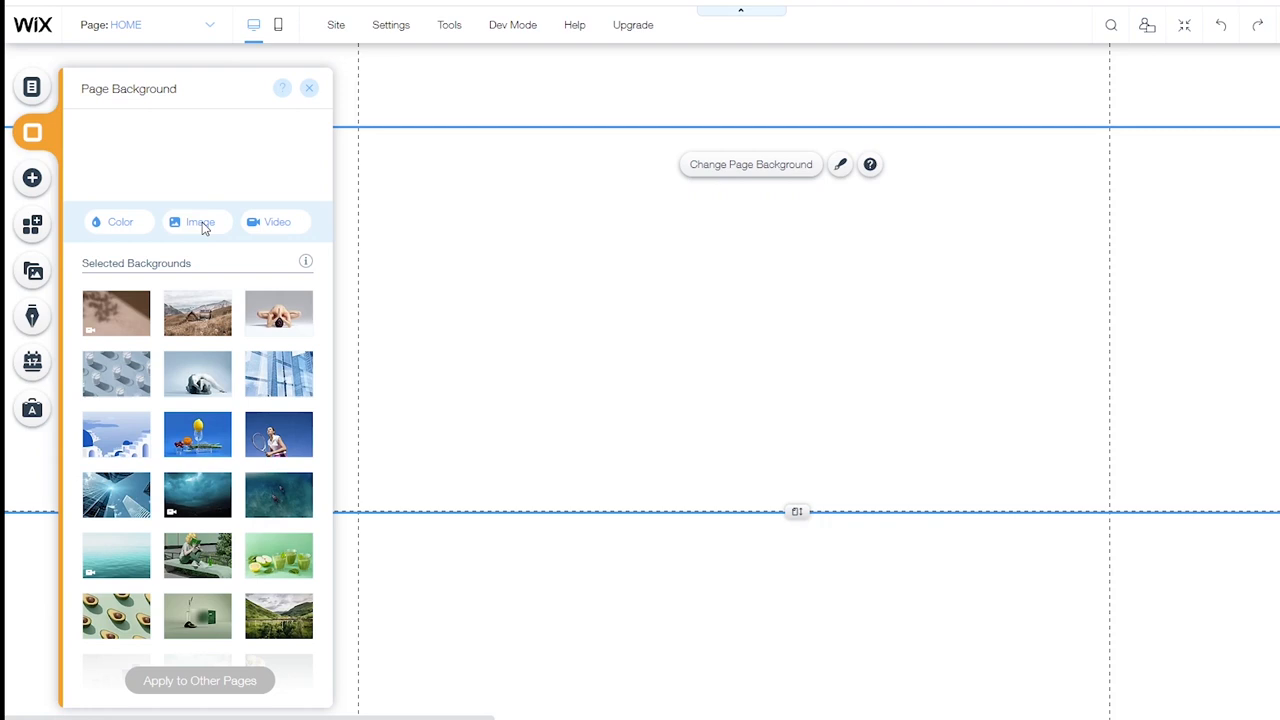
Upload spikes.png from the computer and set it as the HOME page background image
click(200, 220)
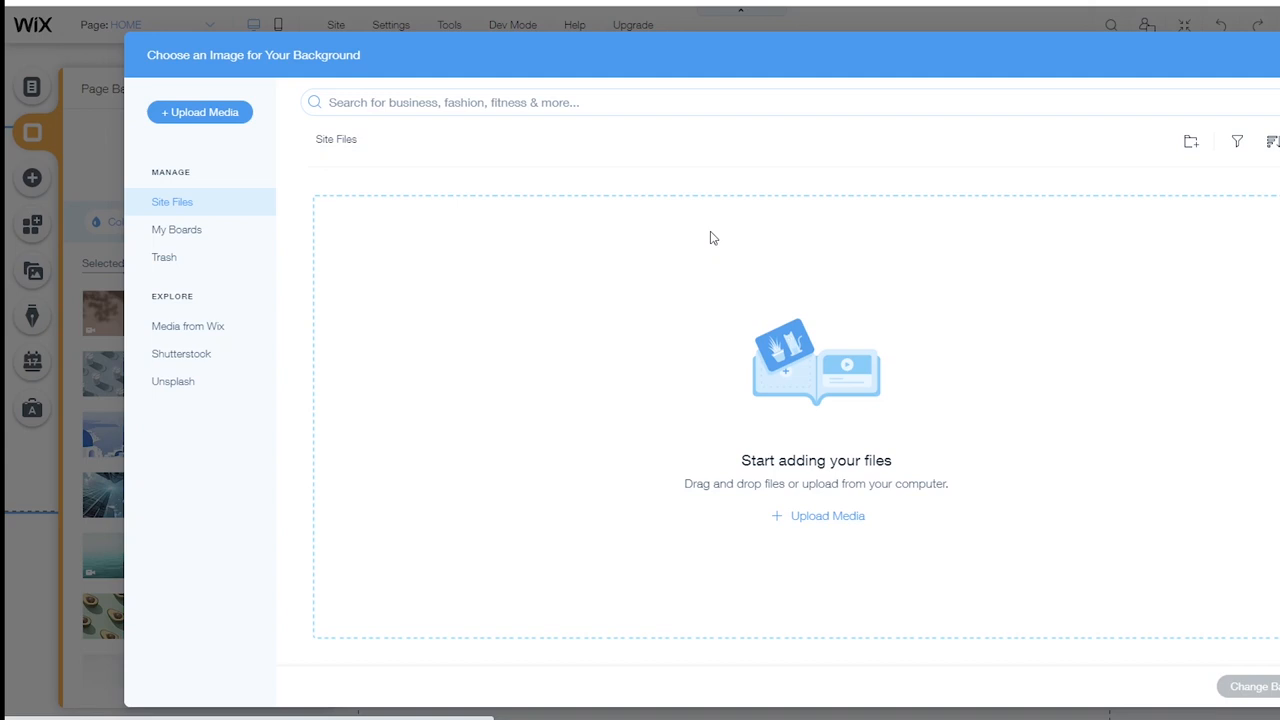
click(200, 112)
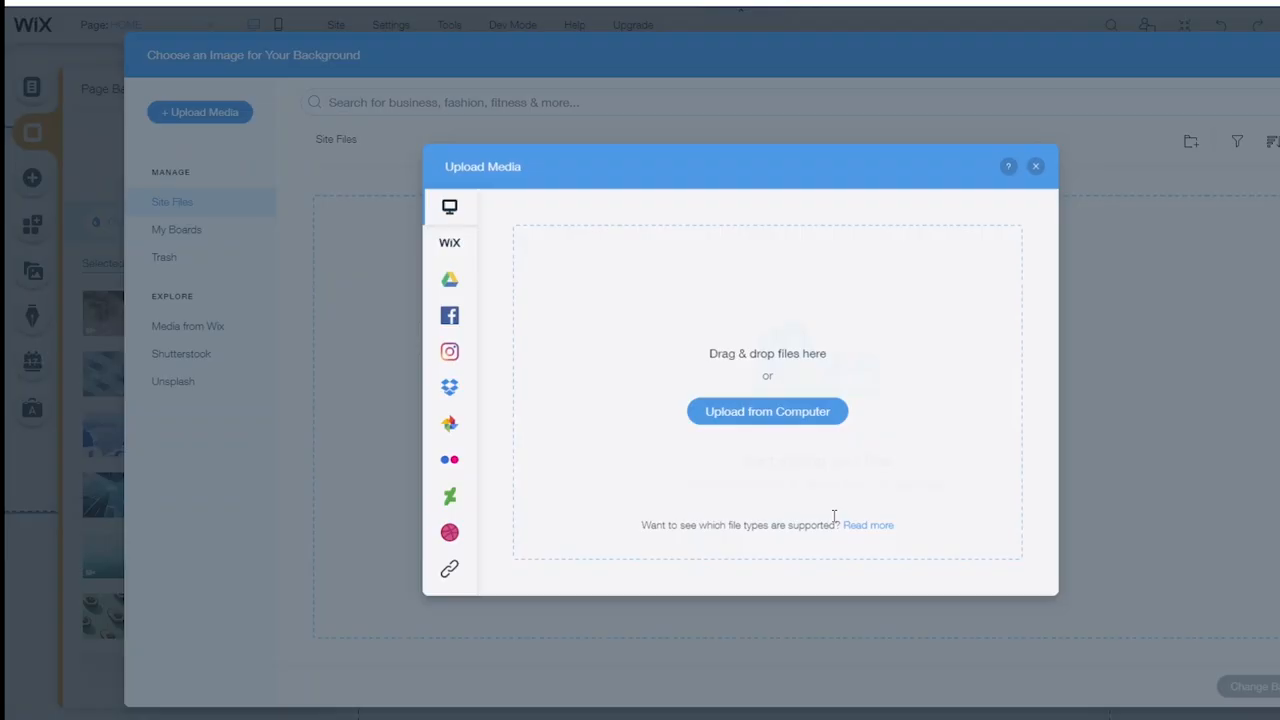
click(768, 412)
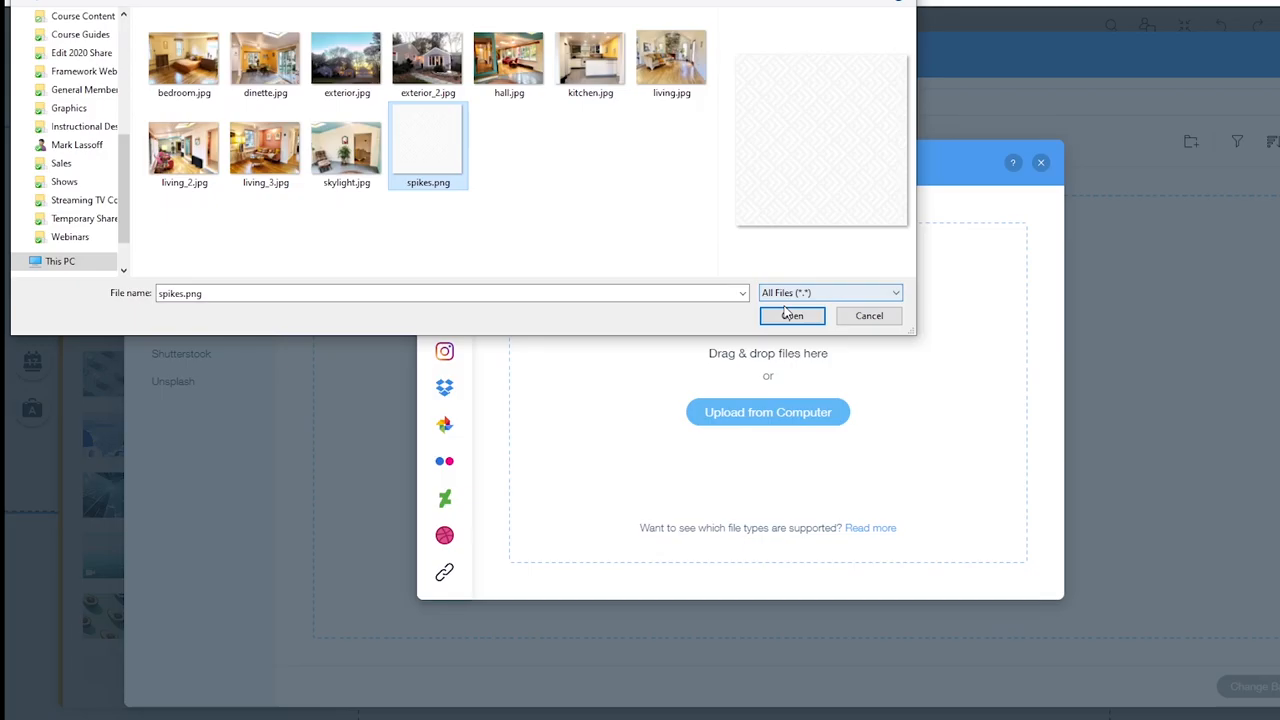
click(792, 316)
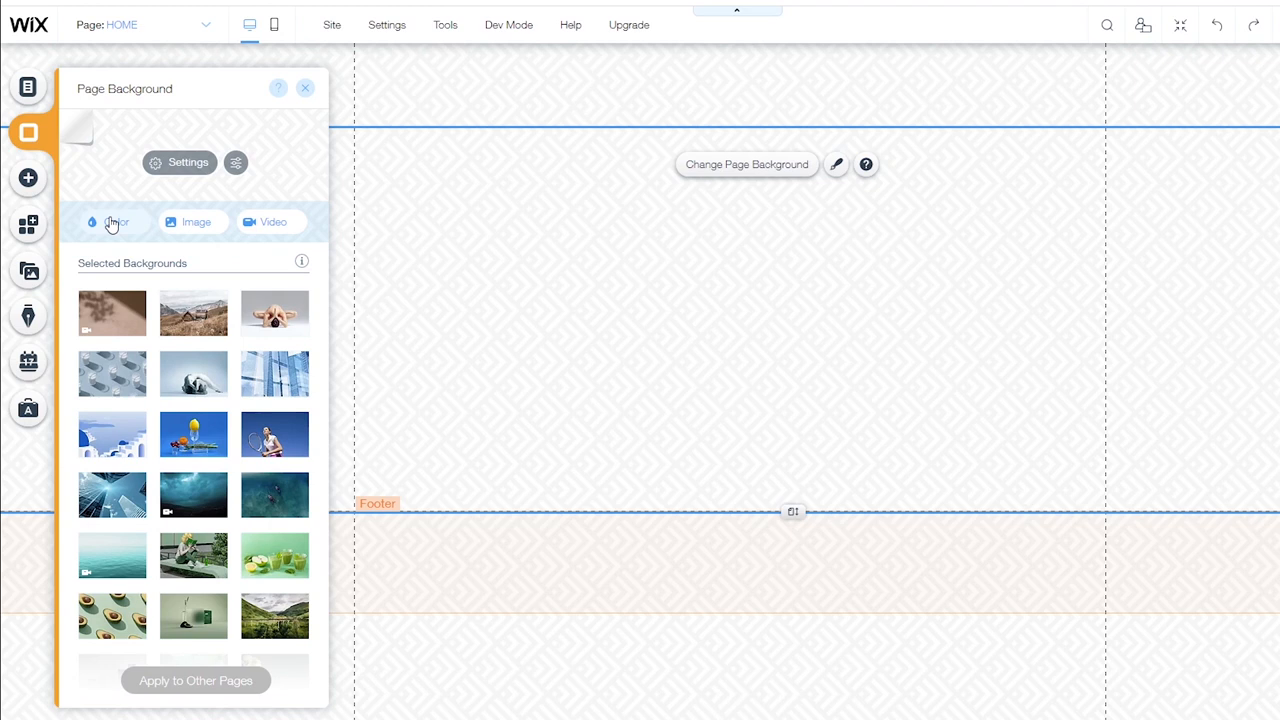
Add the custom dark blue #284370 via the colour picker and apply it to the page background
click(110, 220)
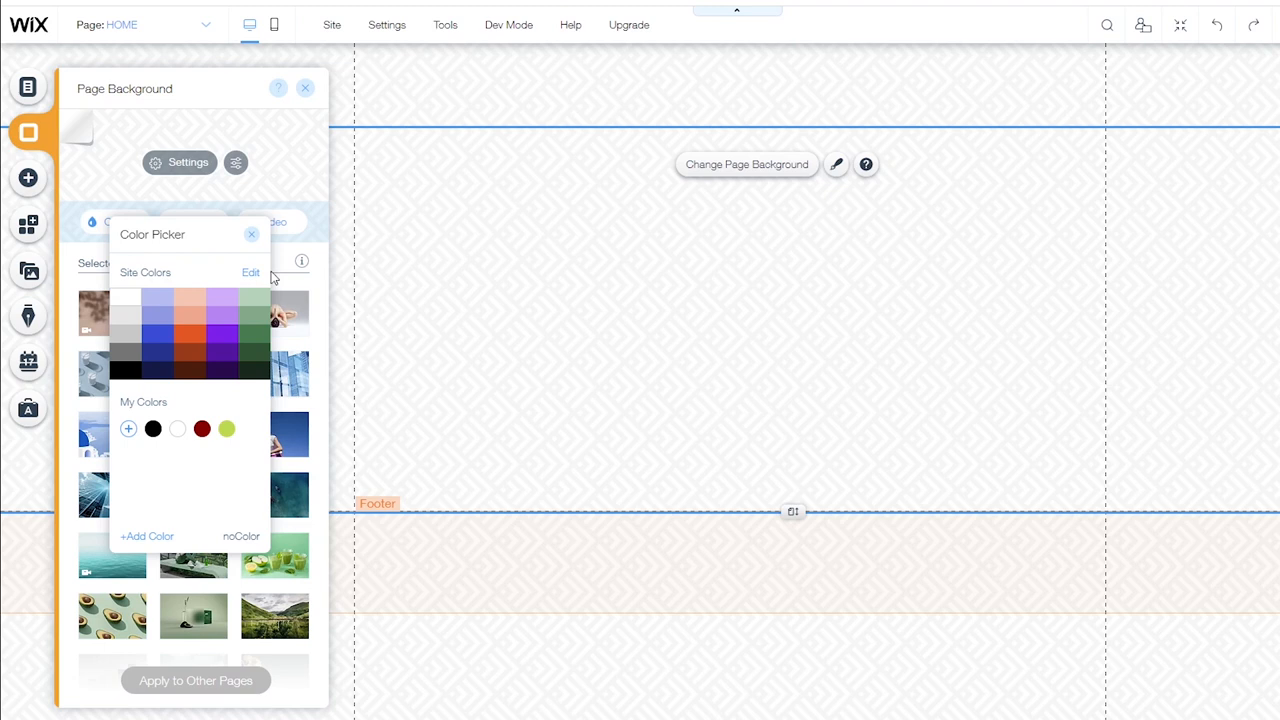
click(250, 272)
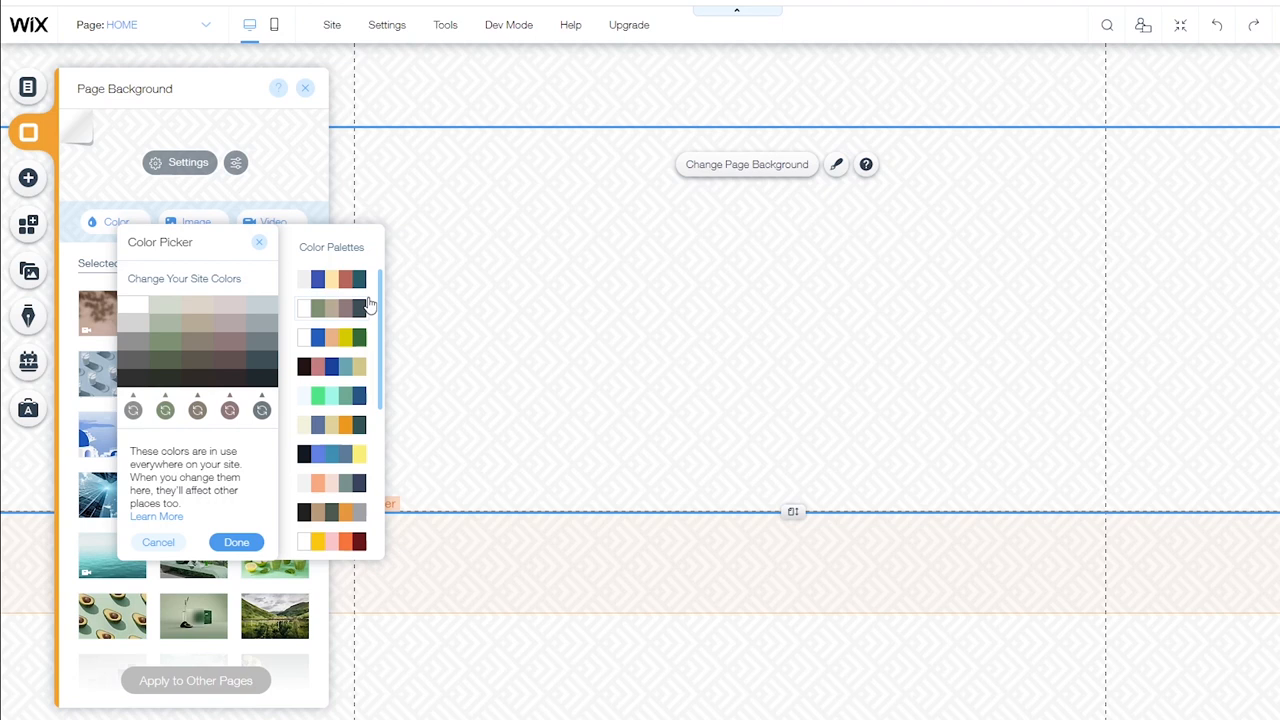
click(140, 436)
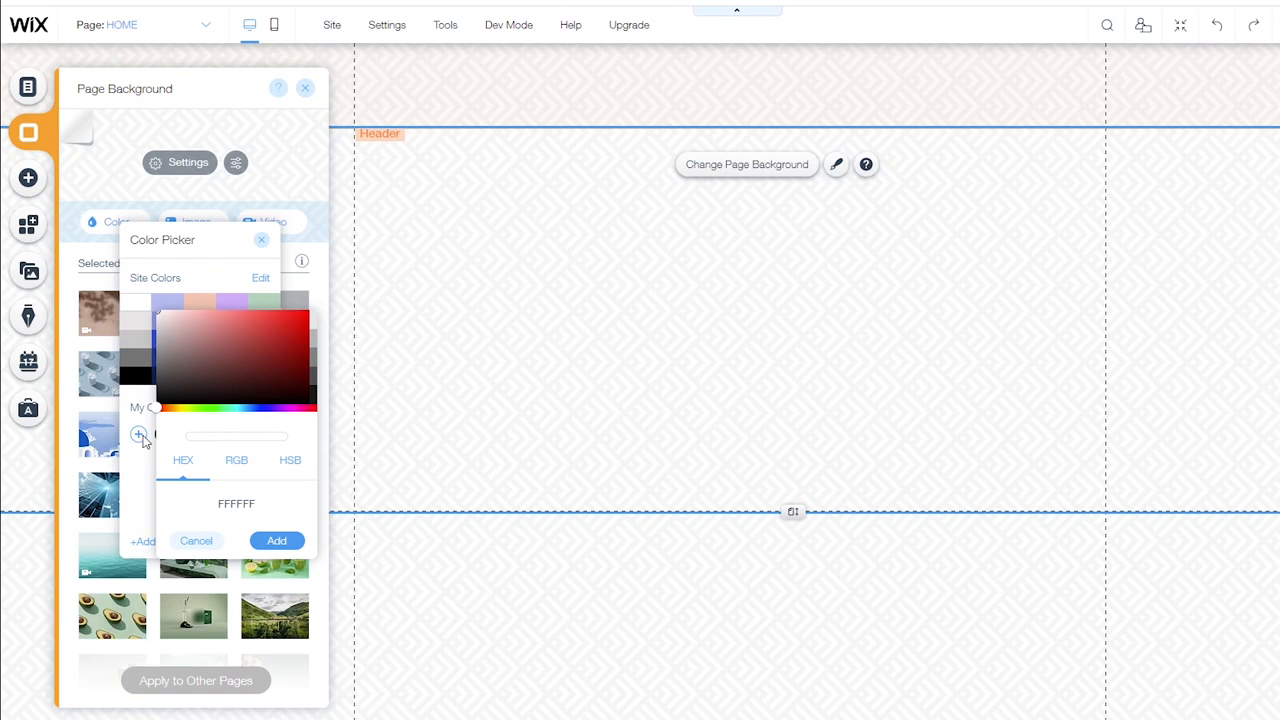
click(236, 504)
text(2B4370)
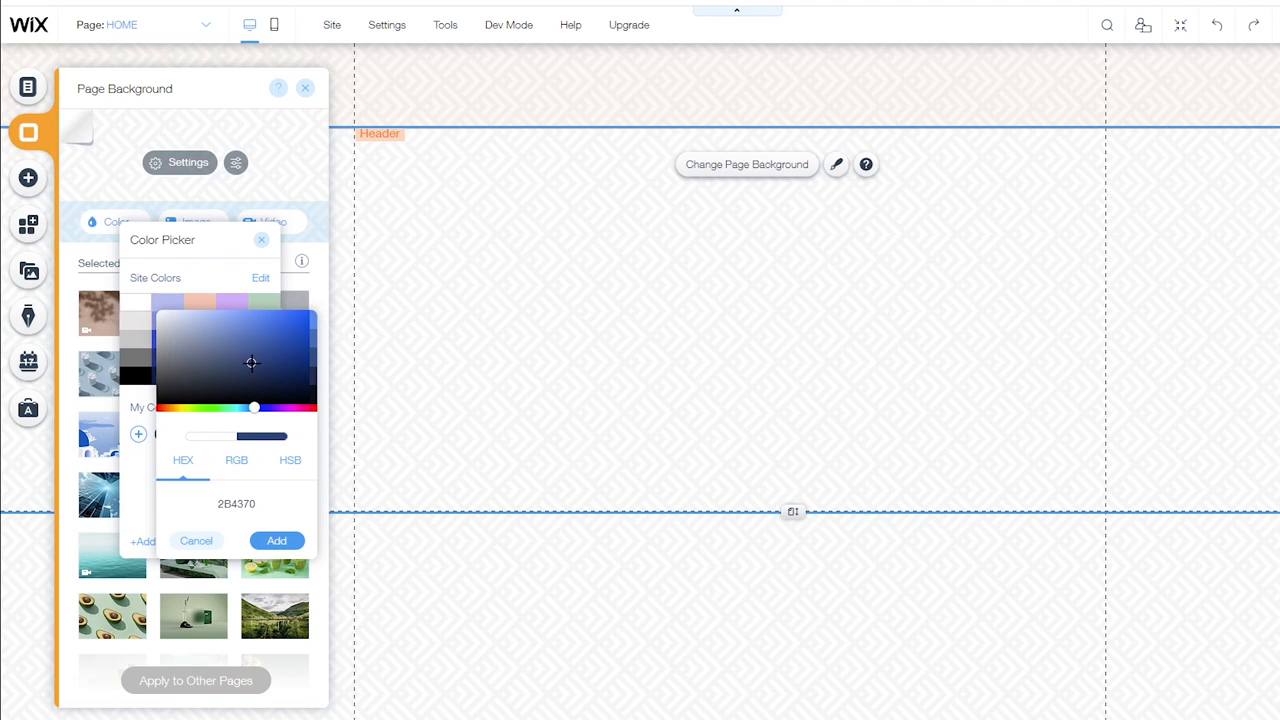
click(276, 540)
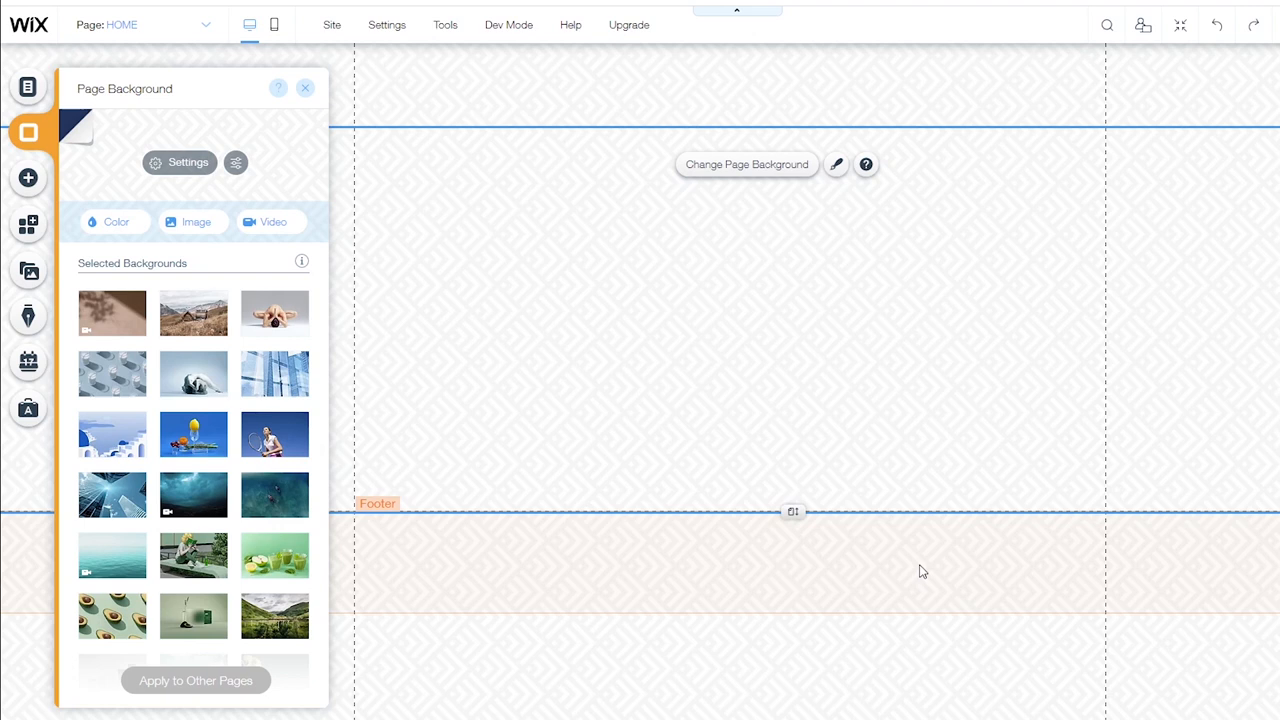
click(304, 88)
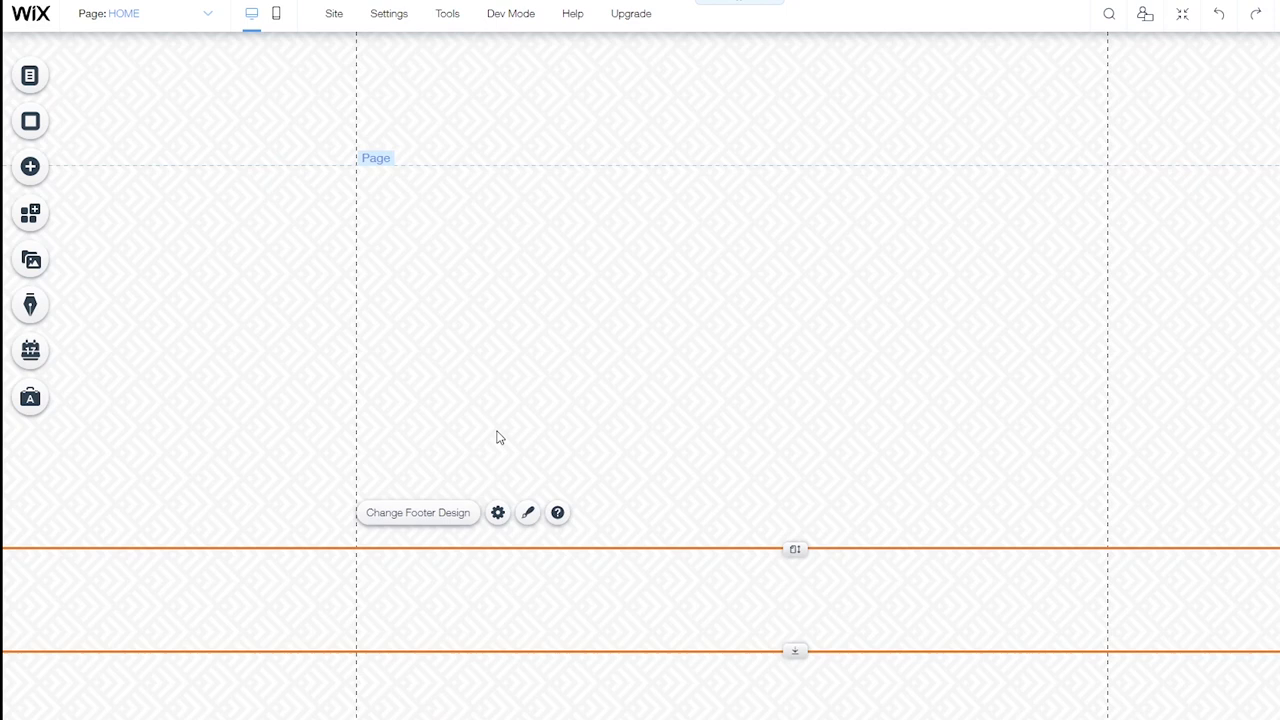
Select the header and review its fill colour, opacity and corner radius design settings
click(532, 200)
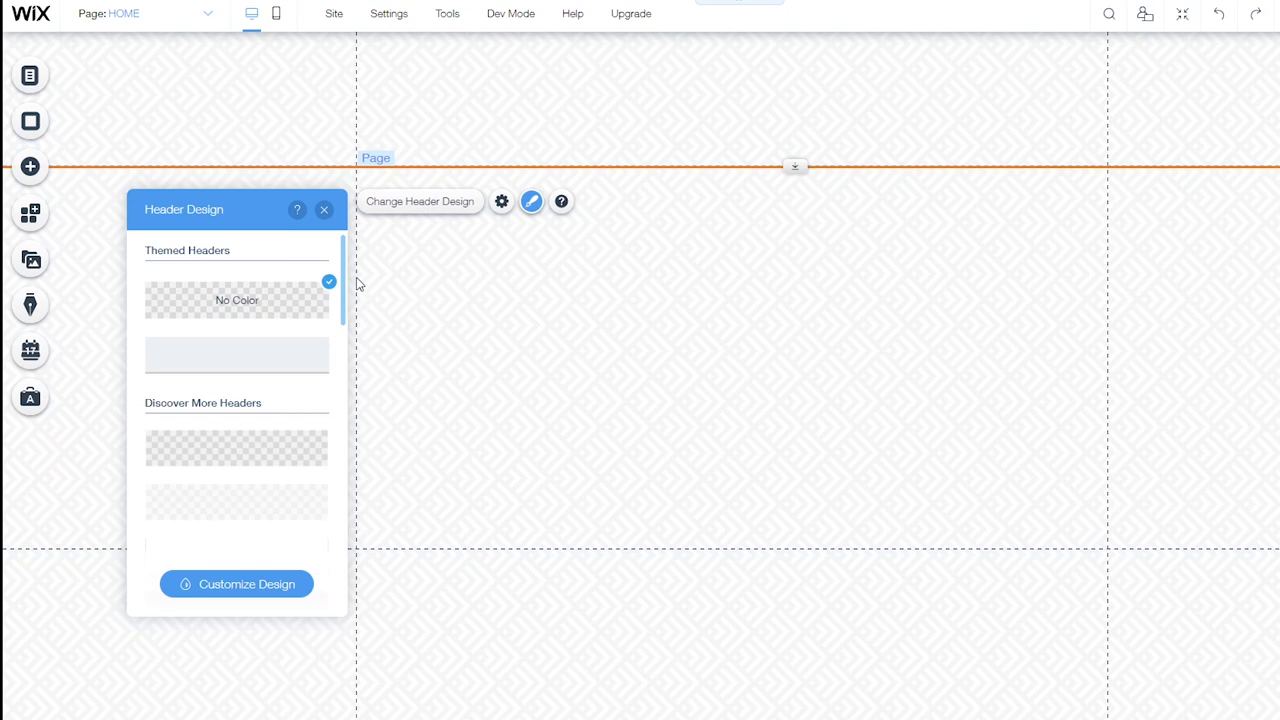
click(236, 584)
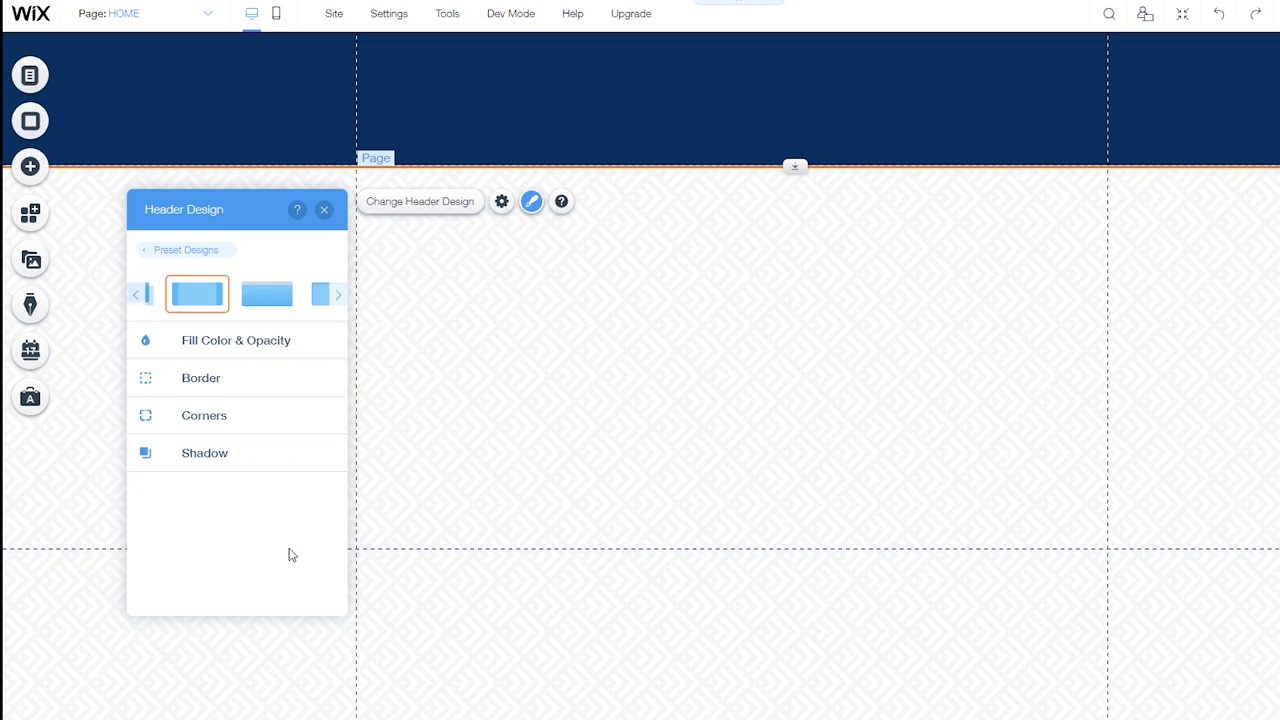
click(266, 292)
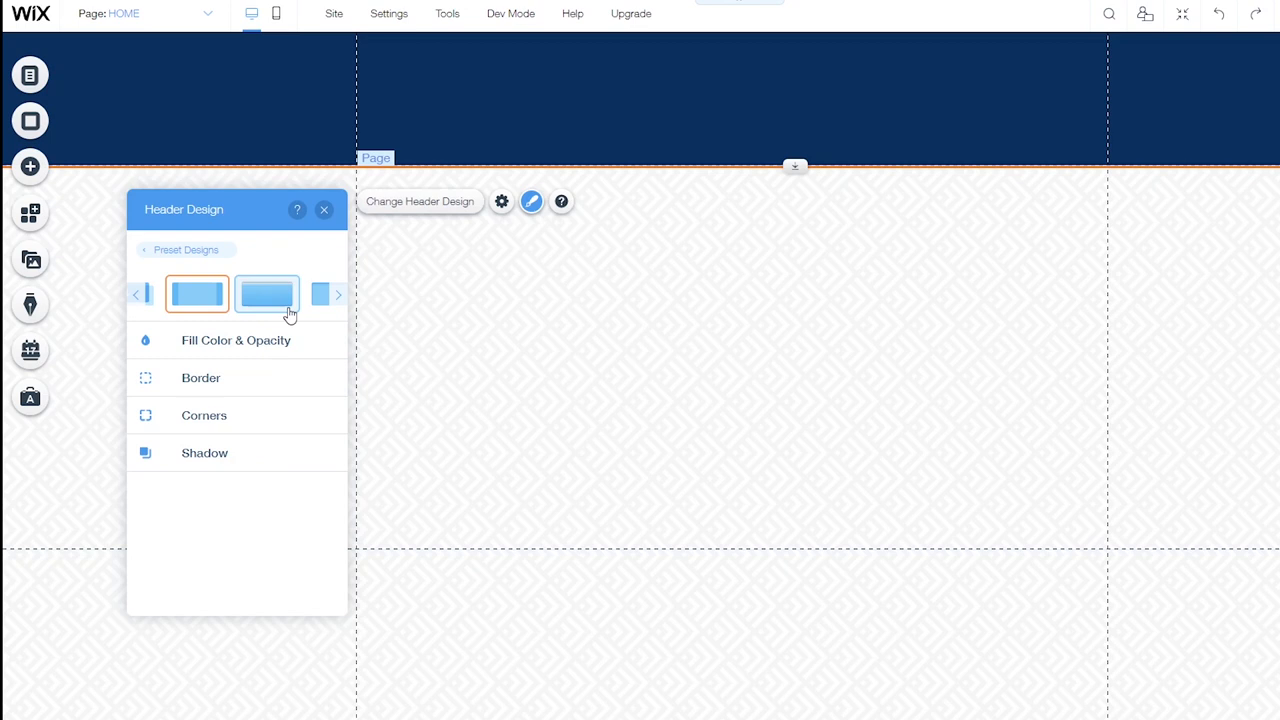
click(236, 340)
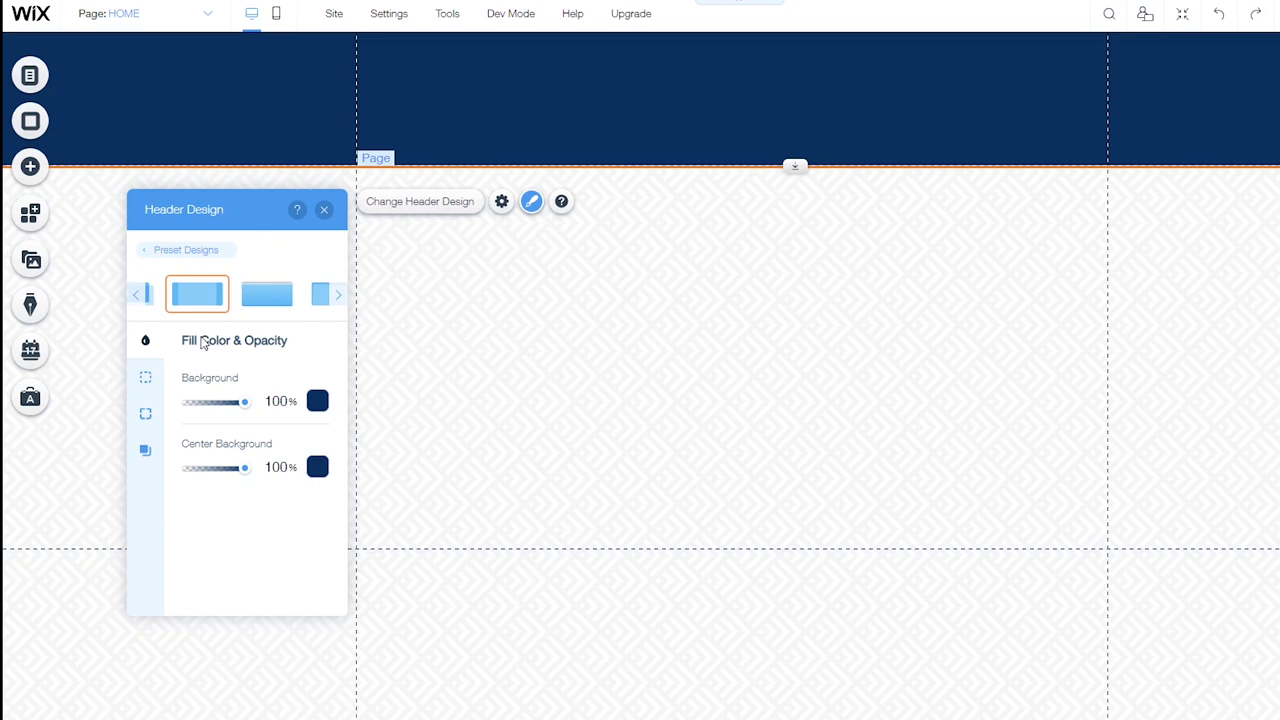
click(144, 414)
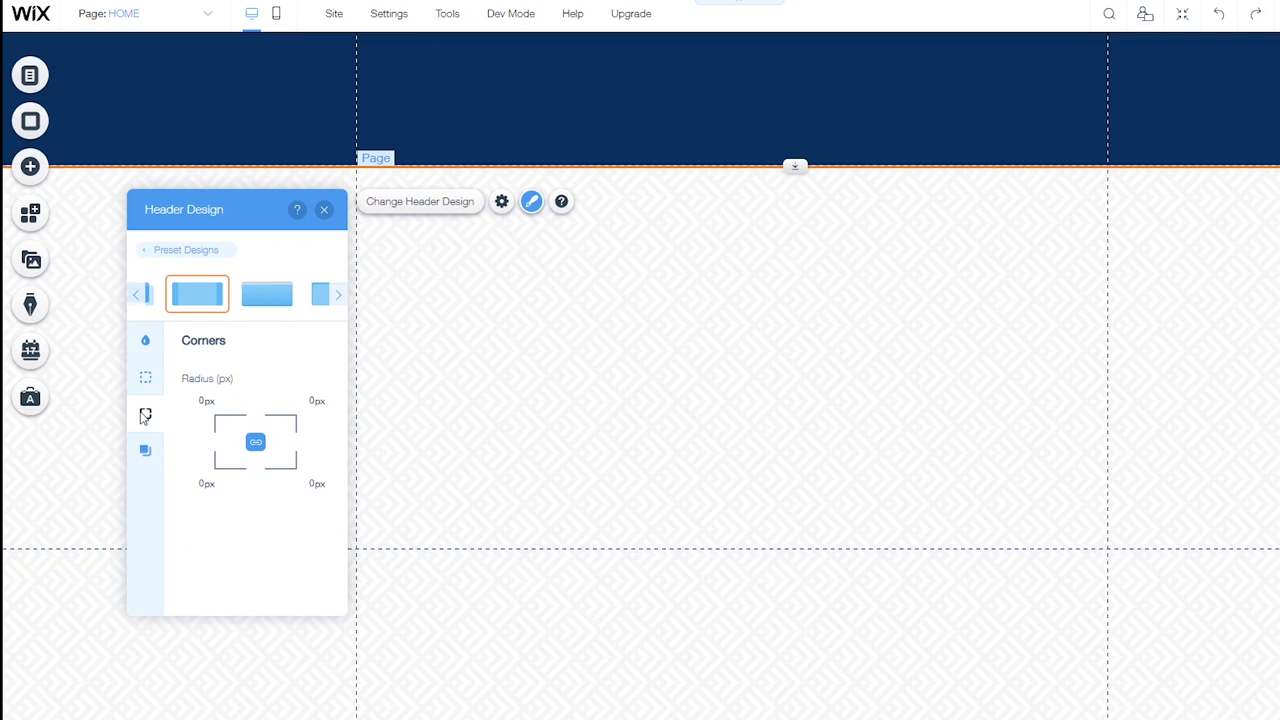
Enable the header's drop shadow and close the header design settings
click(144, 412)
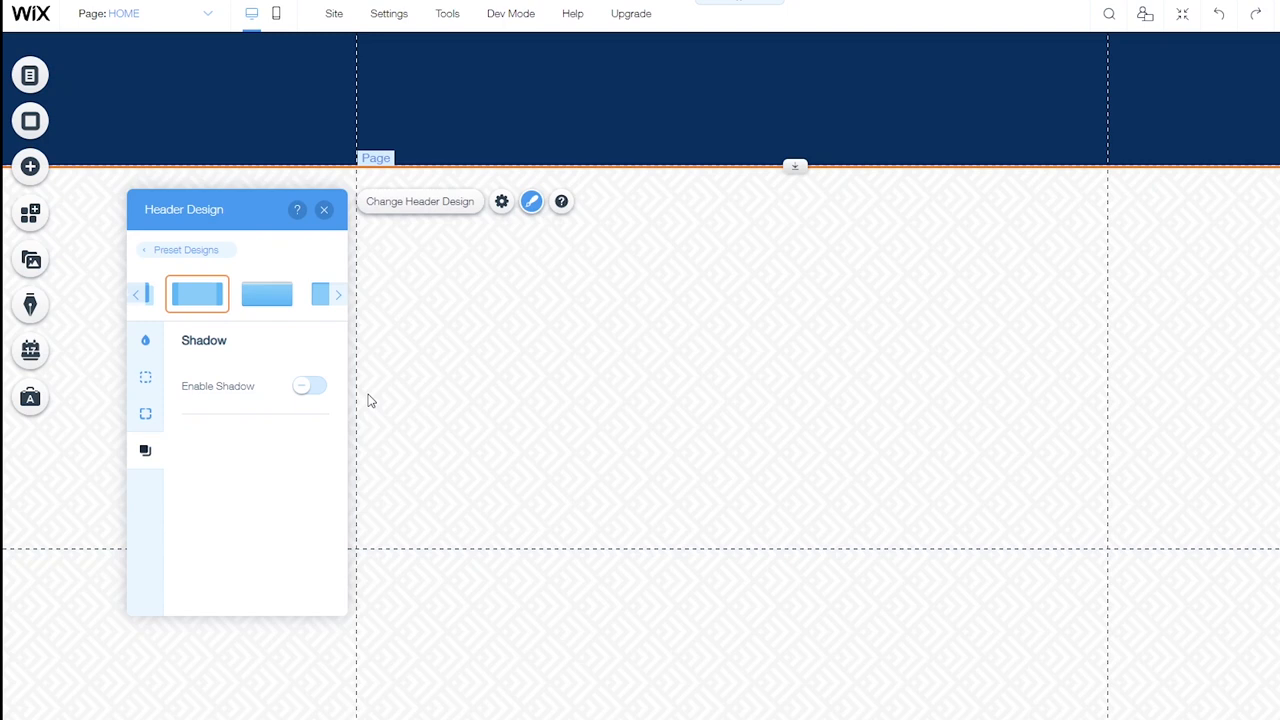
click(308, 386)
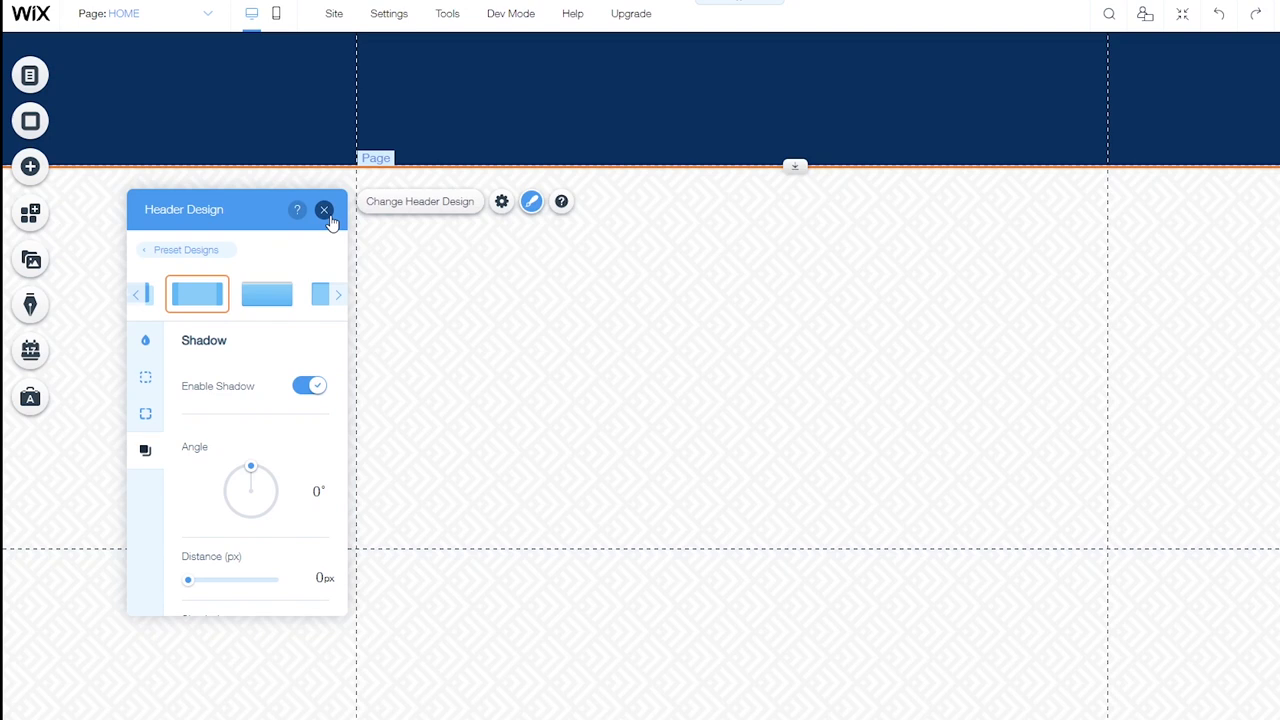
click(324, 210)
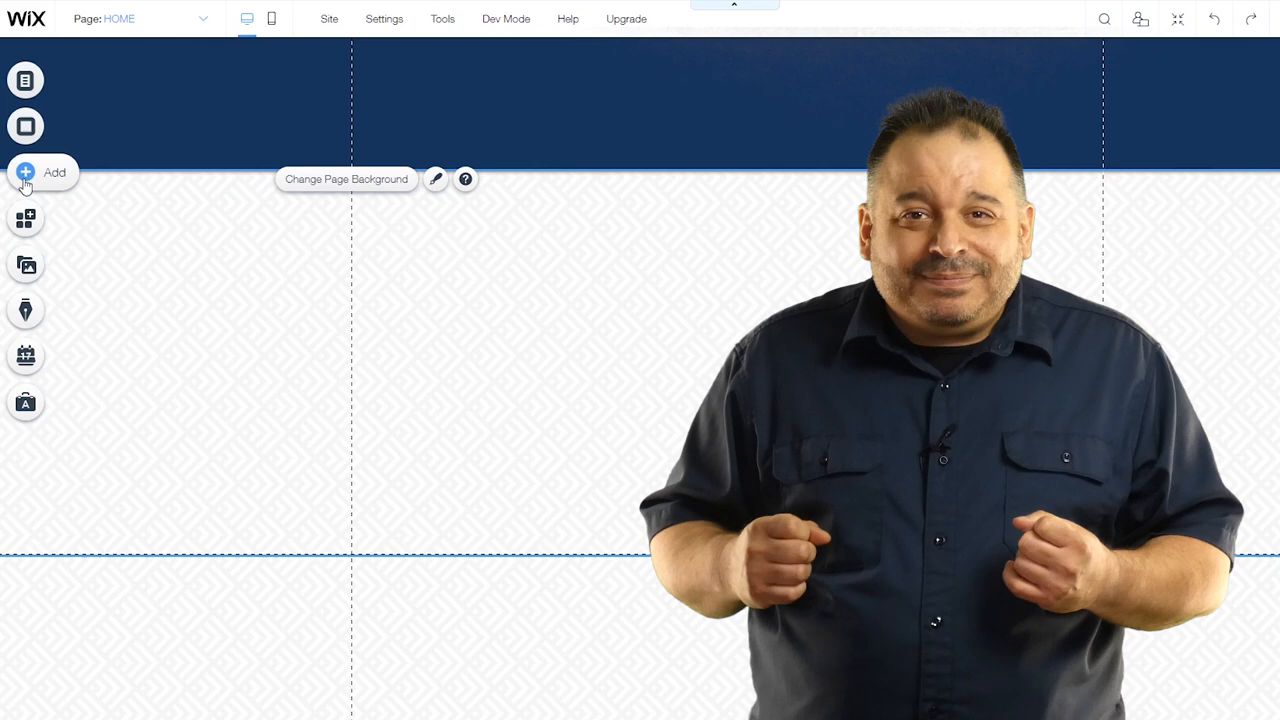
click(24, 172)
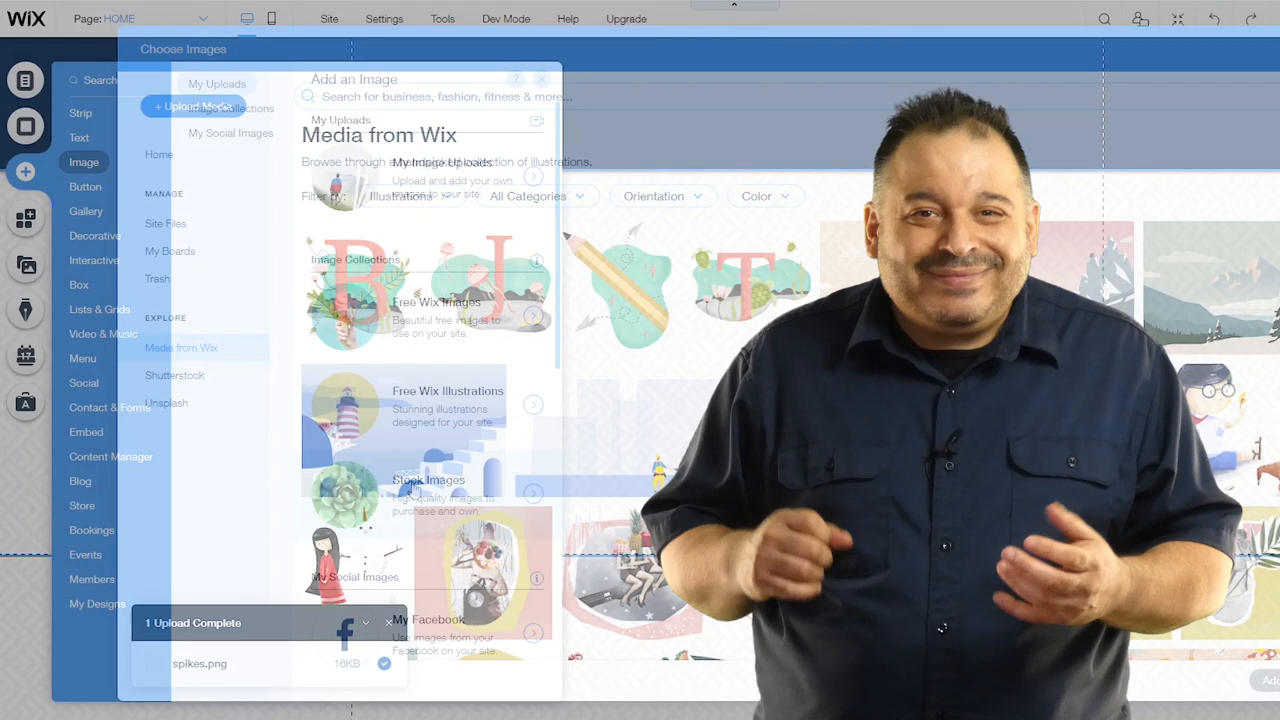
Add the uploaded grey house photo to the HOME page below the header
click(174, 376)
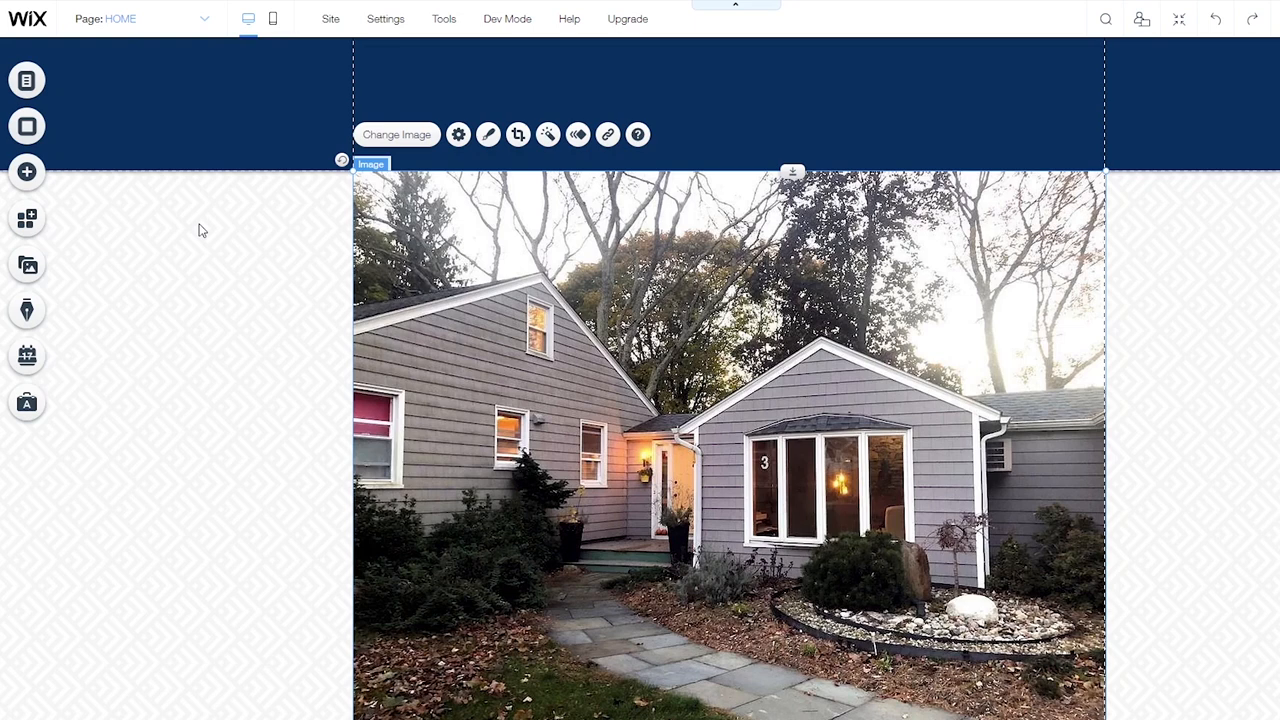
Add an ALL CAPS TITLE text element from Add > Text > Titles over the house photo
click(28, 172)
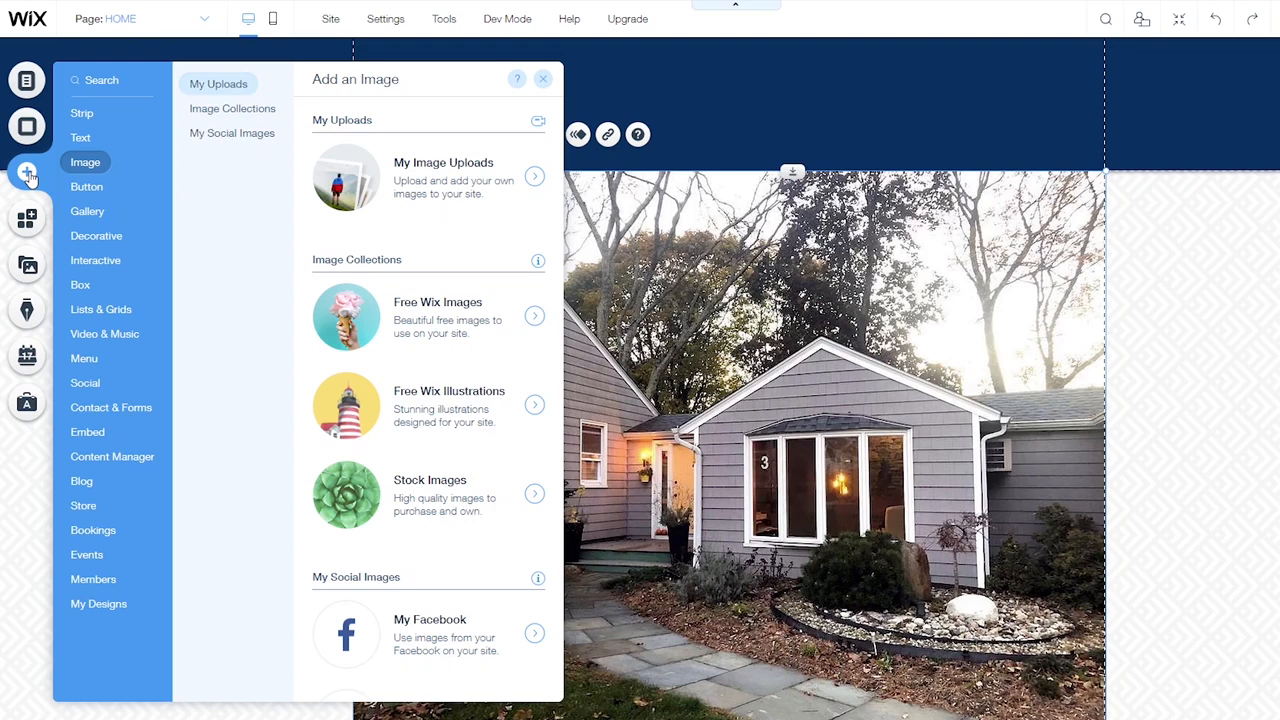
click(80, 136)
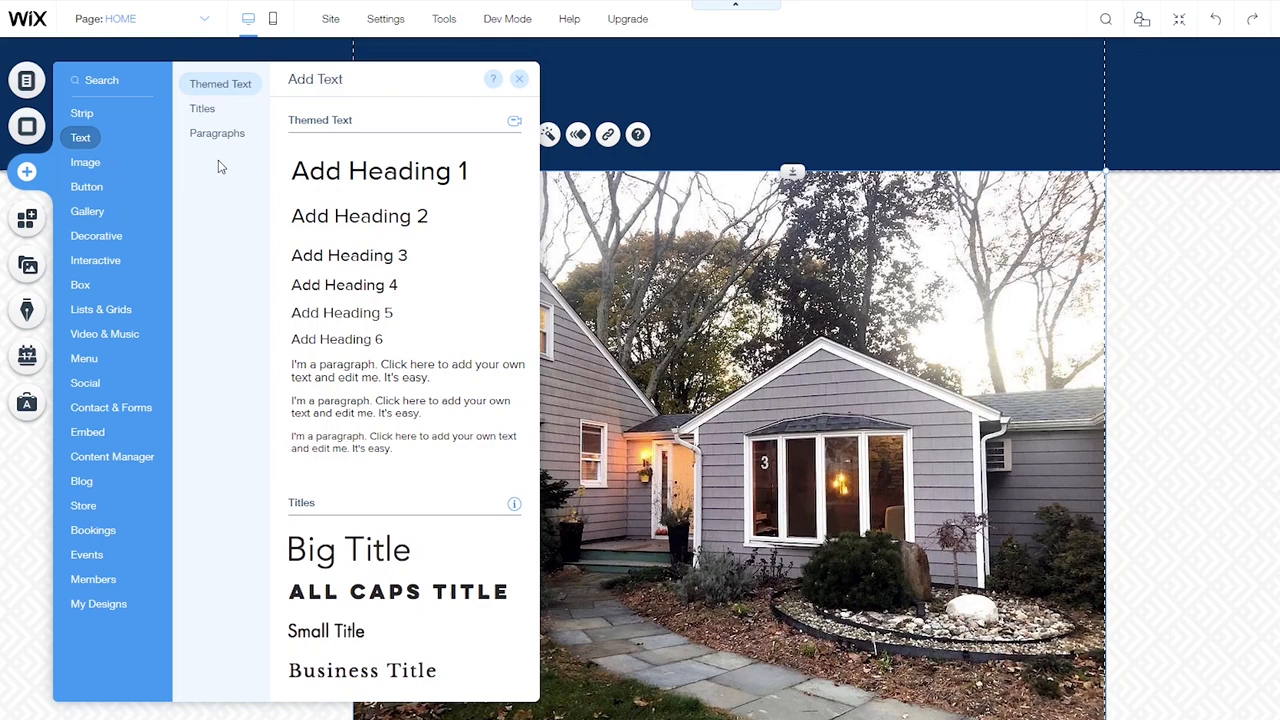
click(202, 108)
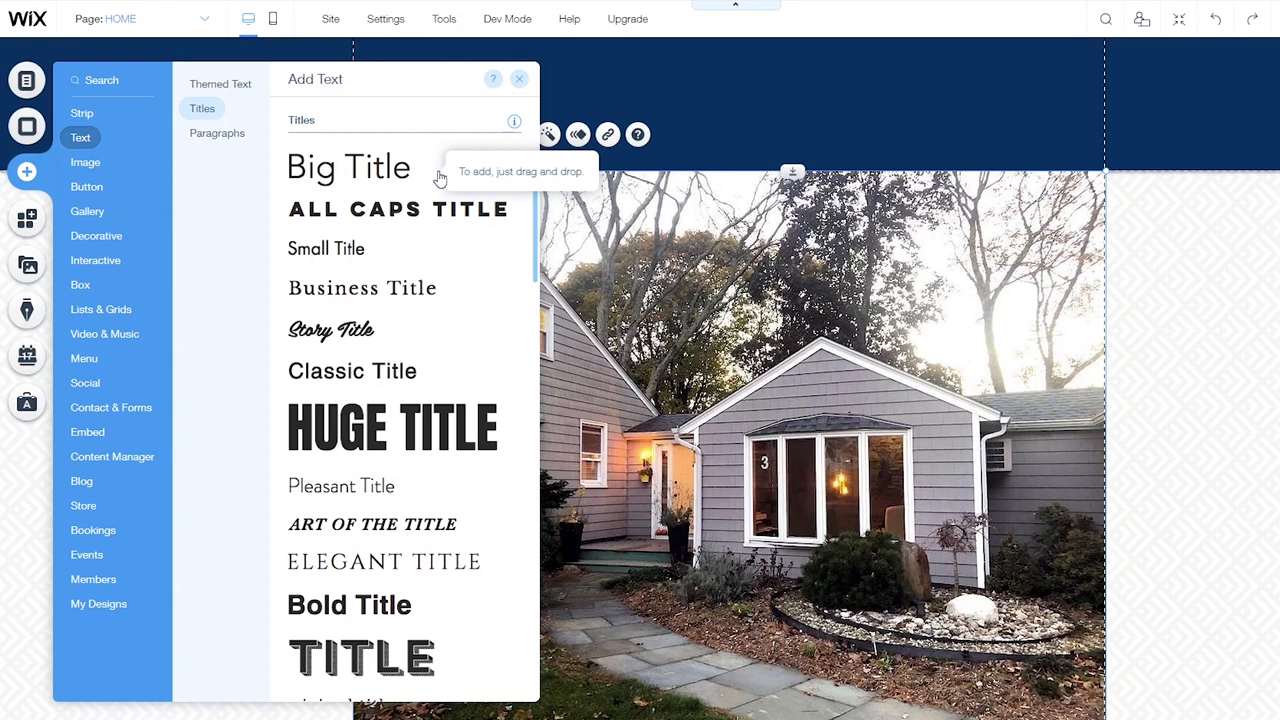
scroll(down, 3)
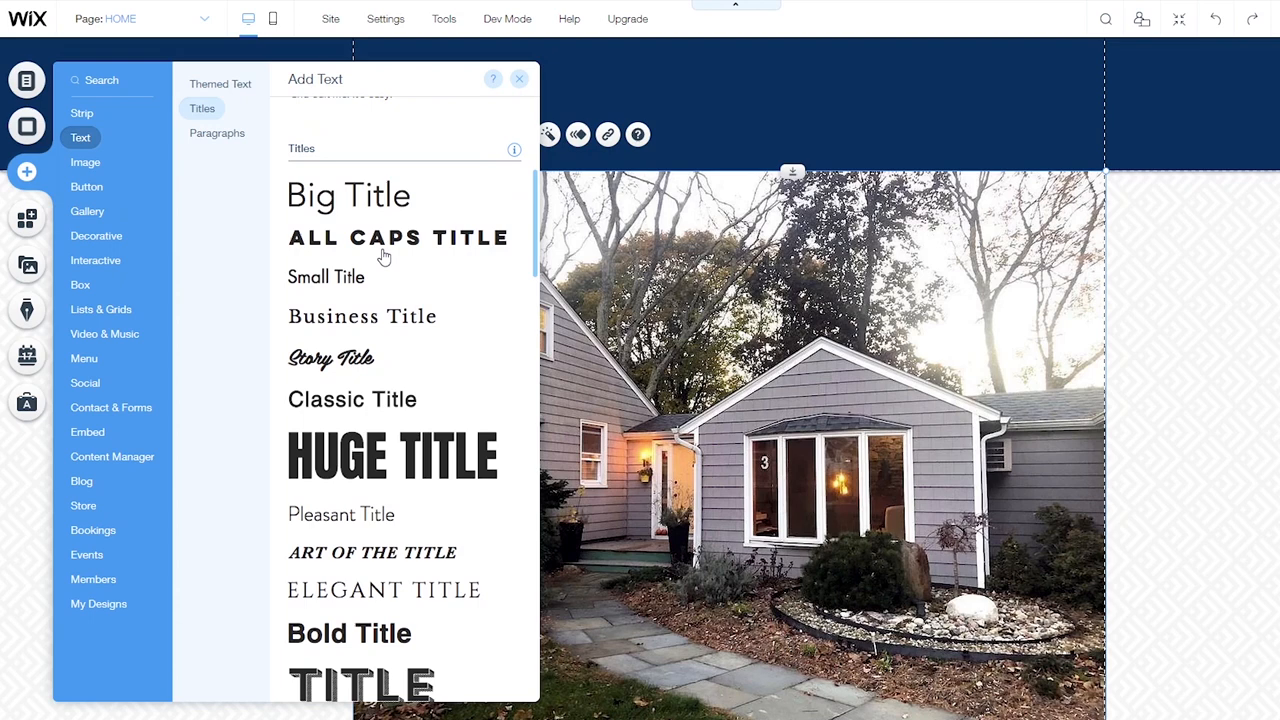
click(398, 236)
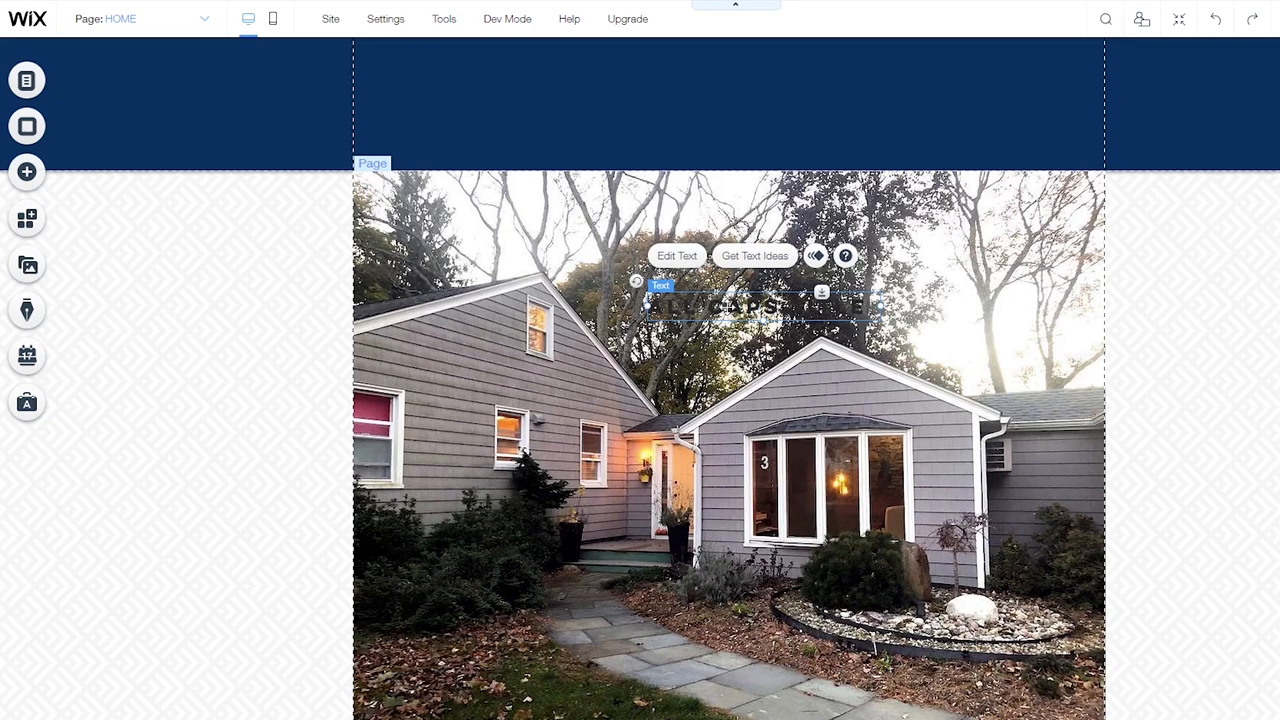
drag(756, 300, 464, 180)
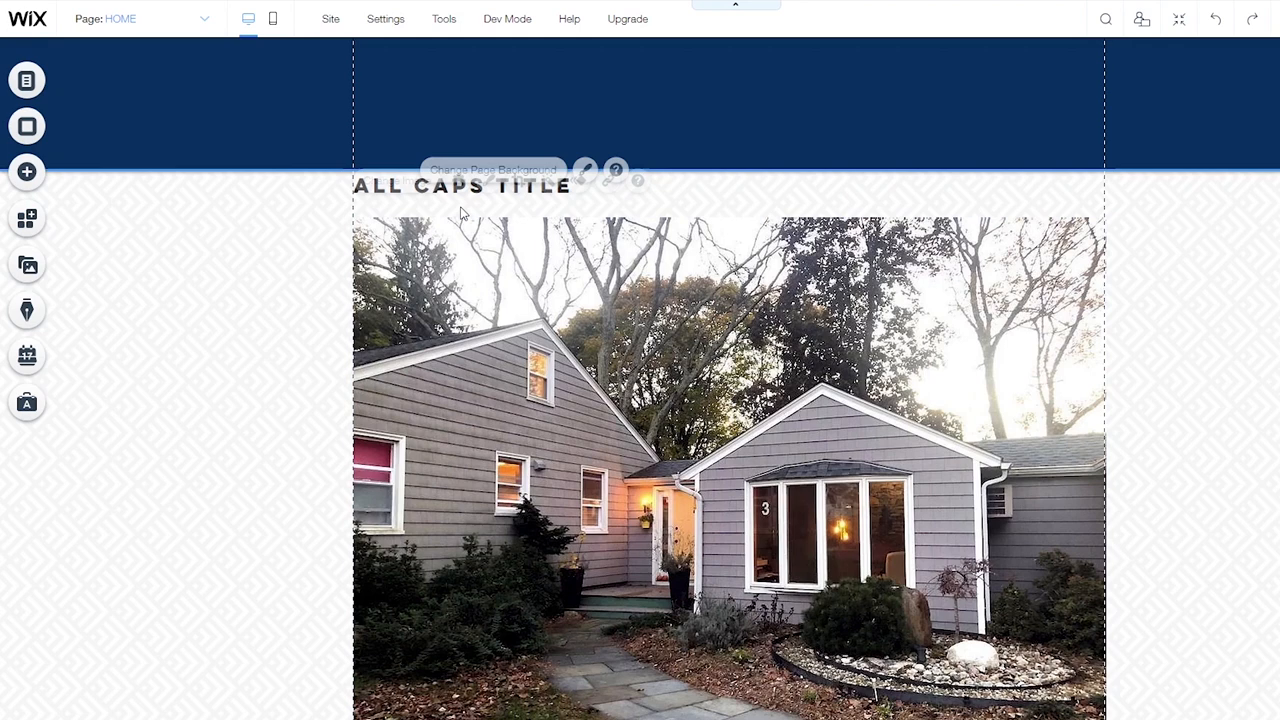
click(460, 184)
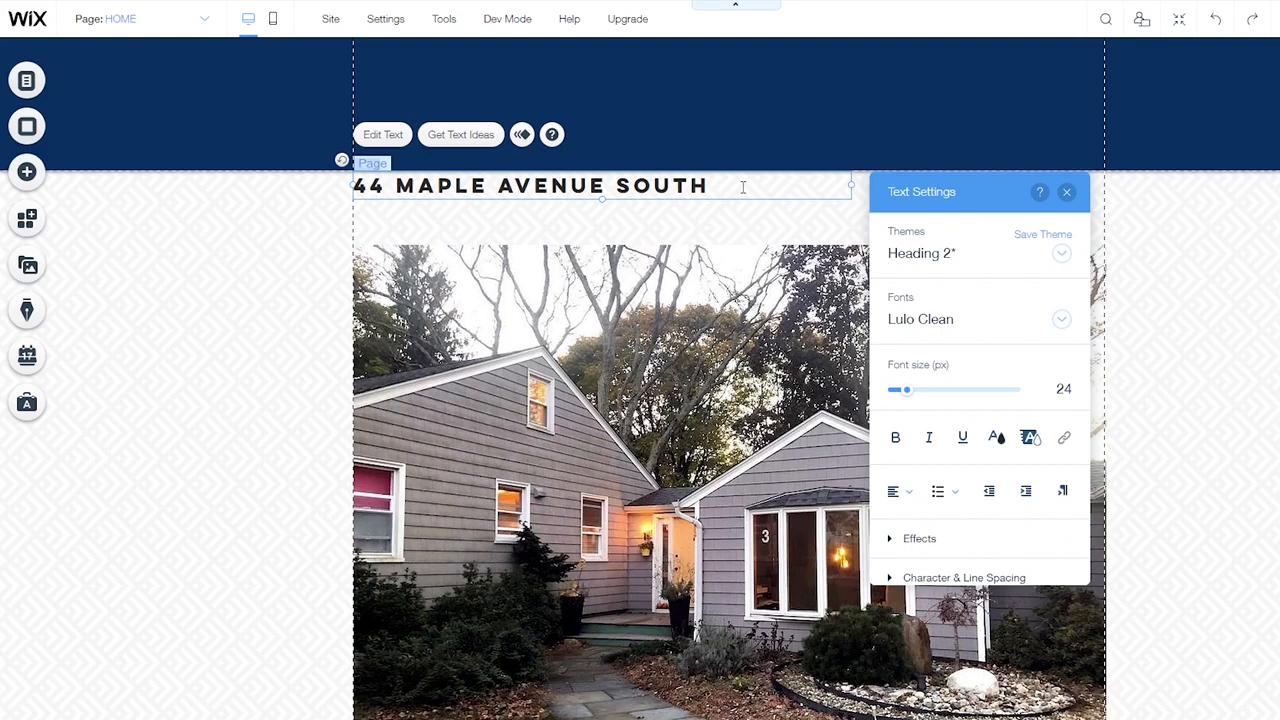
text(WESTPORT,)
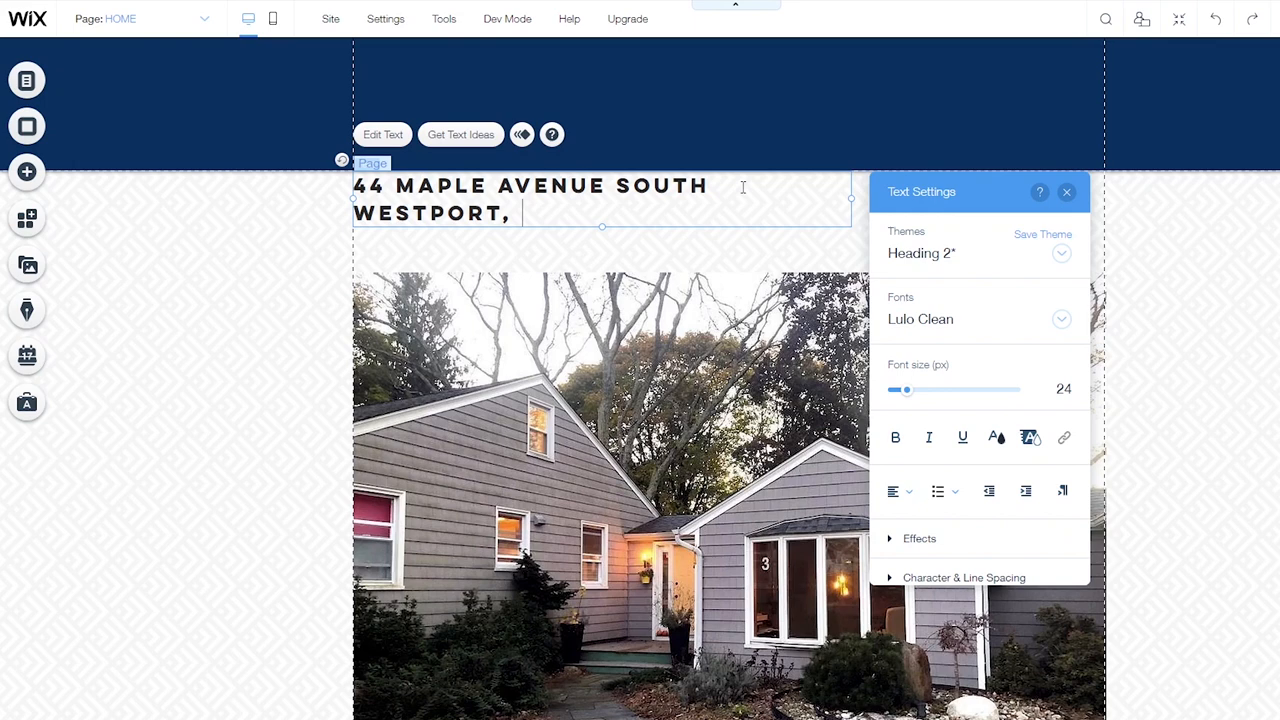
text(CONNECTICUT)
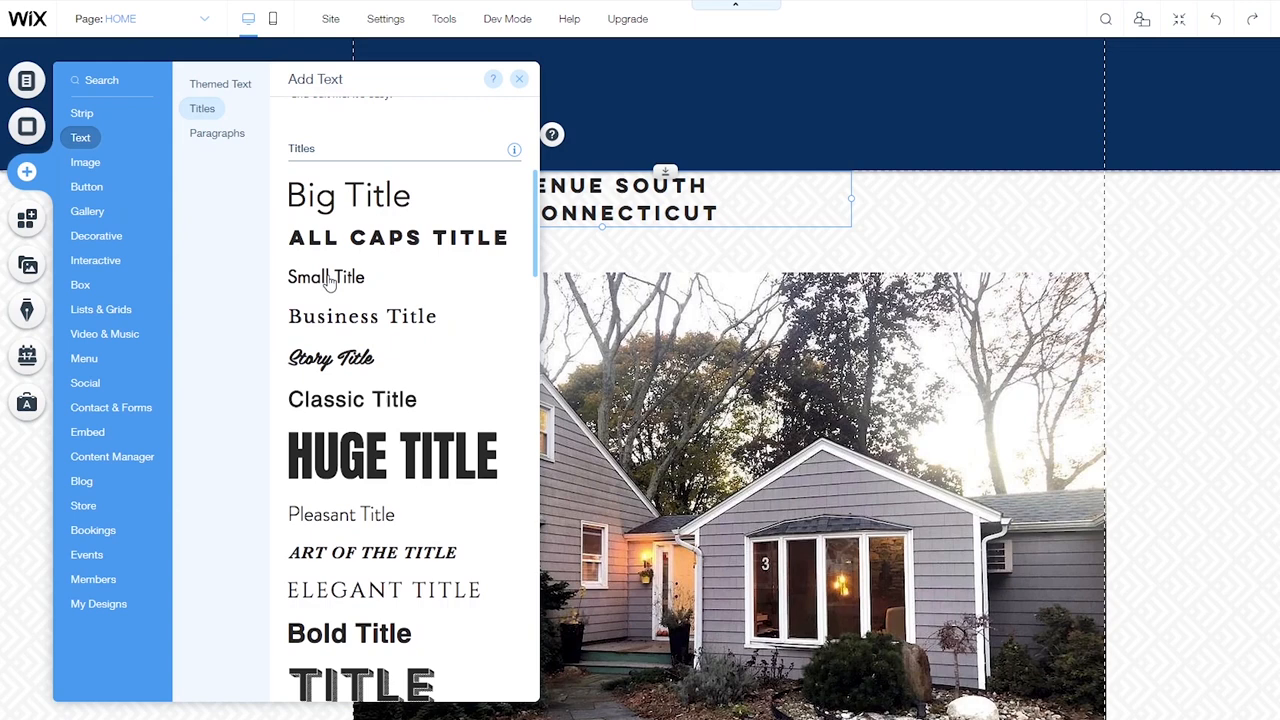
Add a Small Title reading $495,000 under the address title above the house photo
click(326, 276)
text($495,00)
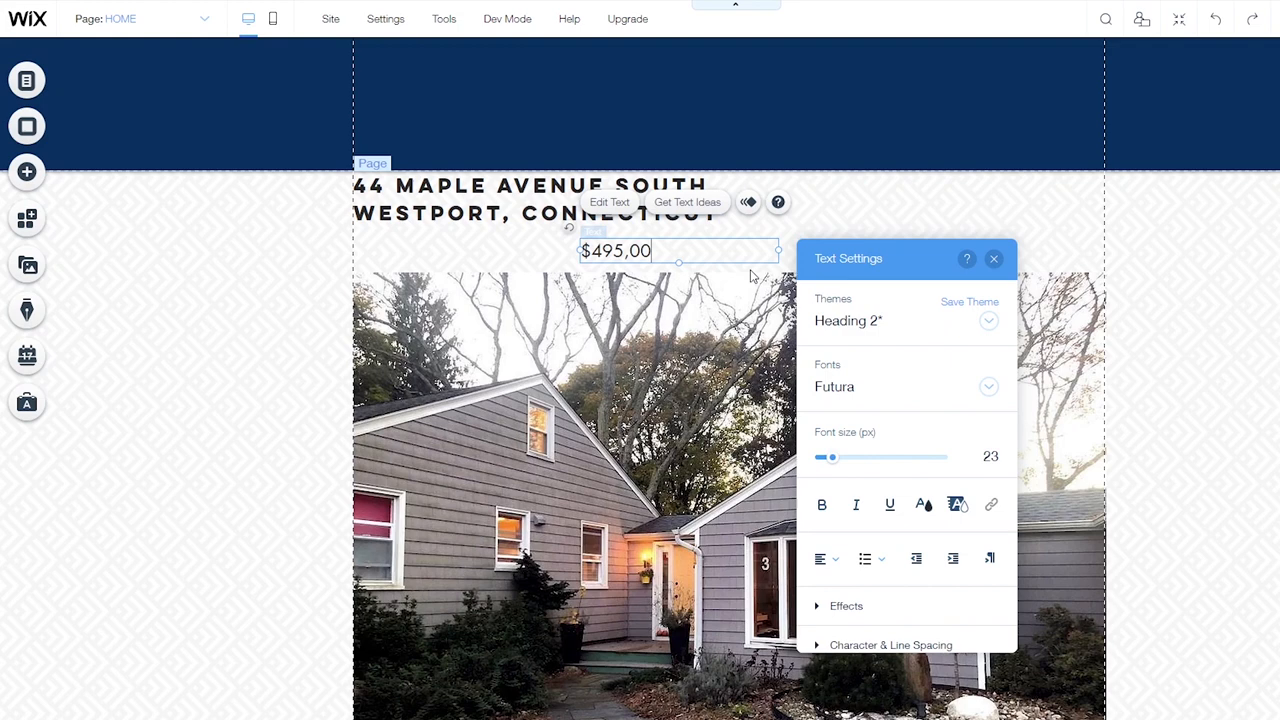
click(992, 258)
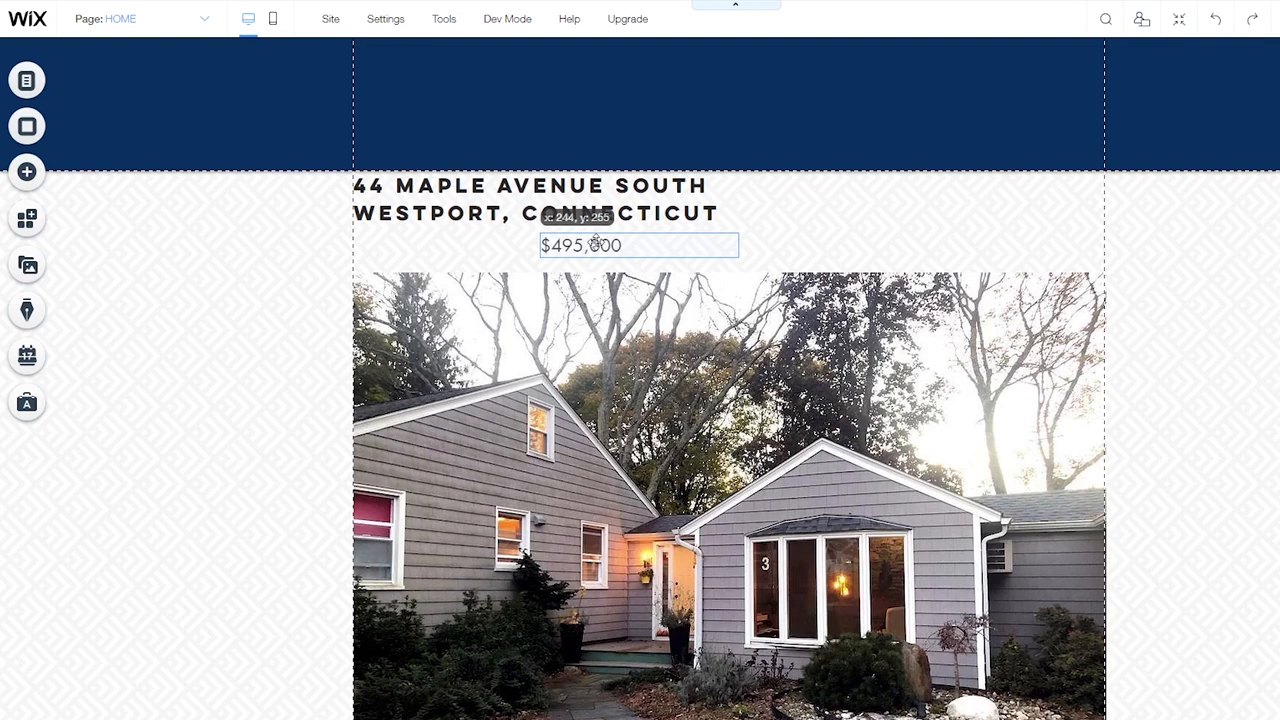
click(728, 496)
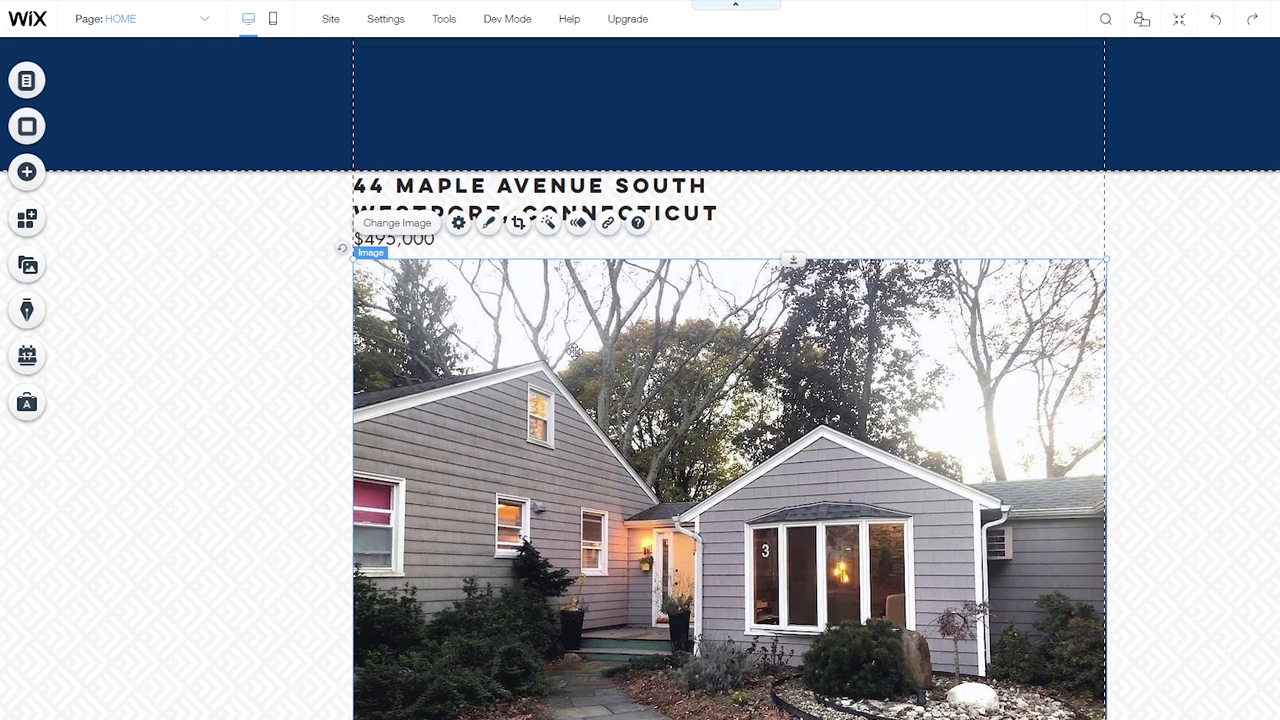
scroll(down, 3)
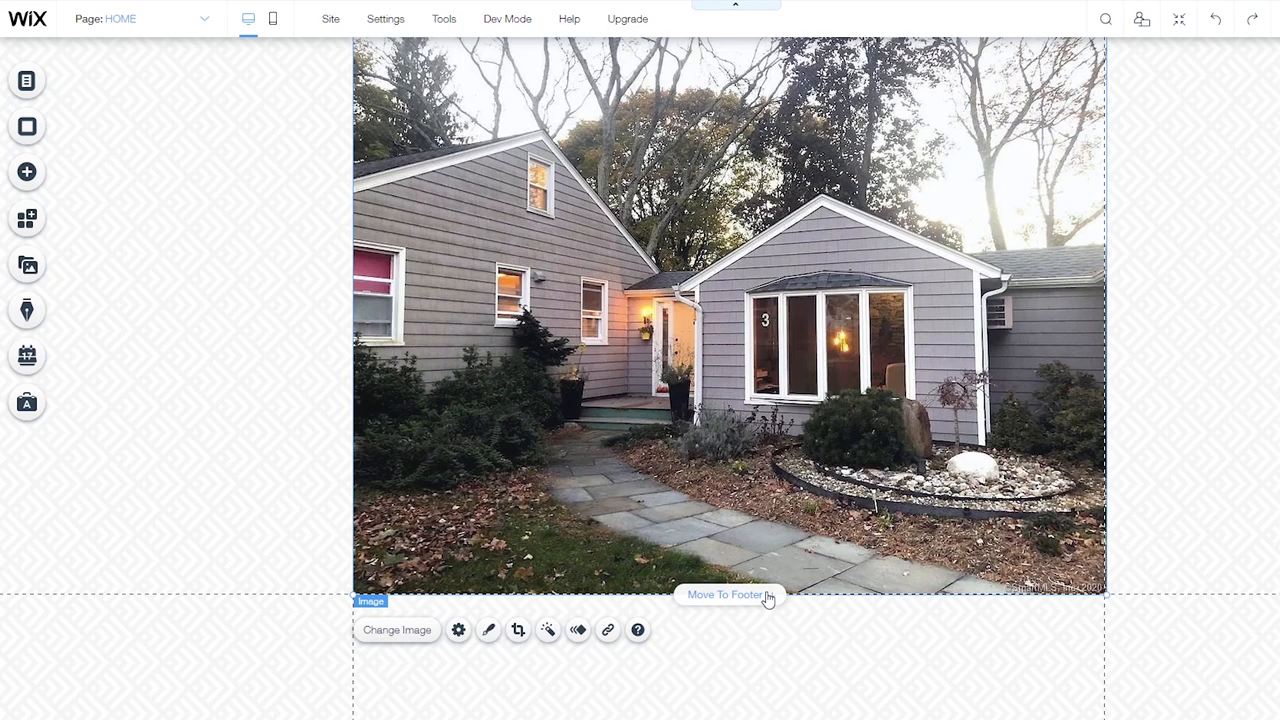
Add a paragraph text element under the house photo and bring up its Text Settings
click(26, 172)
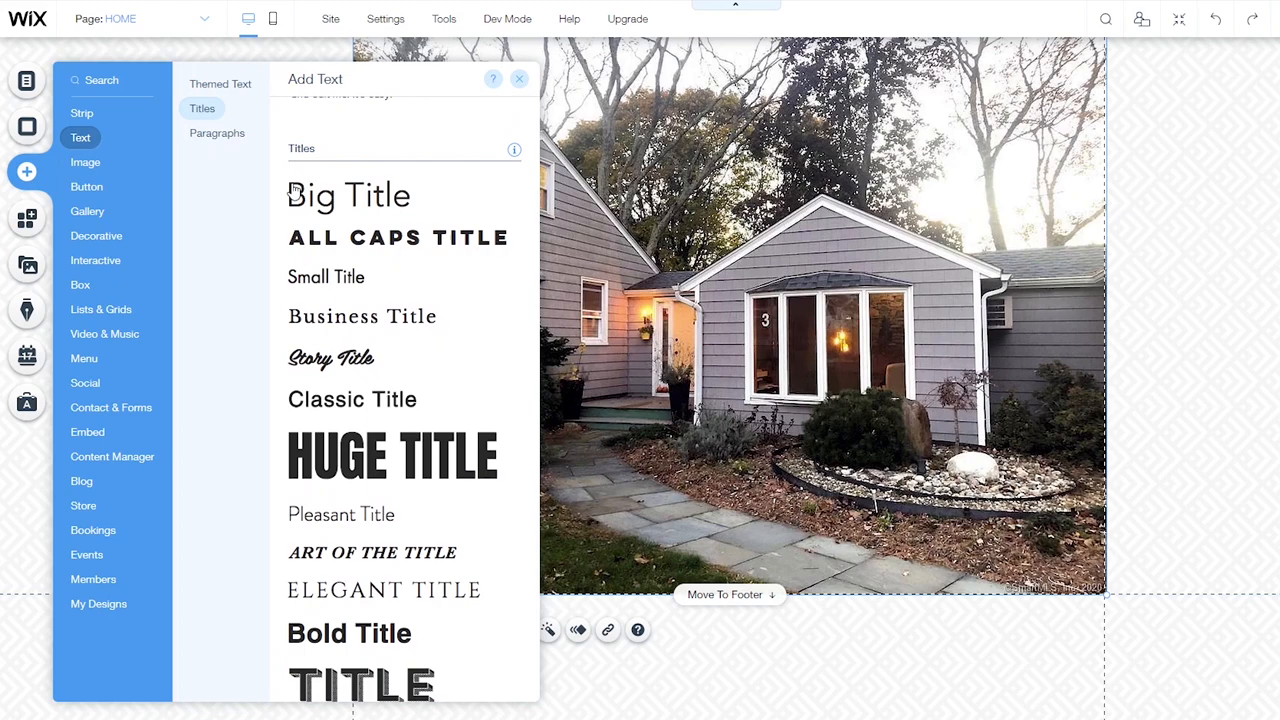
click(216, 132)
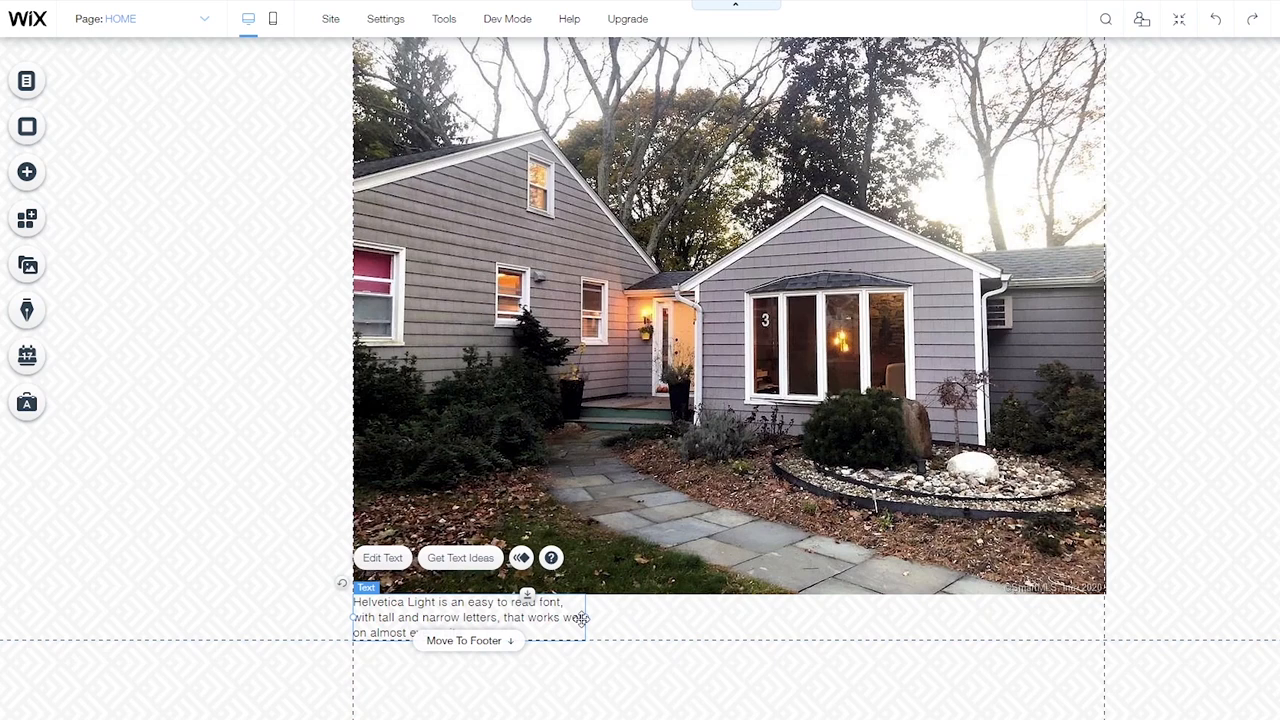
click(382, 556)
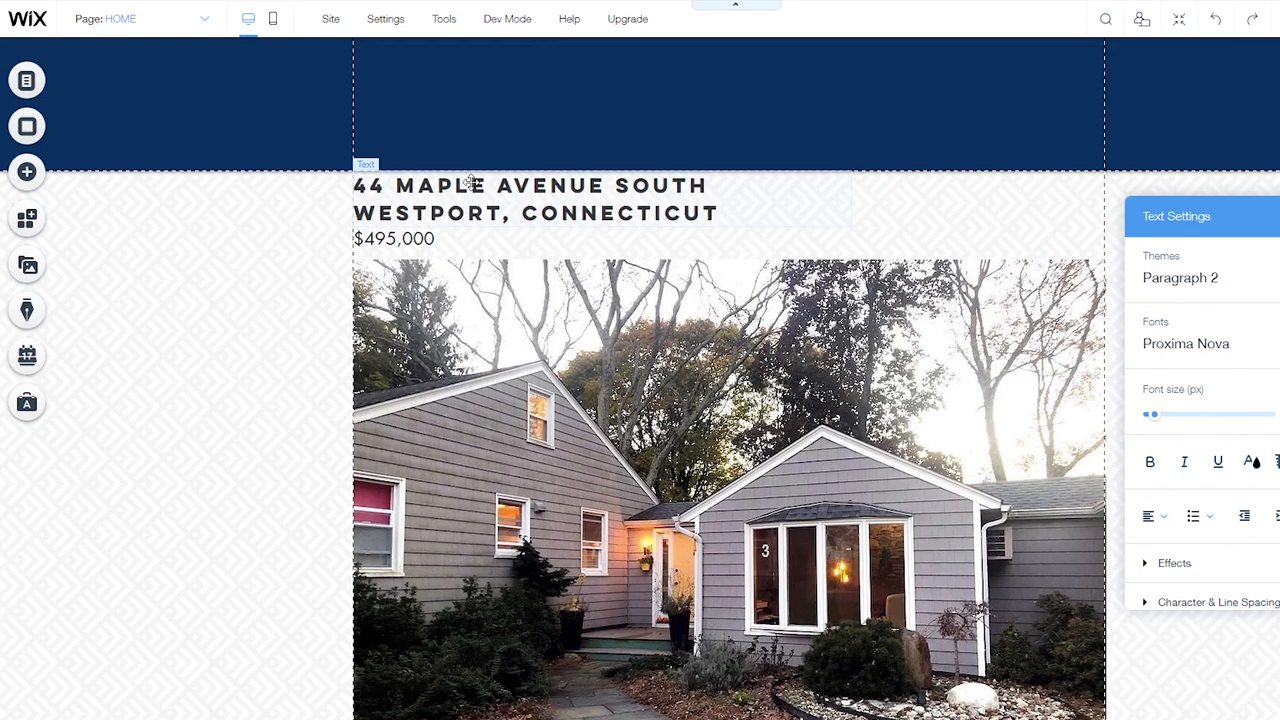
Replace the paragraph's contents with two blocks of lorem ipsum placeholder text
double_click(530, 184)
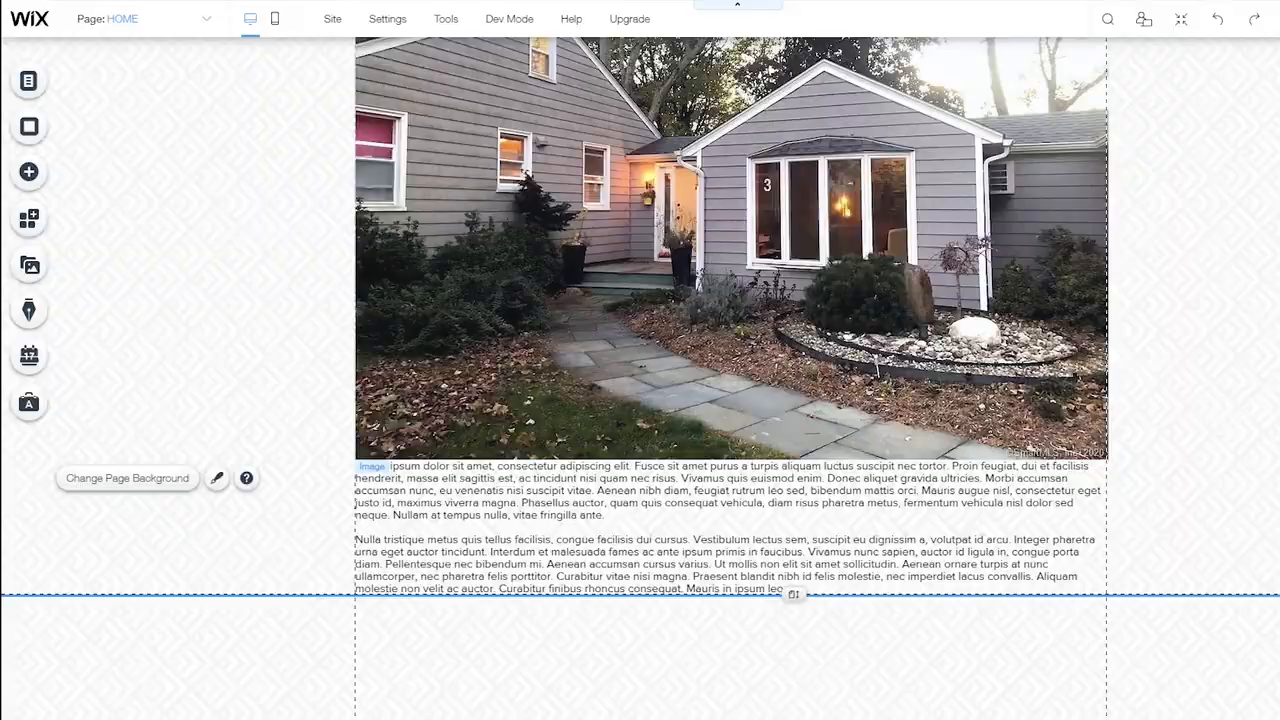
Start a new video in the Video Maker and load ten house photos into it
click(28, 264)
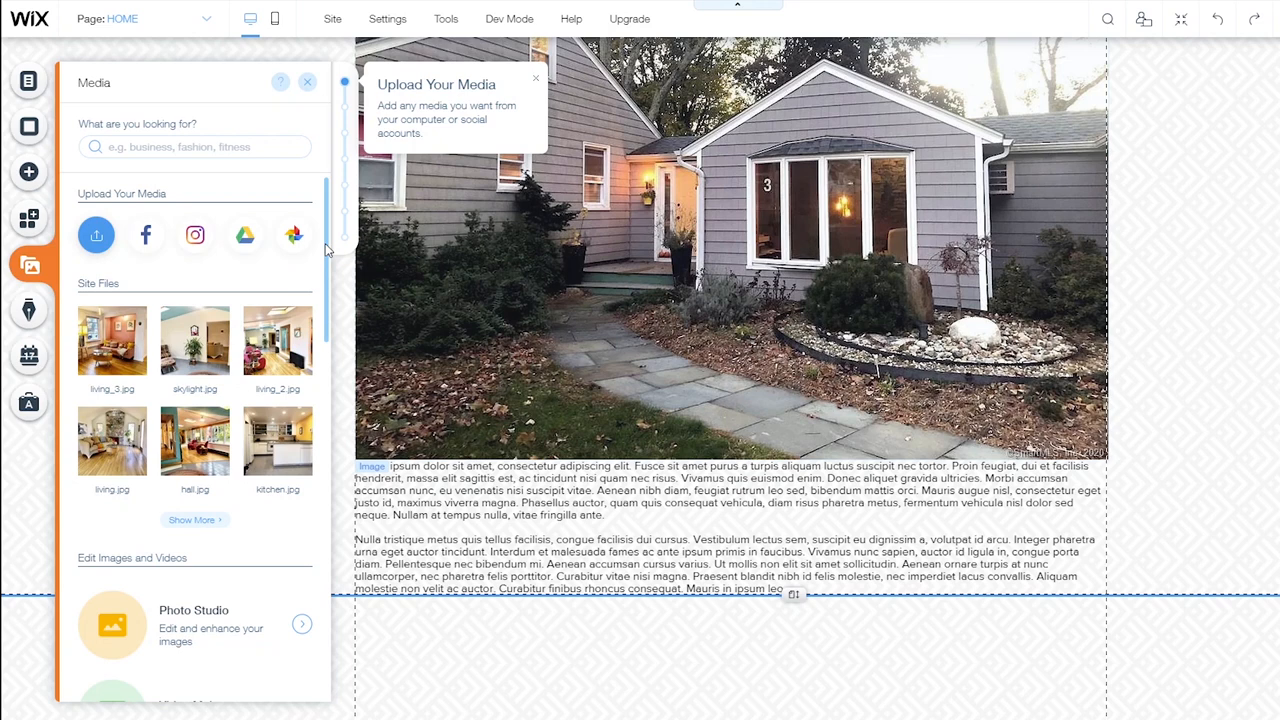
scroll(down, 3)
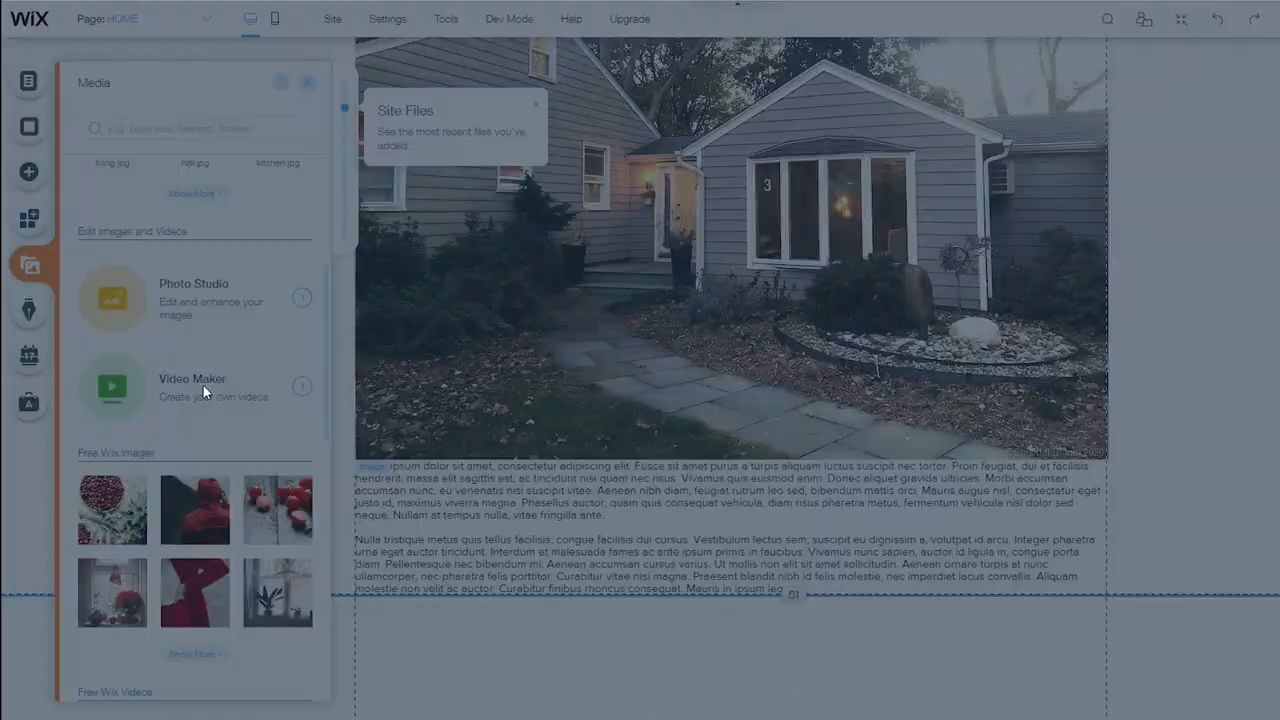
click(192, 388)
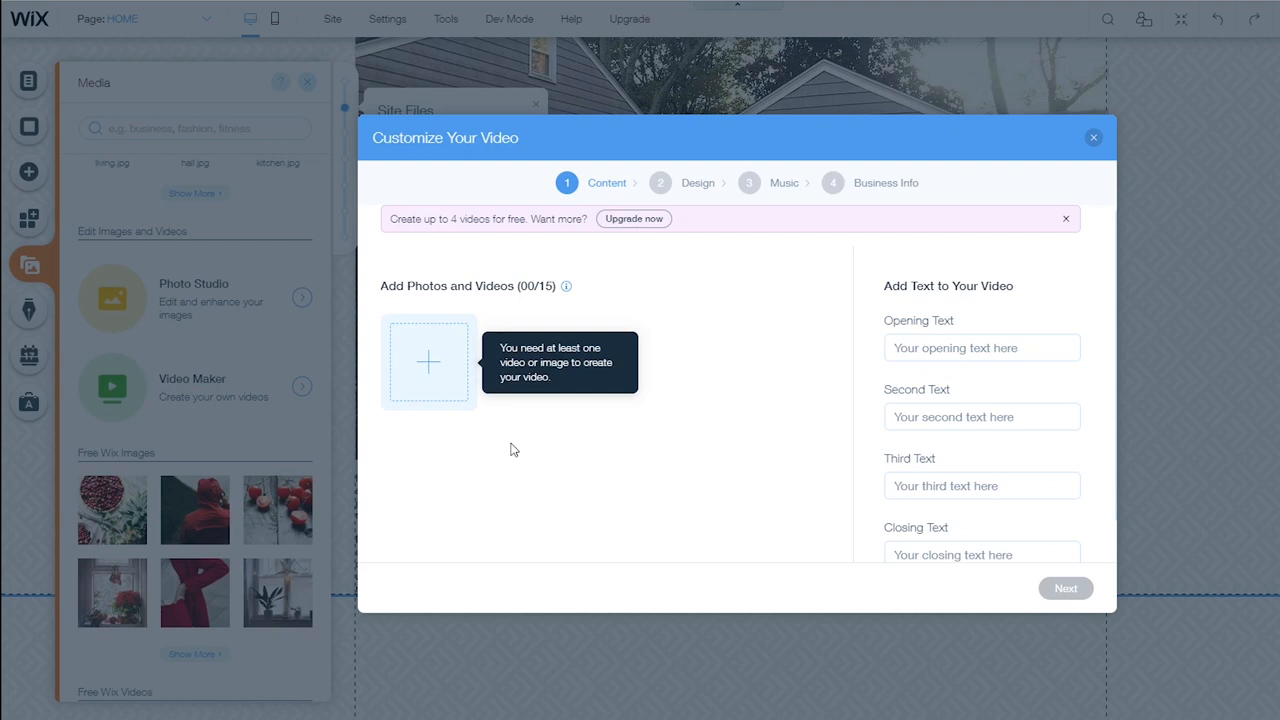
mouse_move(546, 320)
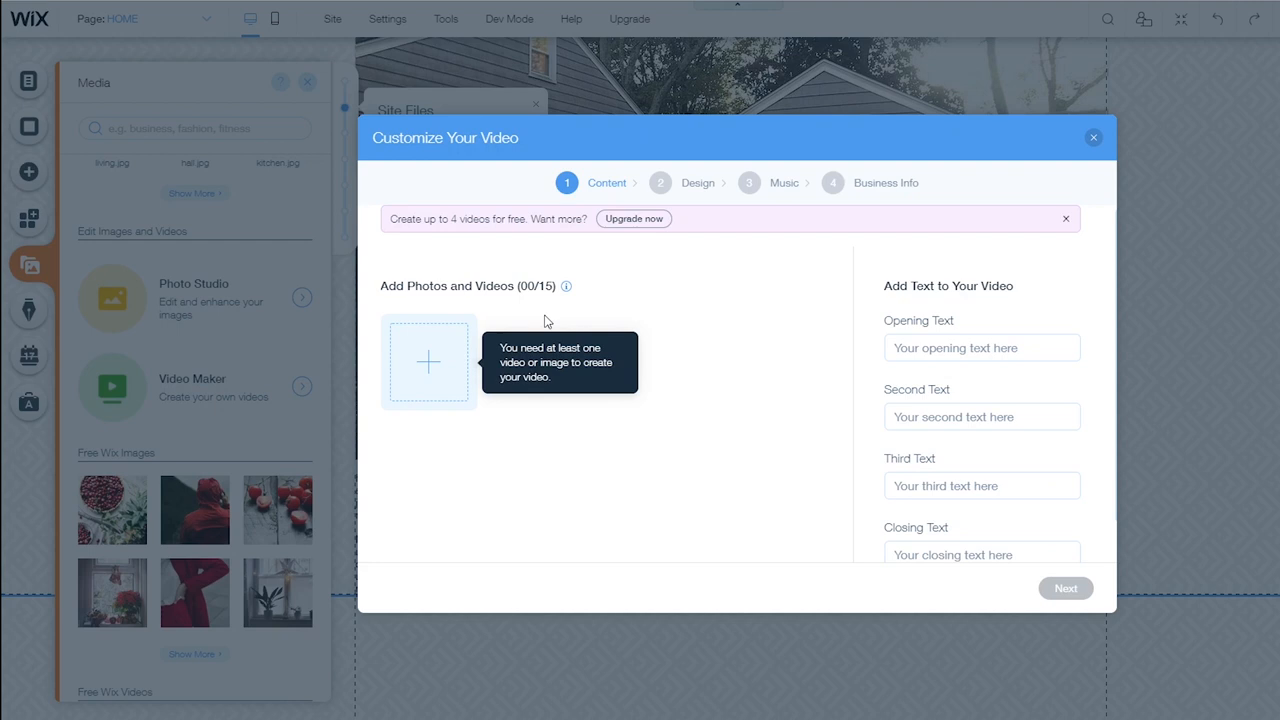
click(428, 362)
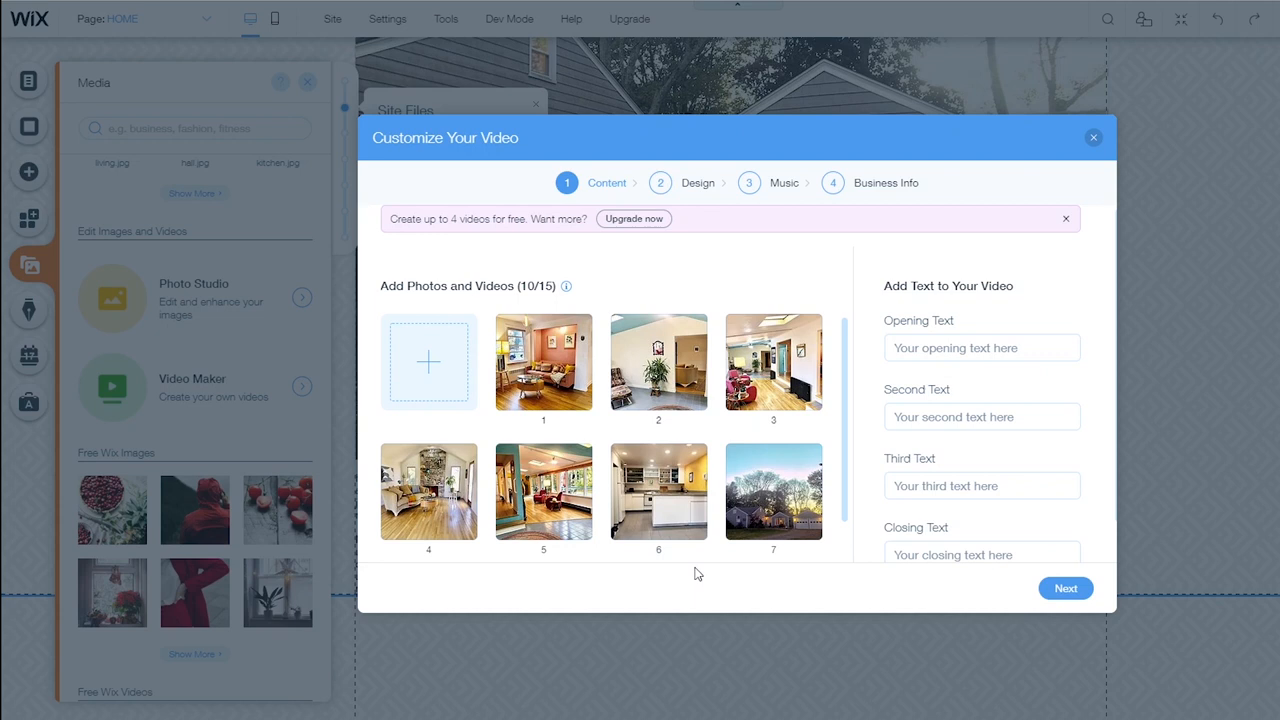
click(980, 348)
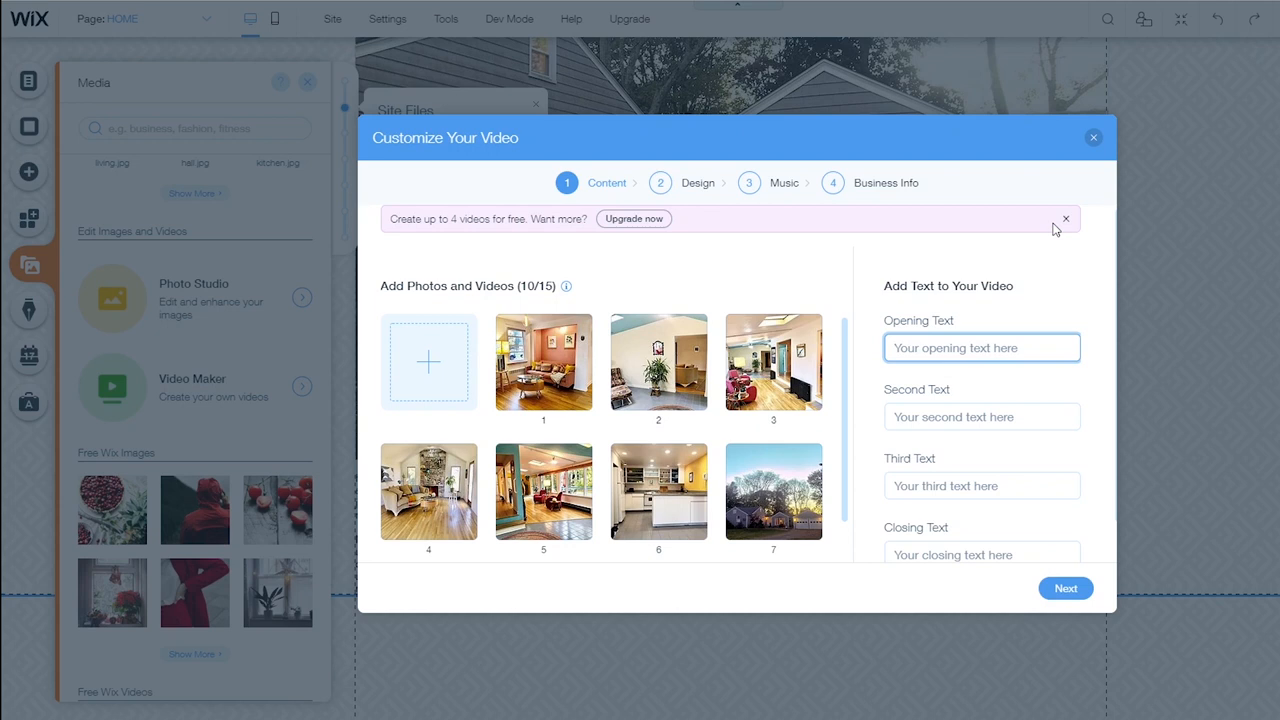
text(44 Maple Avenue South)
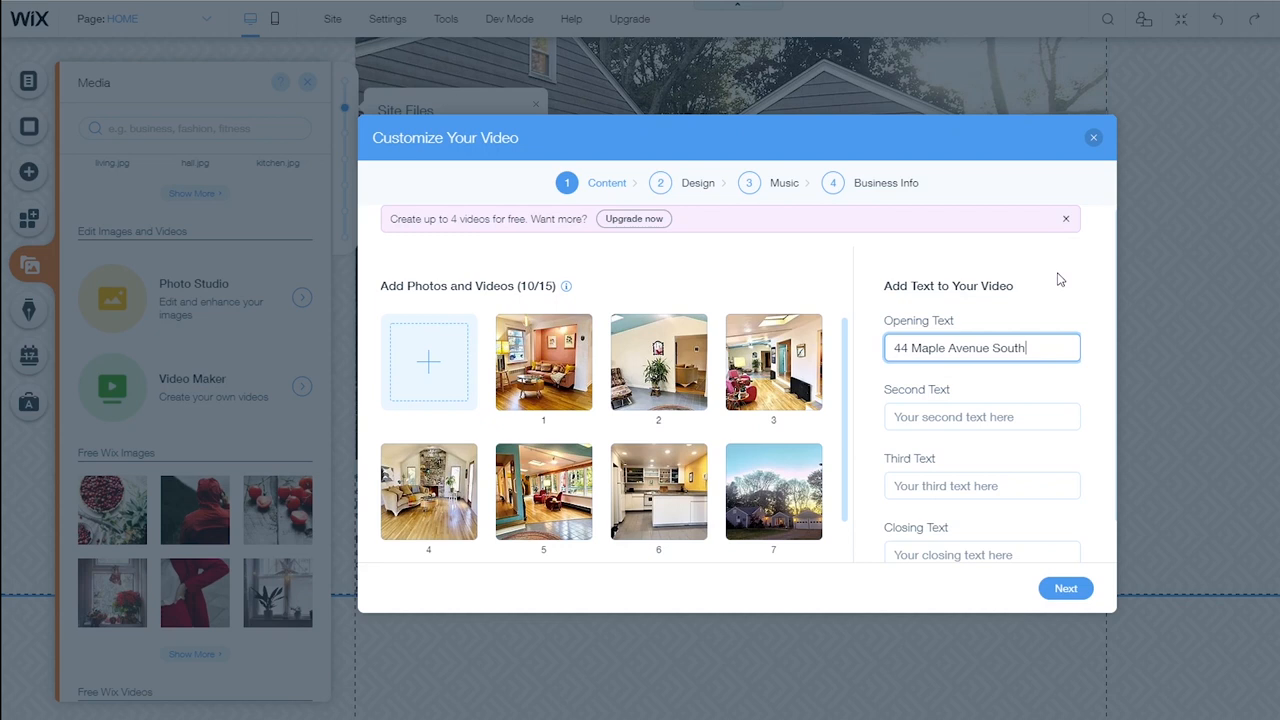
text(Westport, CT)
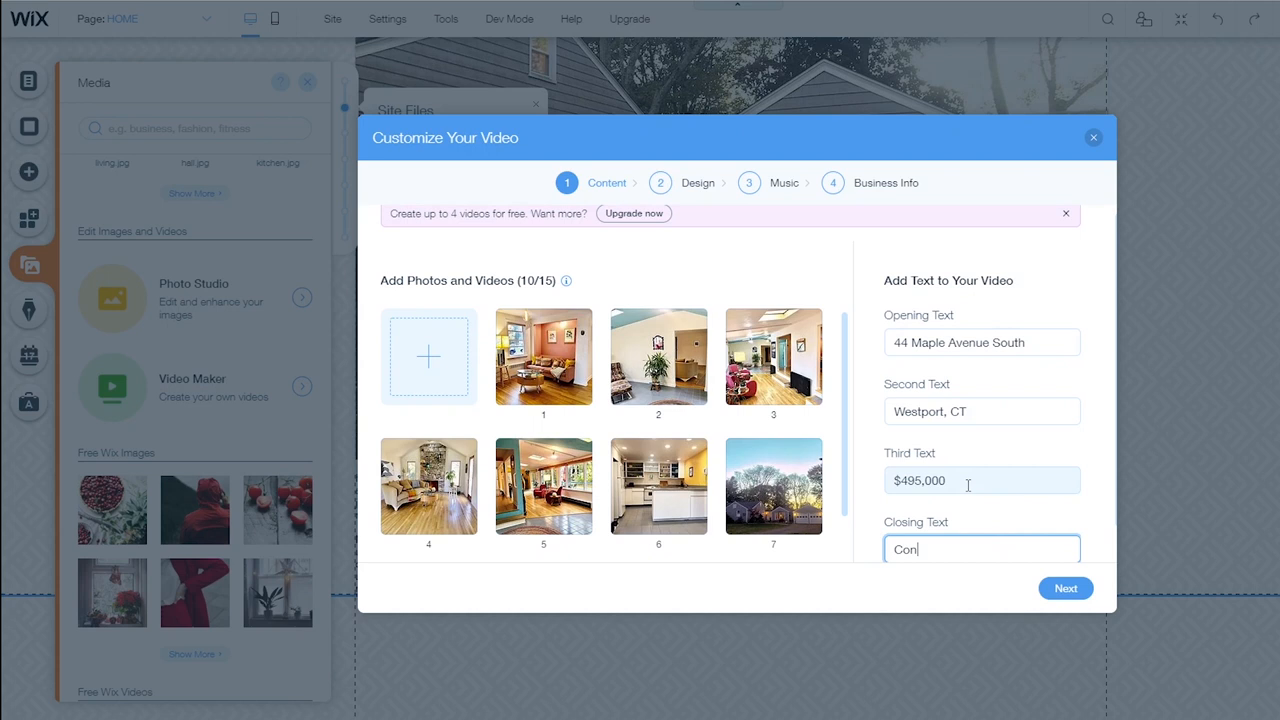
text(Contact (203))
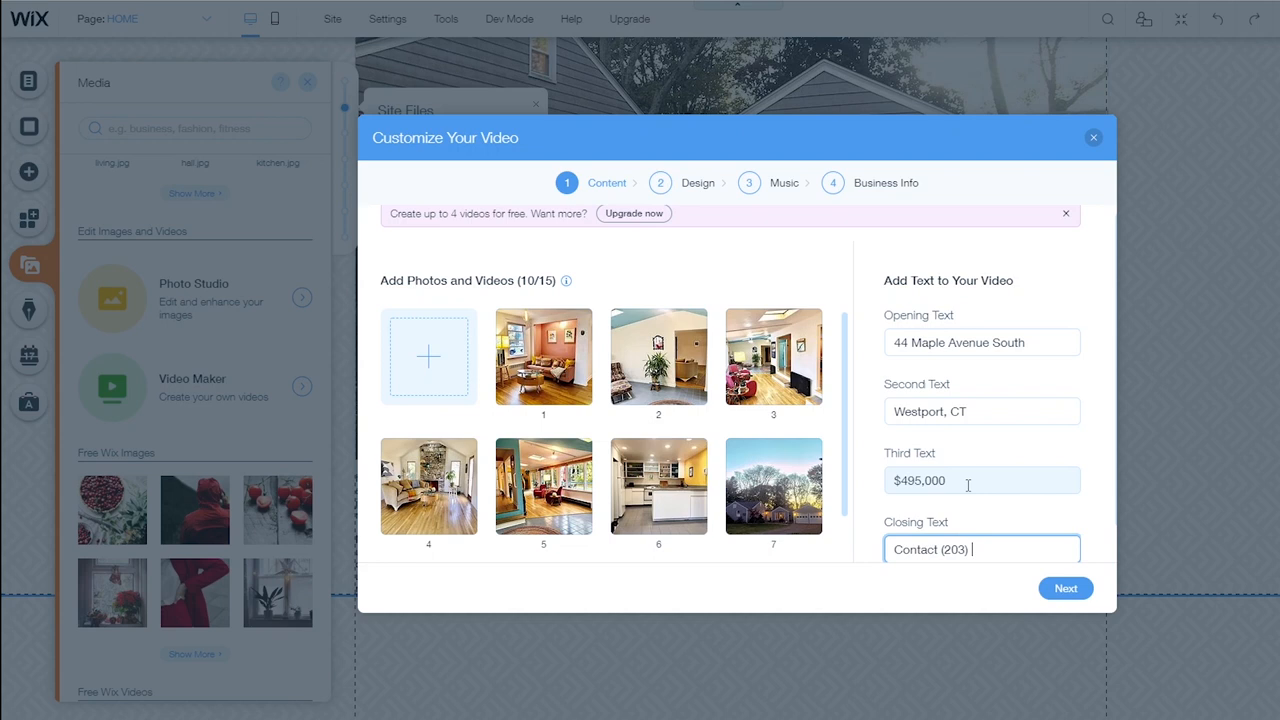
Keep the default design, choose the Chill music track, and continue to Business Info
click(1064, 588)
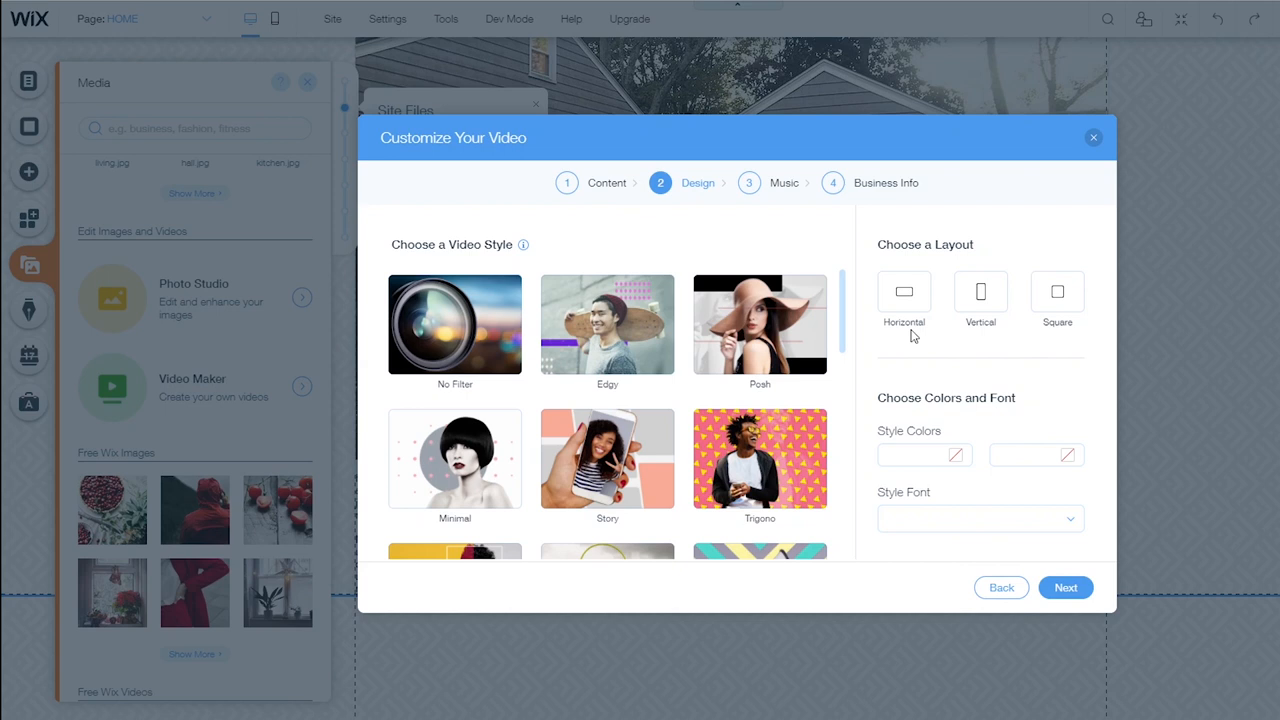
scroll(down, 3)
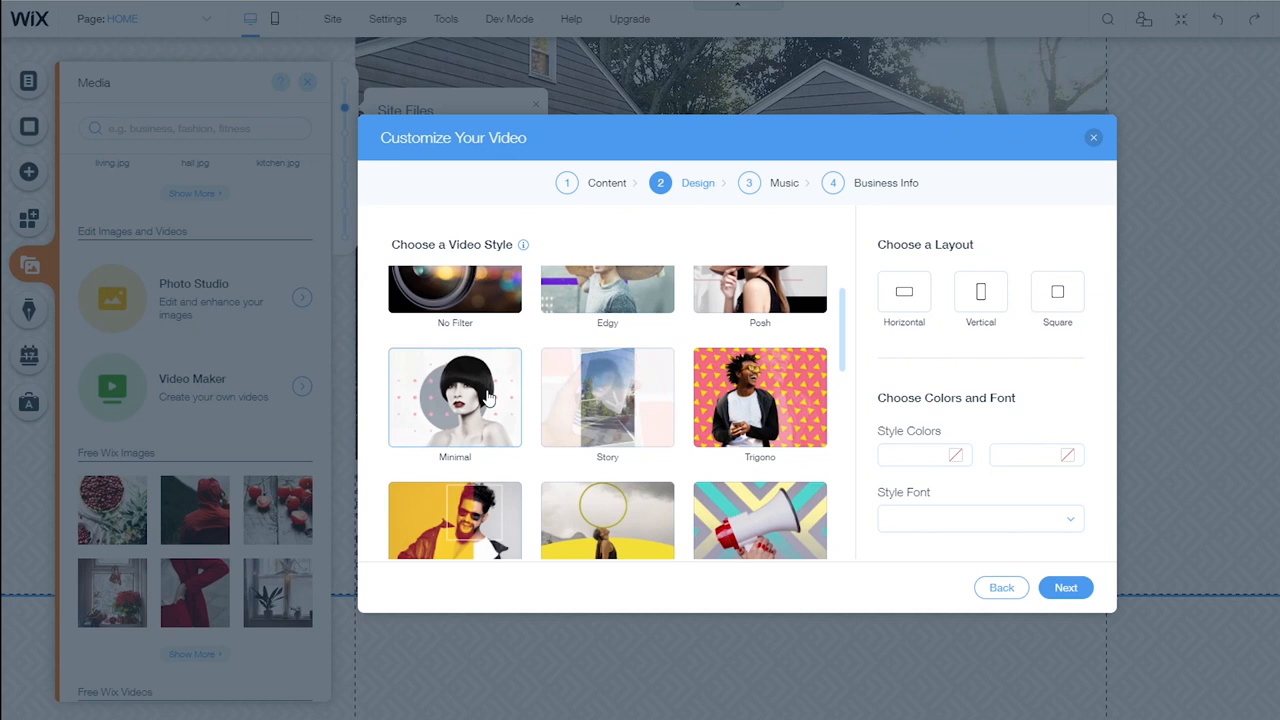
click(1064, 588)
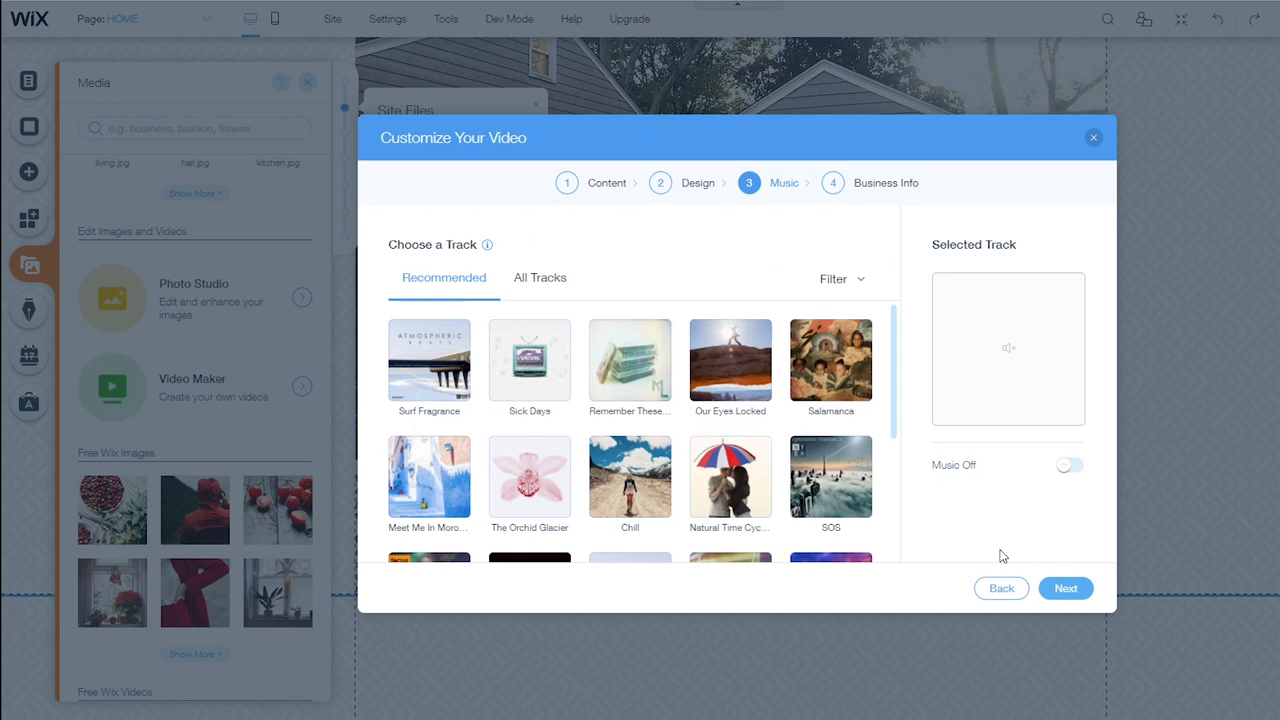
scroll(down, 3)
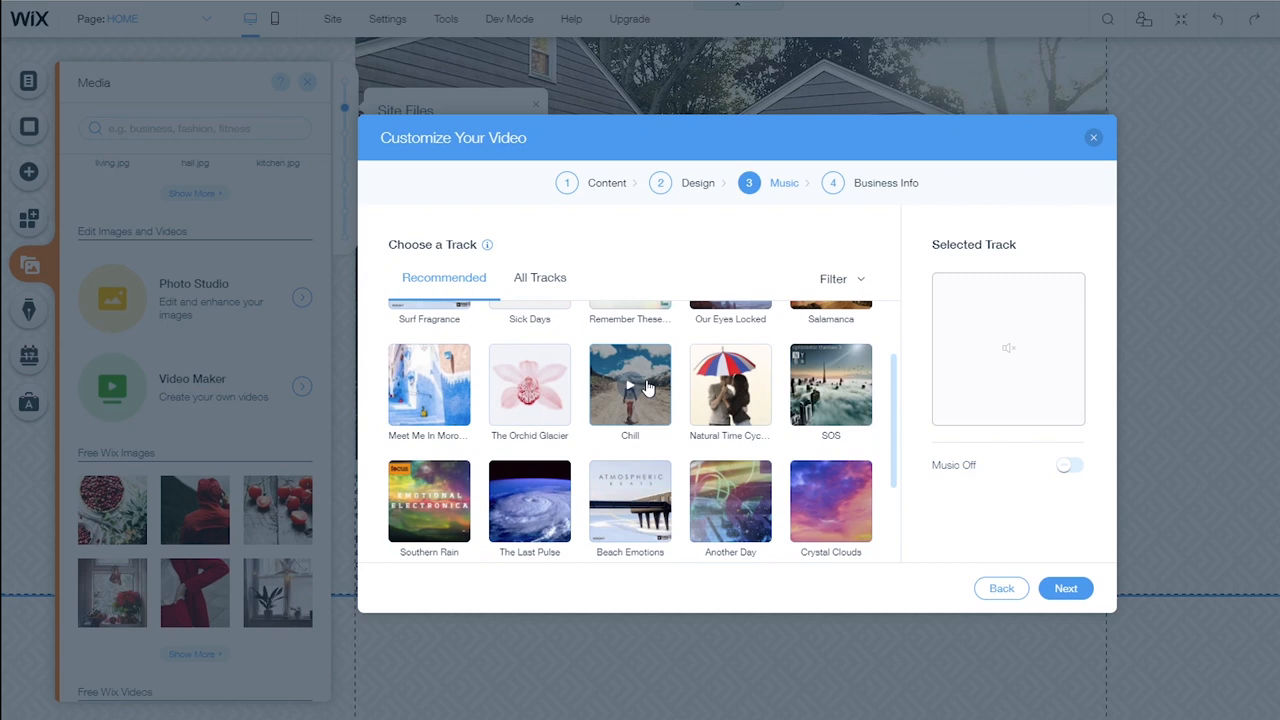
click(628, 386)
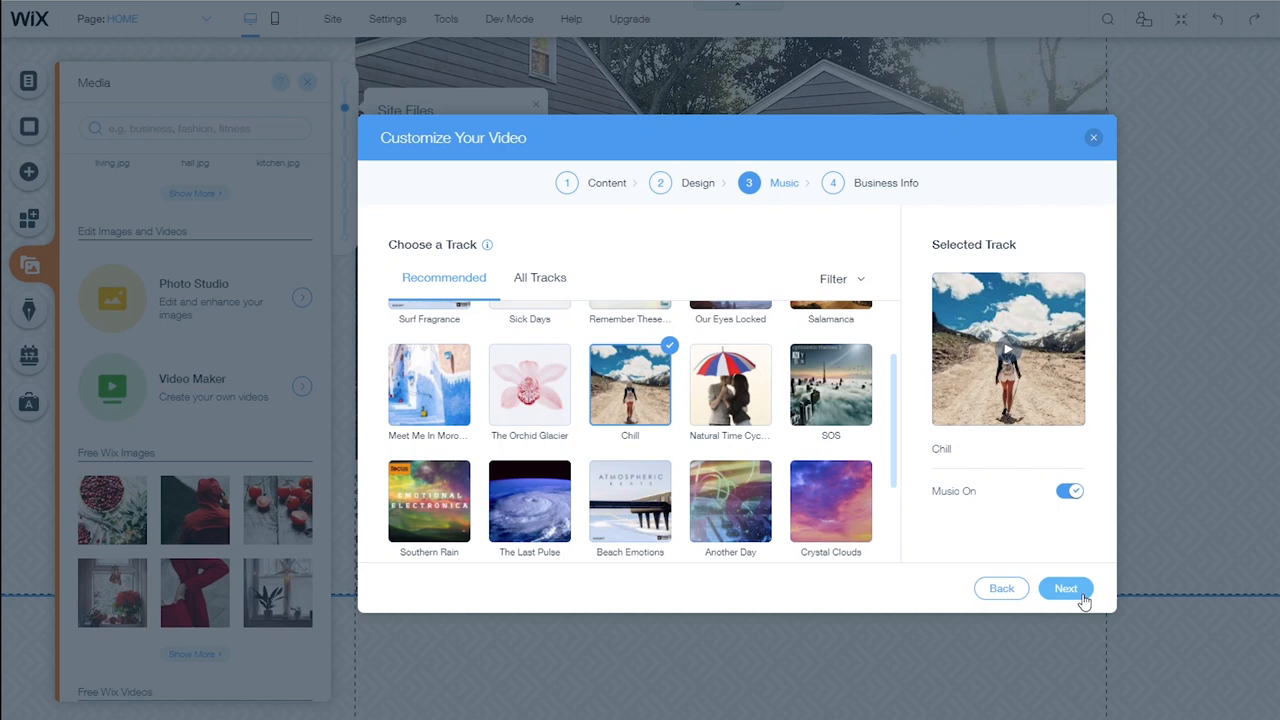
click(1064, 588)
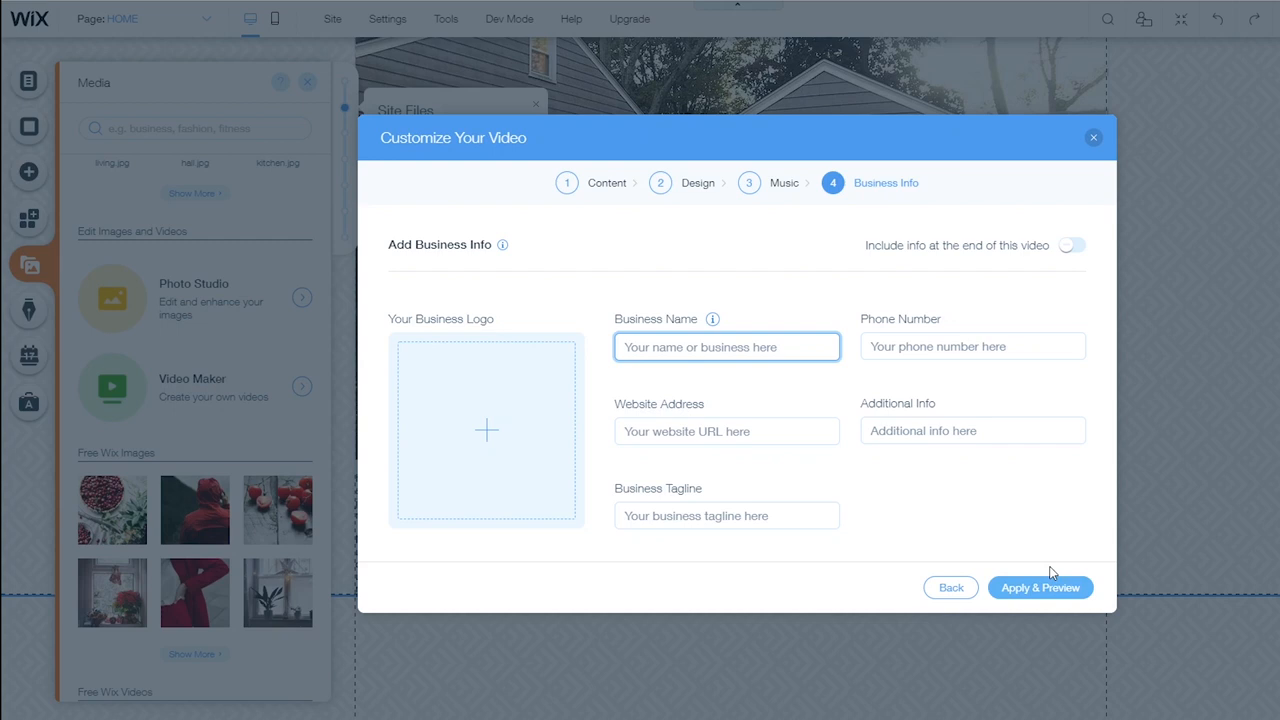
Apply & Preview to generate the house video, play it, then return to editing
click(1040, 588)
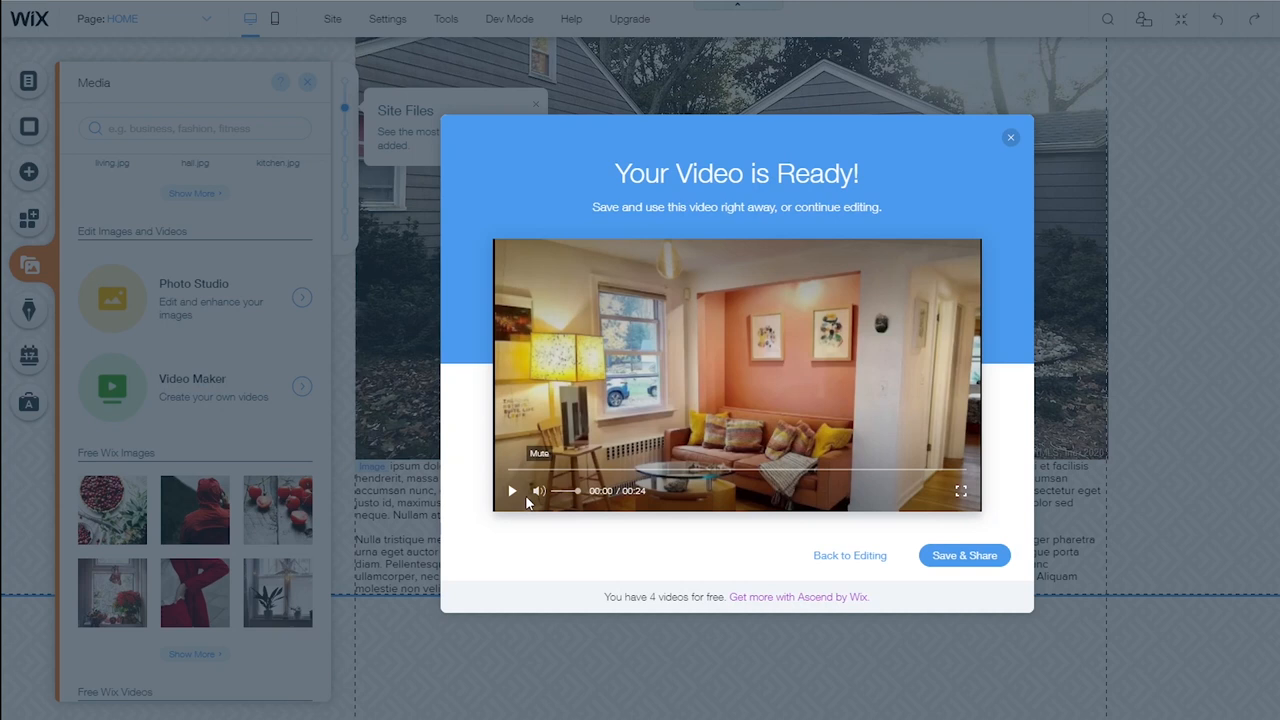
click(512, 490)
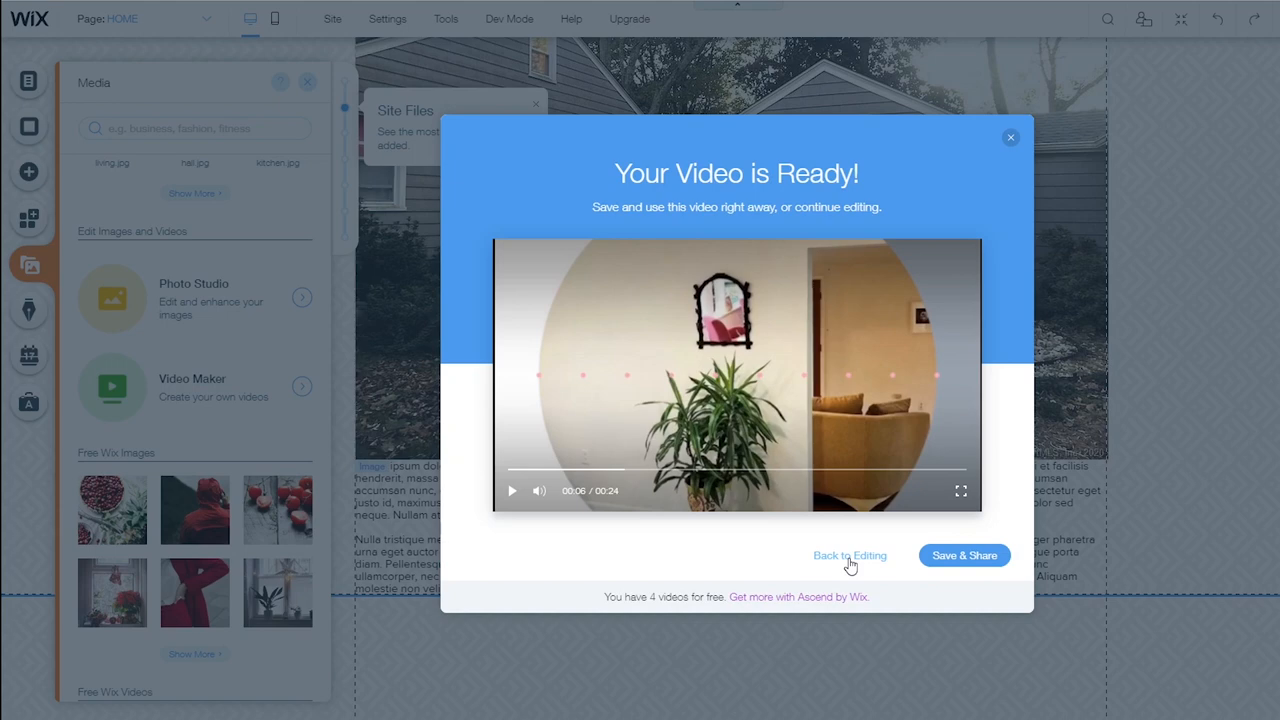
click(964, 556)
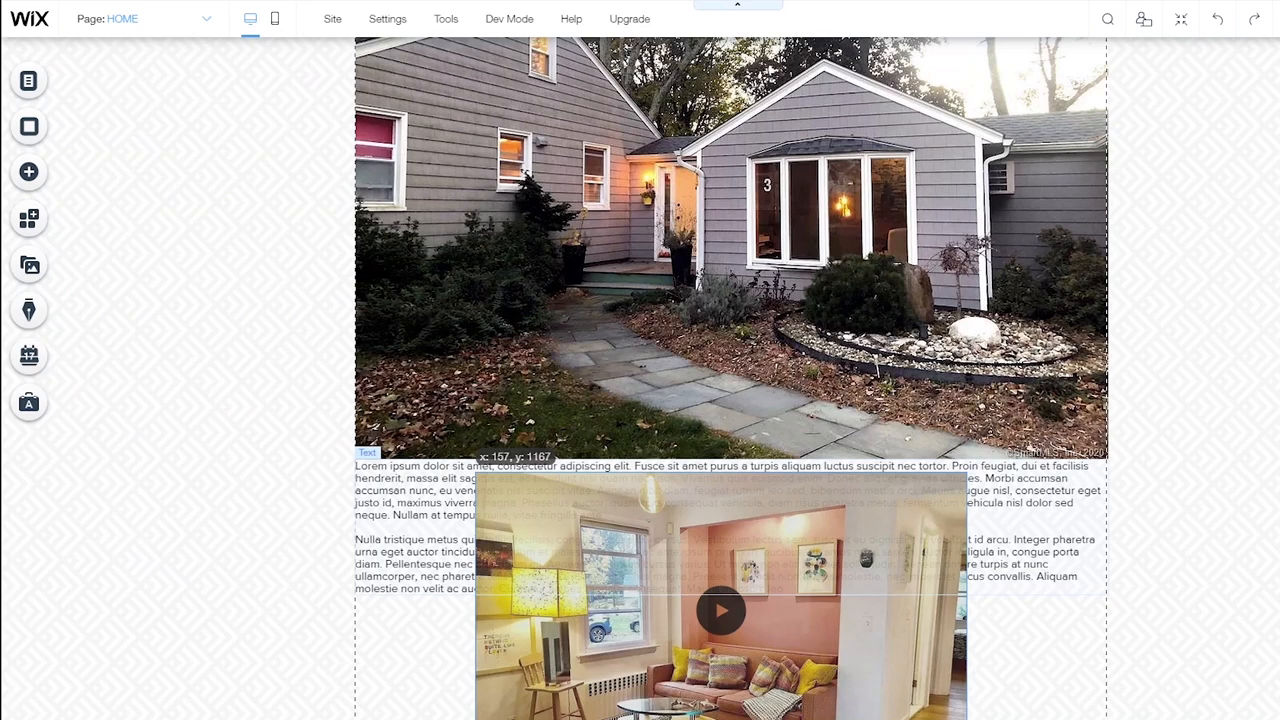
Position the video below the paragraphs at full width and preview the page
scroll(down, 3)
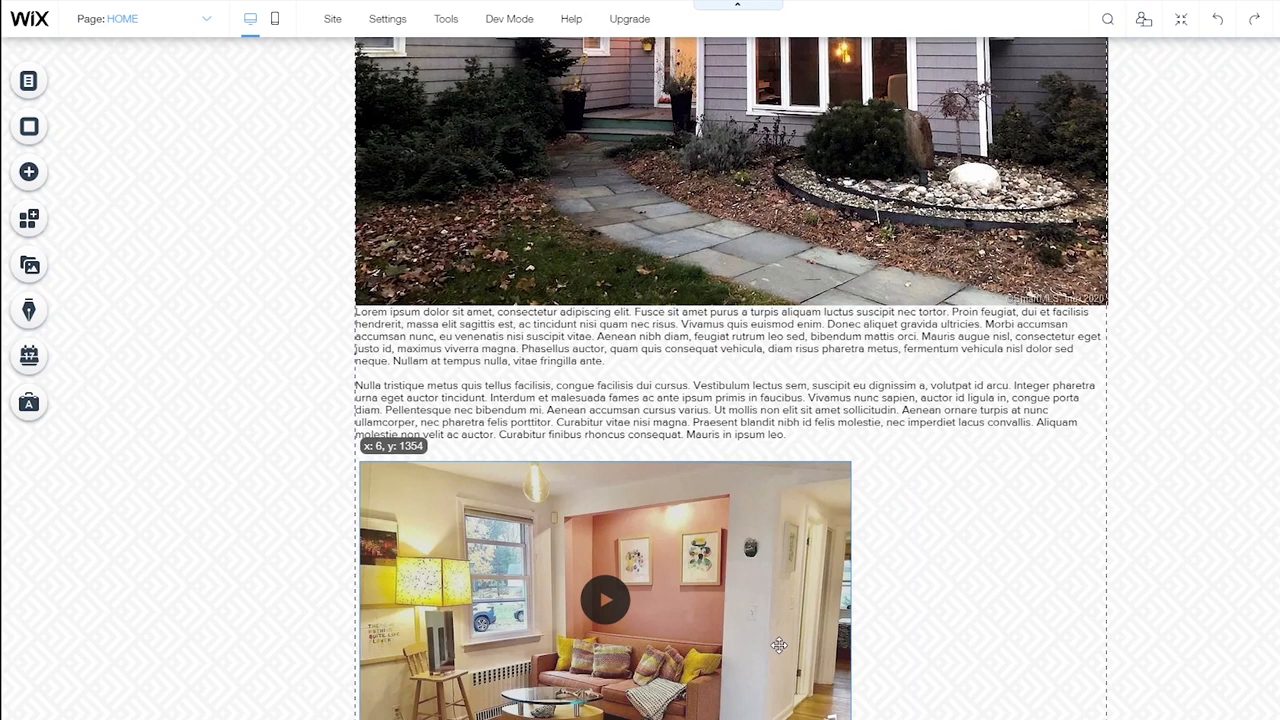
scroll(down, 3)
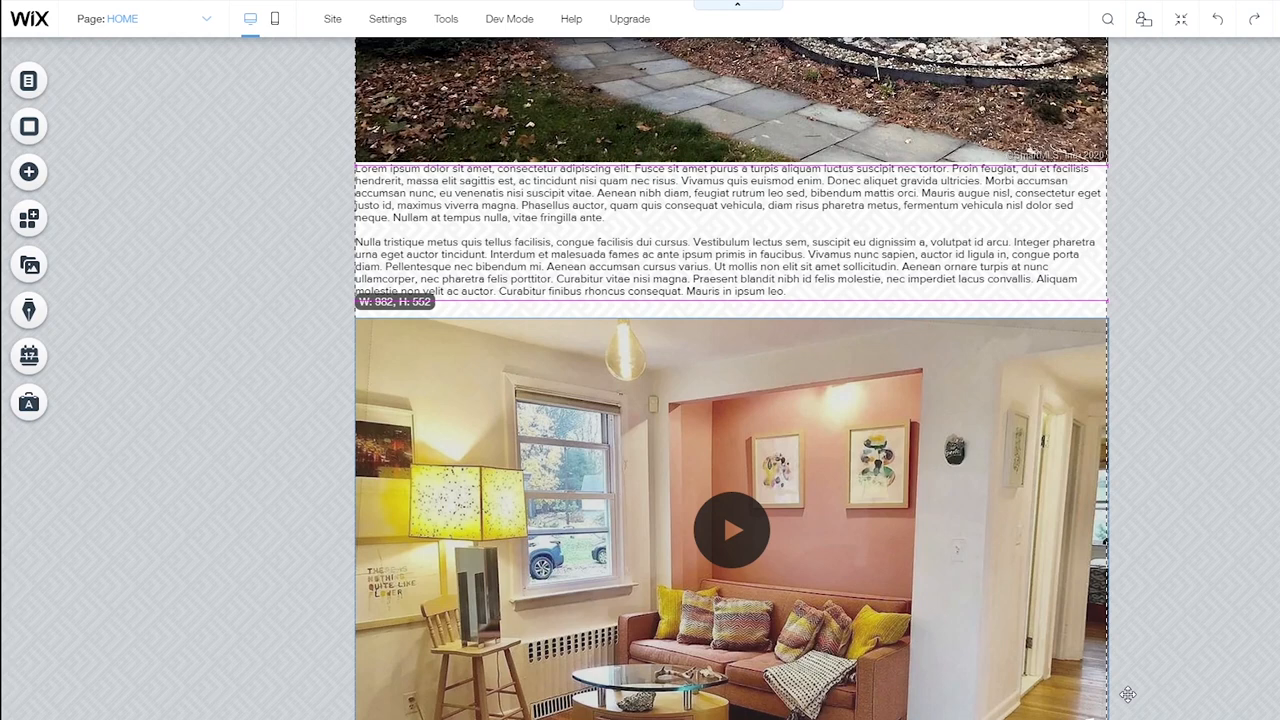
click(732, 530)
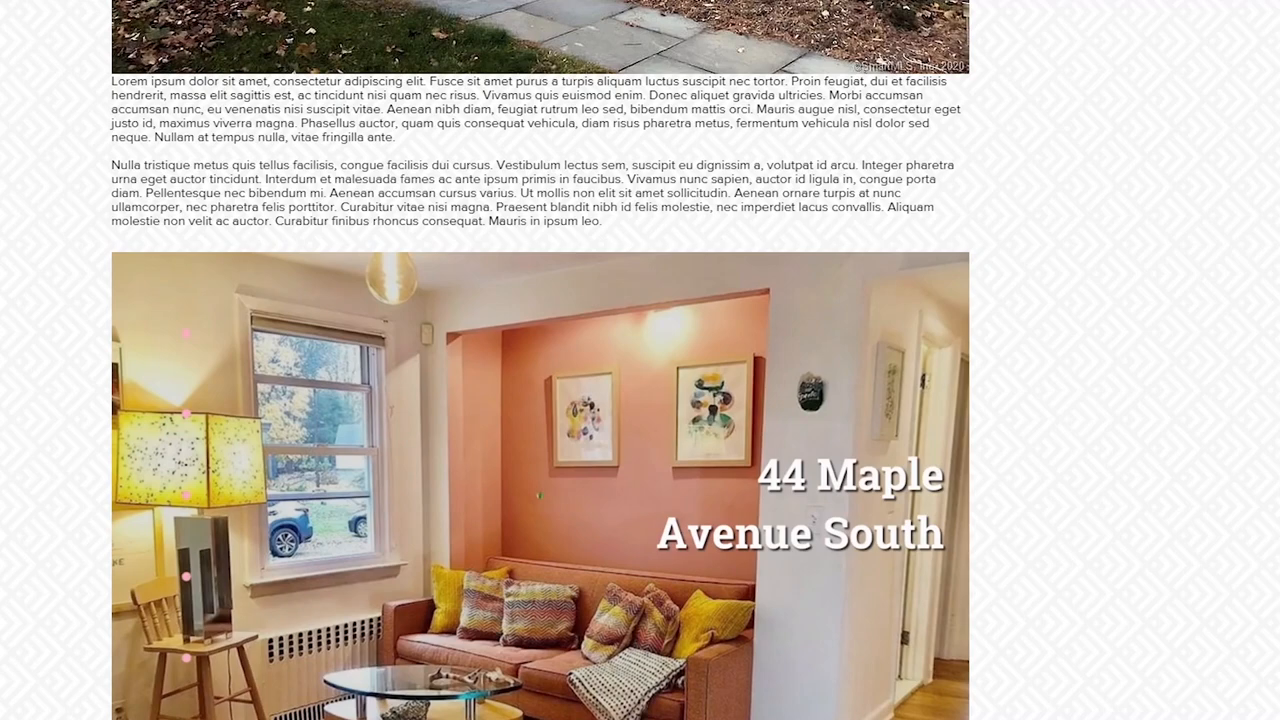
Switch the preview to mobile view, look through the page, then go back to the editor
click(104, 18)
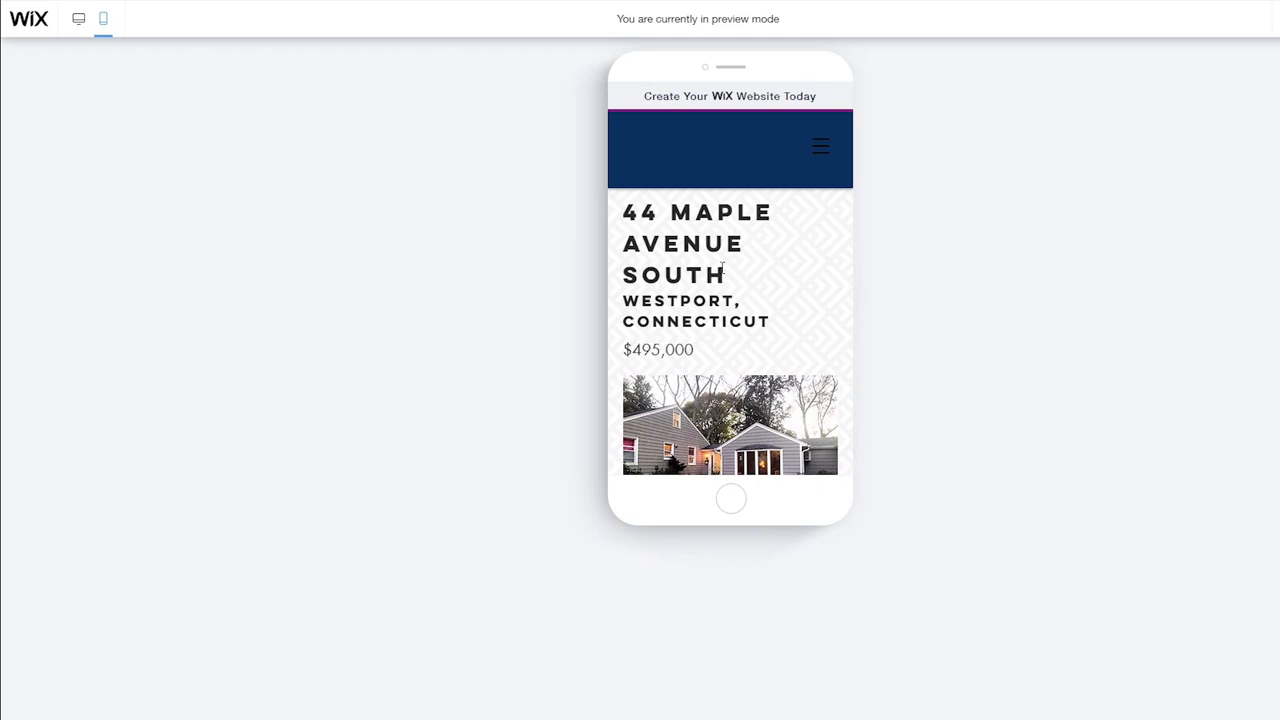
scroll(down, 3)
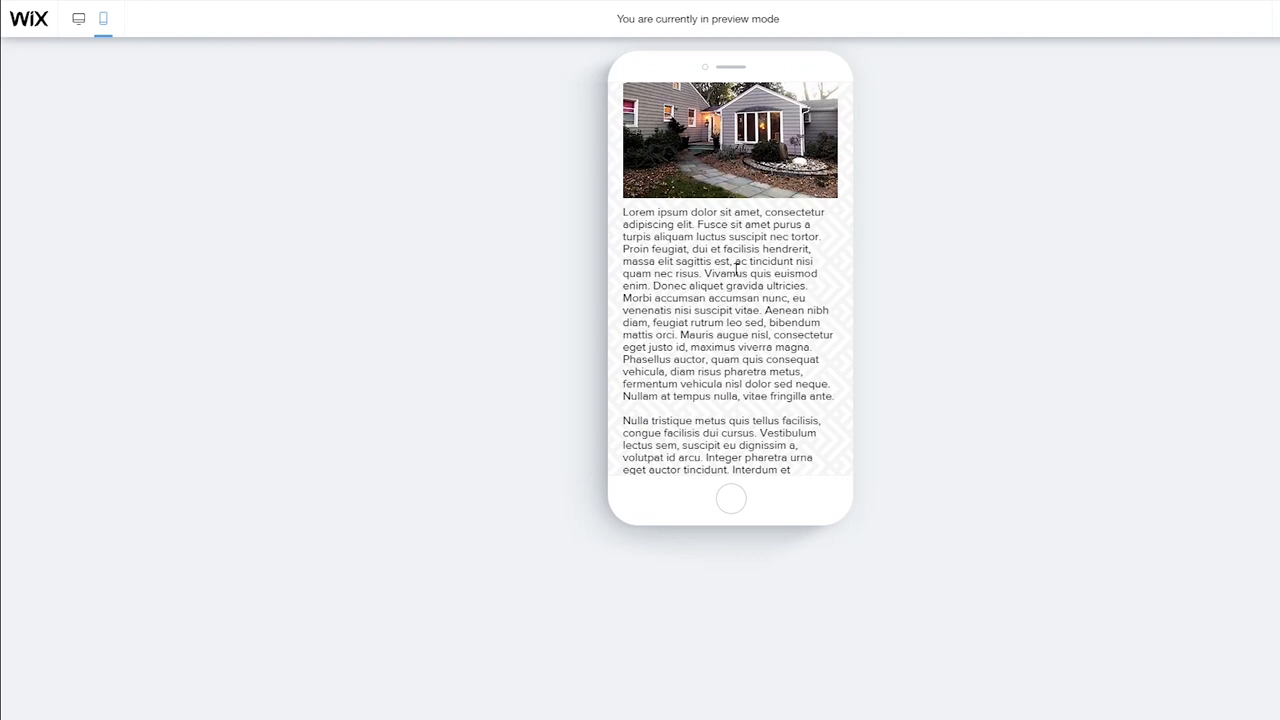
click(248, 18)
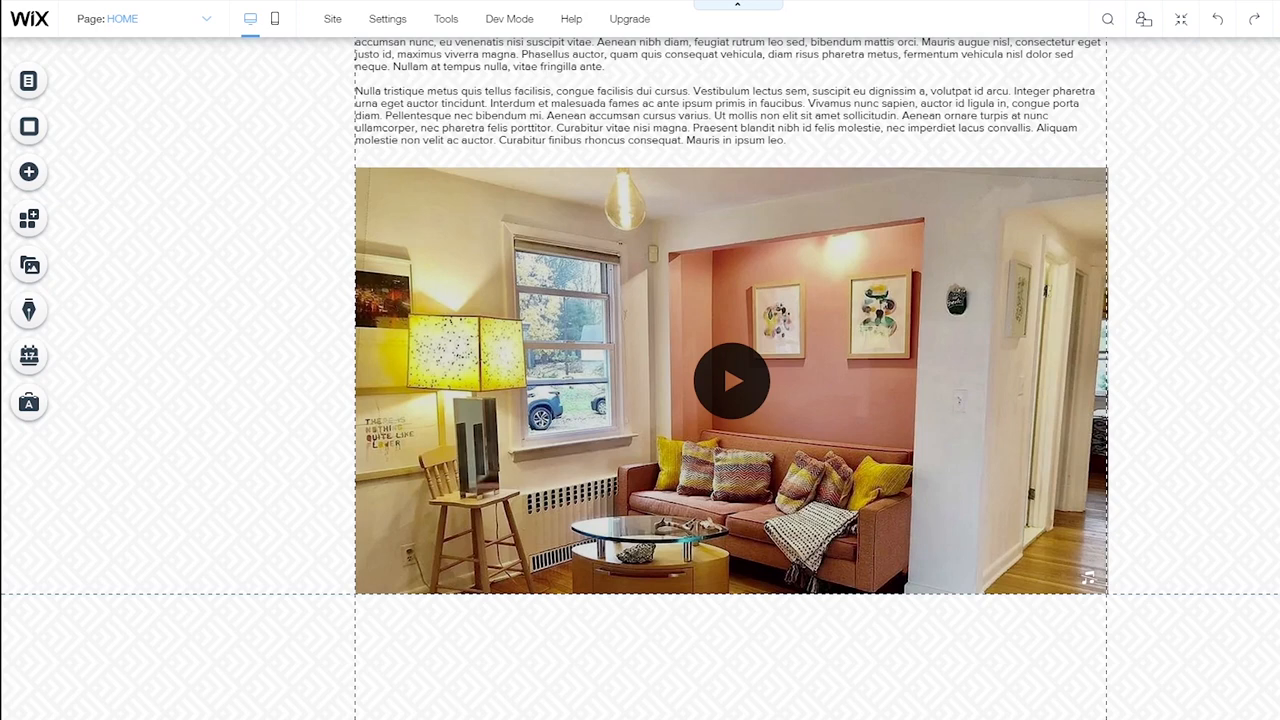
Add a Repeater from Lists & Grids below the house video
click(28, 172)
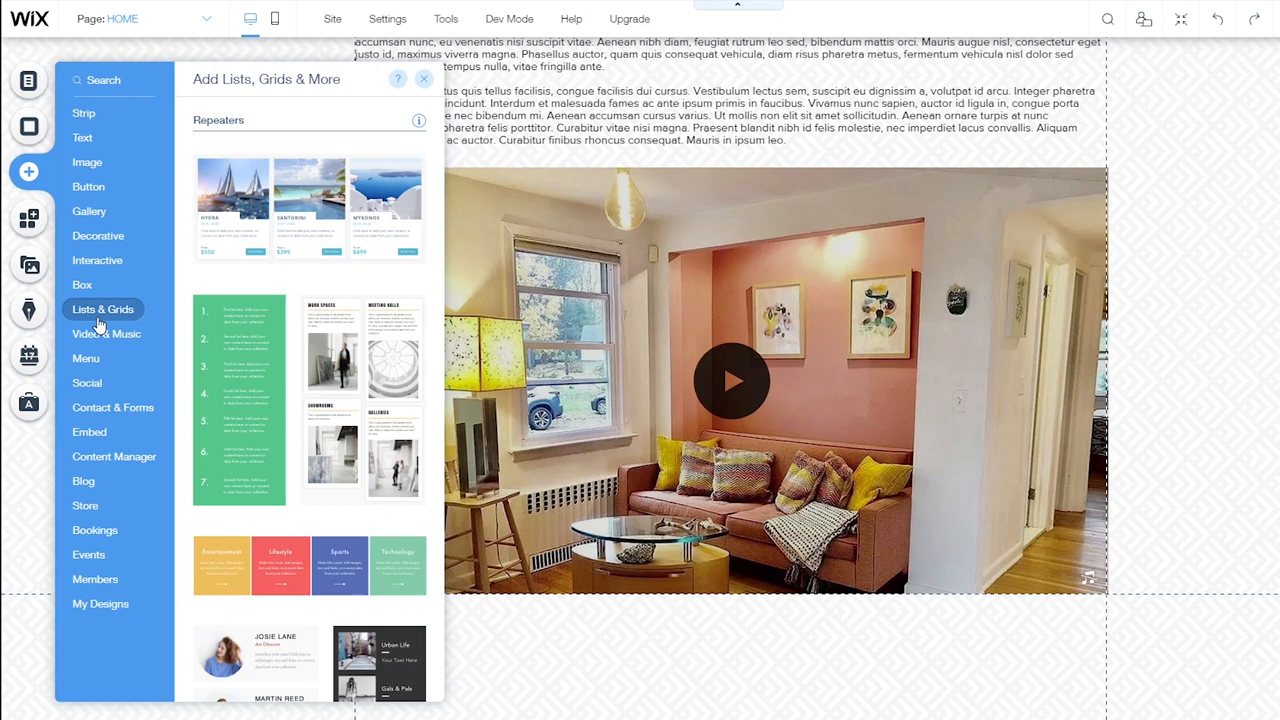
scroll(down, 3)
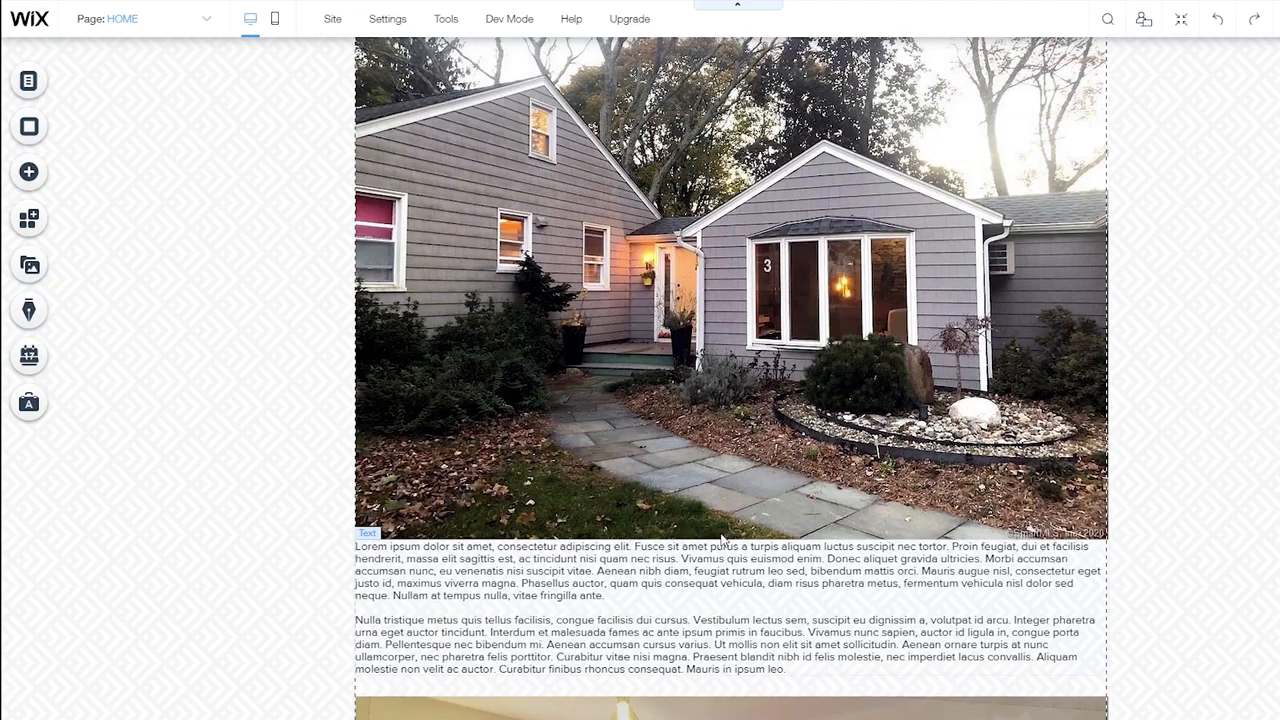
scroll(down, 3)
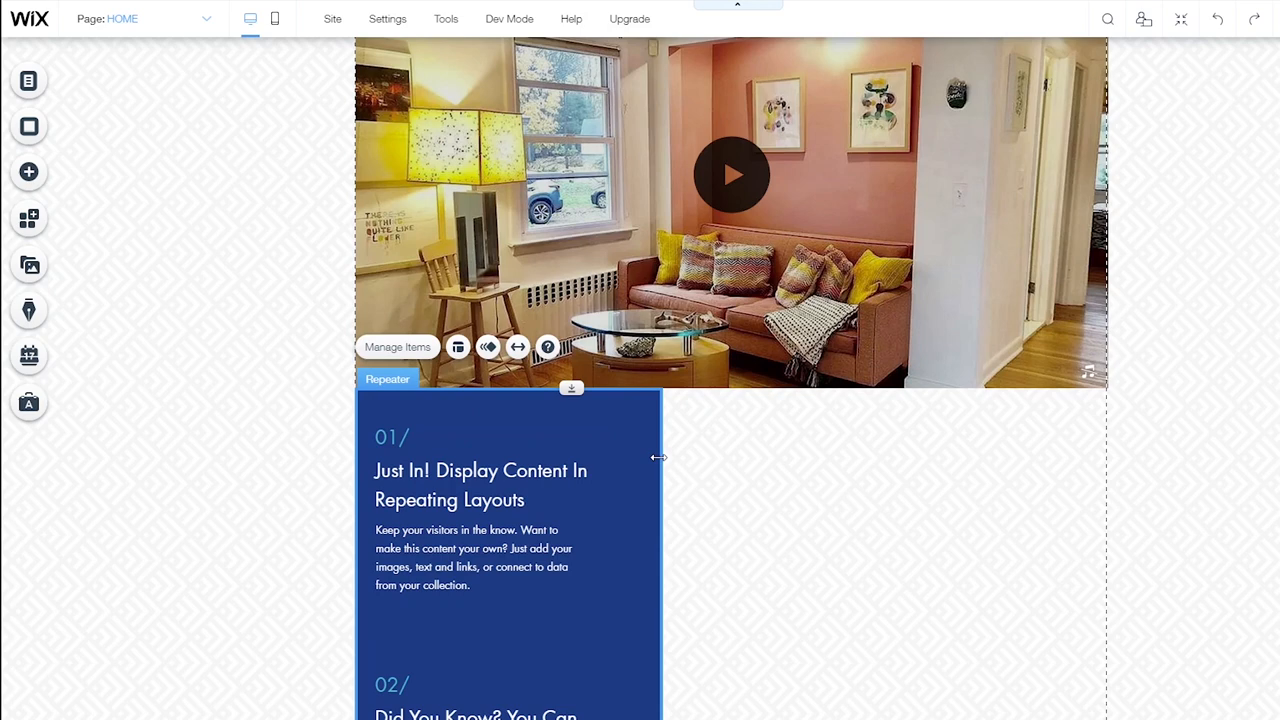
scroll(down, 3)
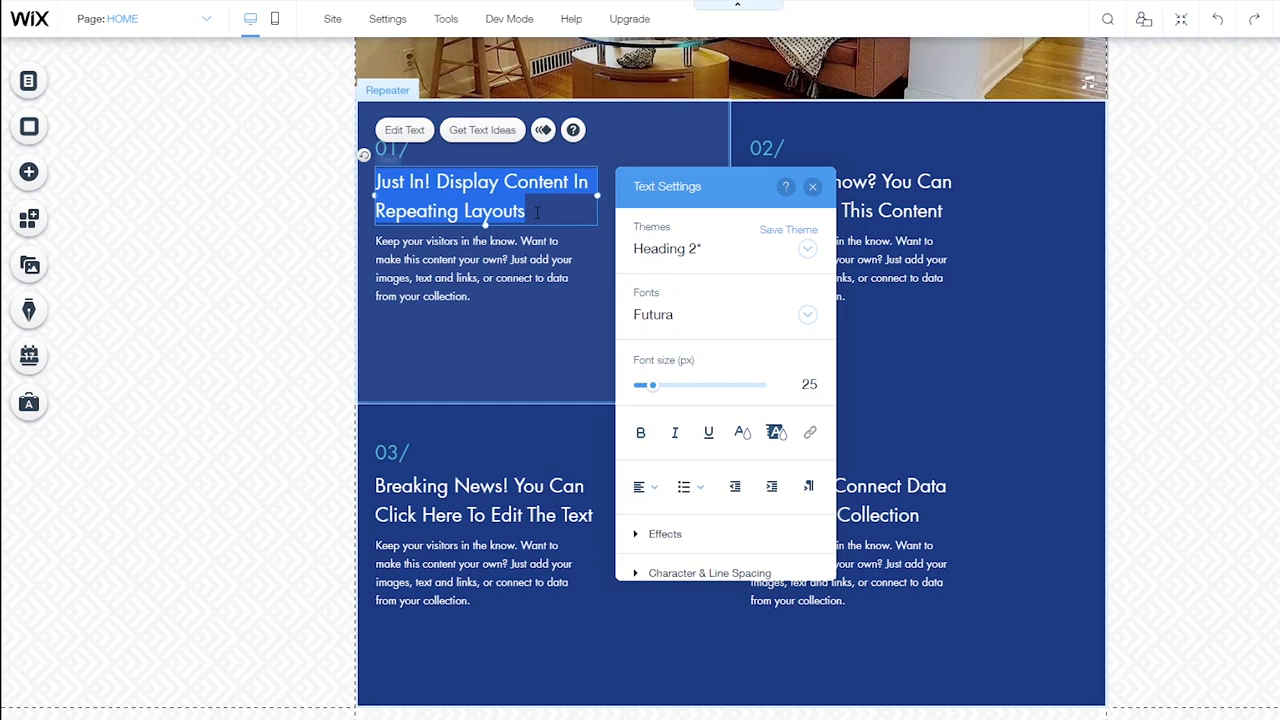
Retitle the full-width repeater's first item Great Family Home
text(Great Family Home)
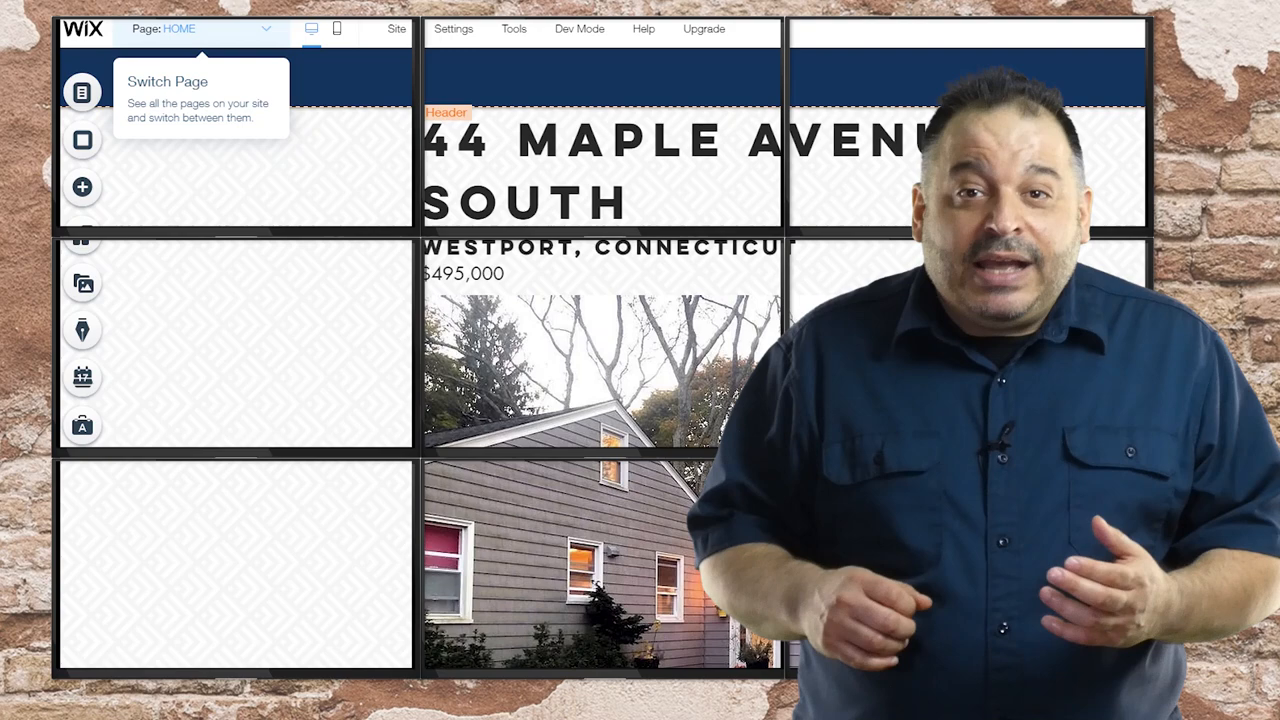
click(82, 188)
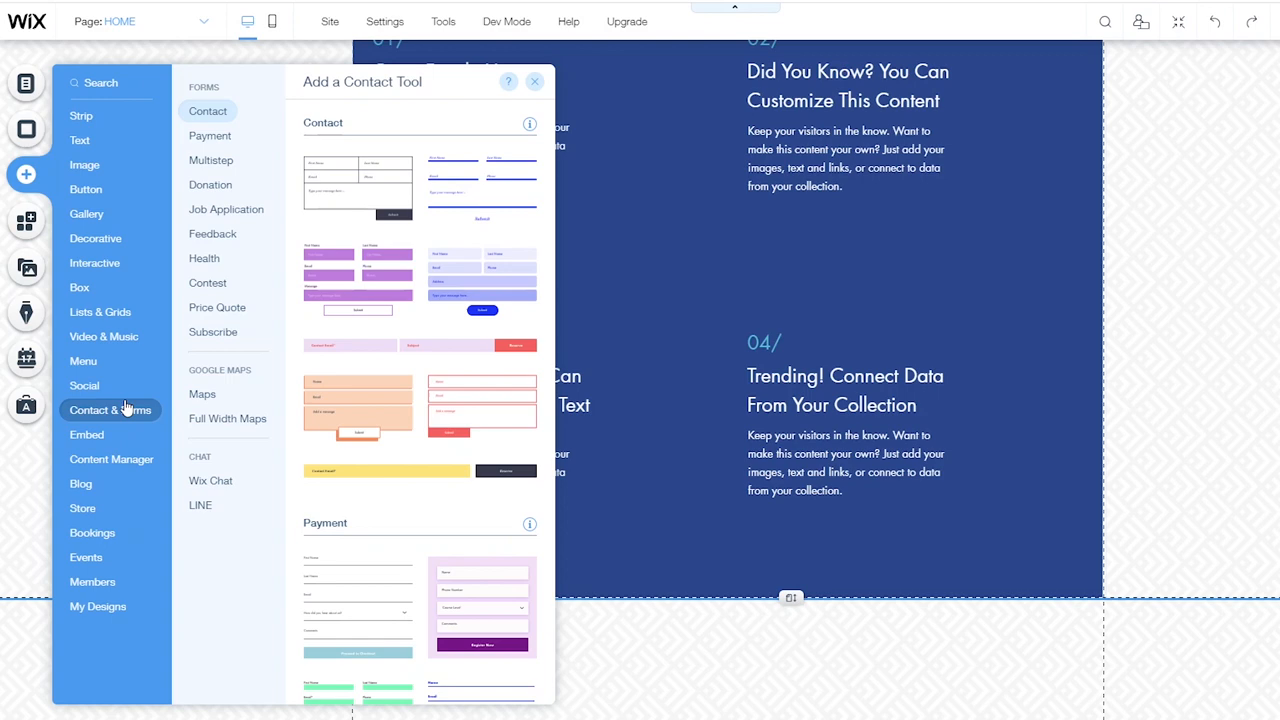
Add a Google map below the info strip with a pin labelled 'Listing, Beautiful Home'
click(202, 392)
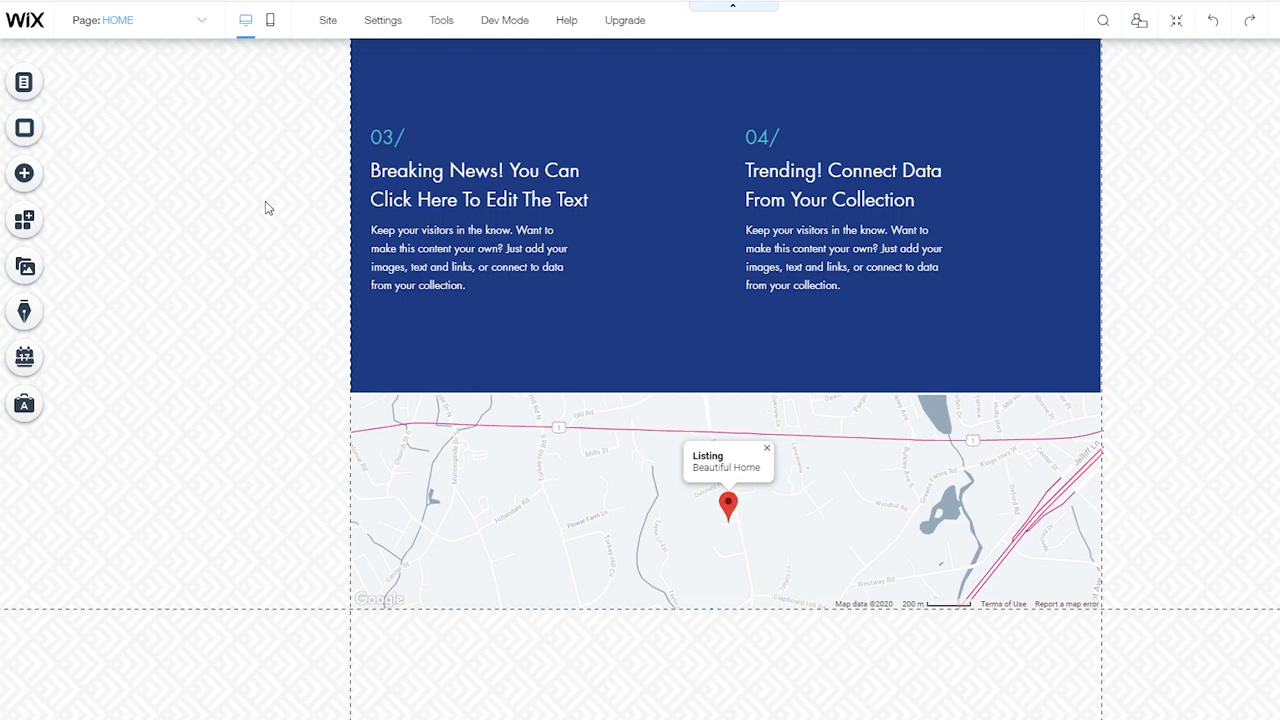
Browse Contact & Forms designs, including Multistep, and place a Contact Us form under the map
click(24, 172)
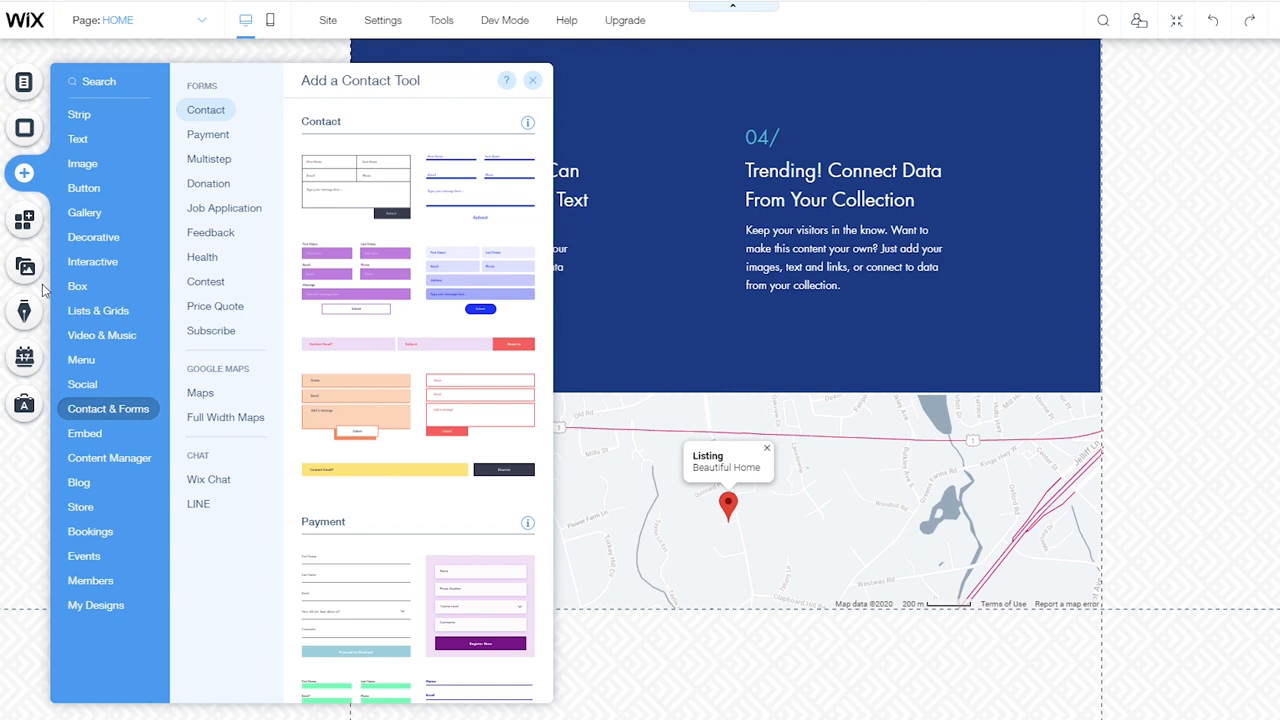
click(208, 158)
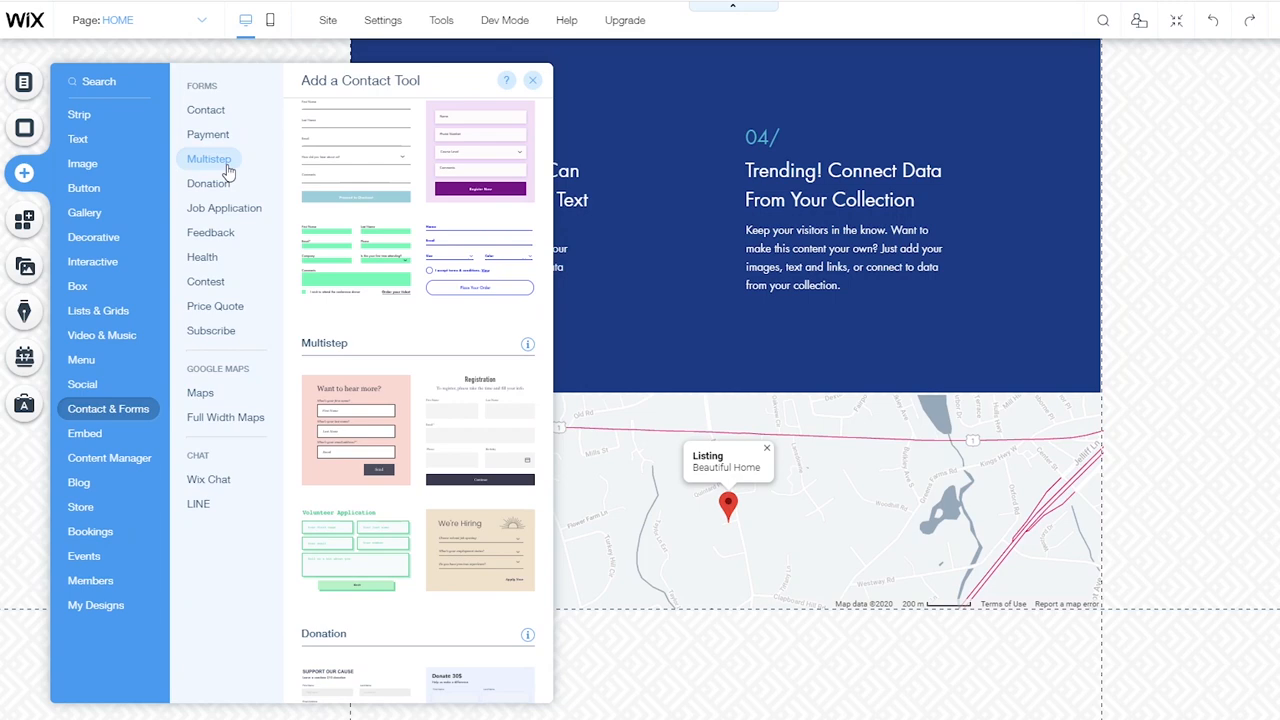
click(204, 108)
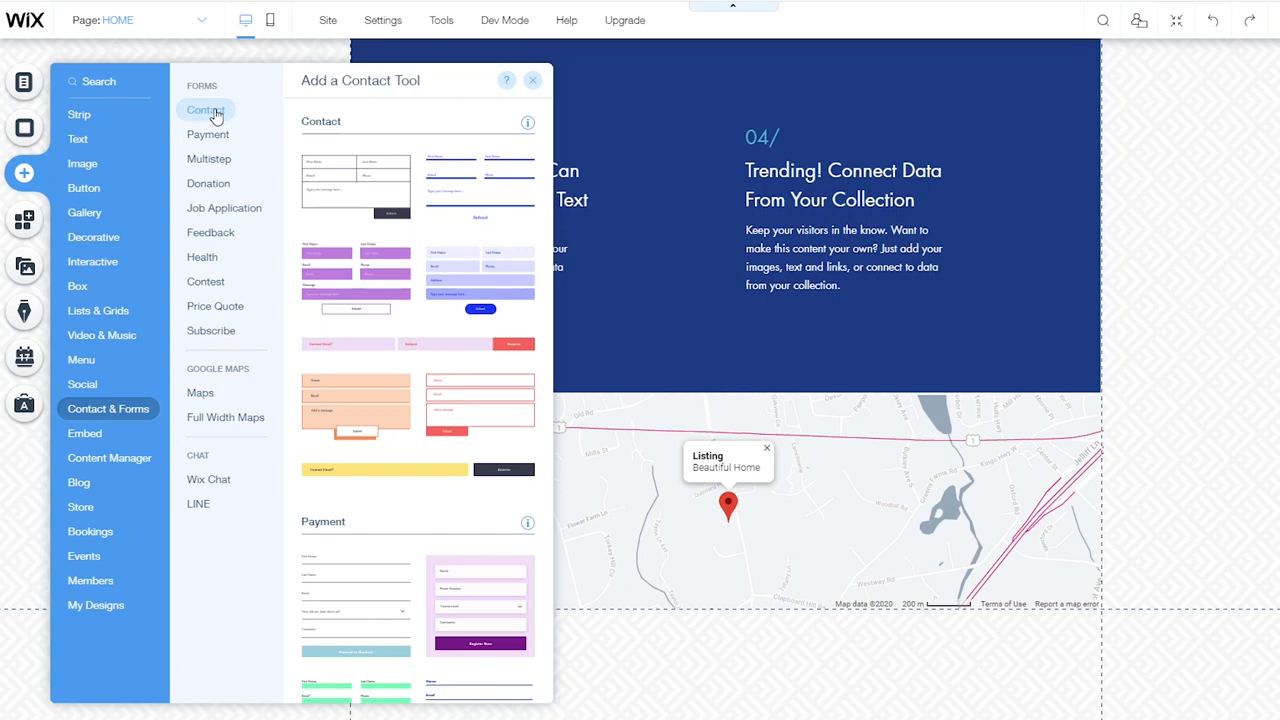
click(356, 184)
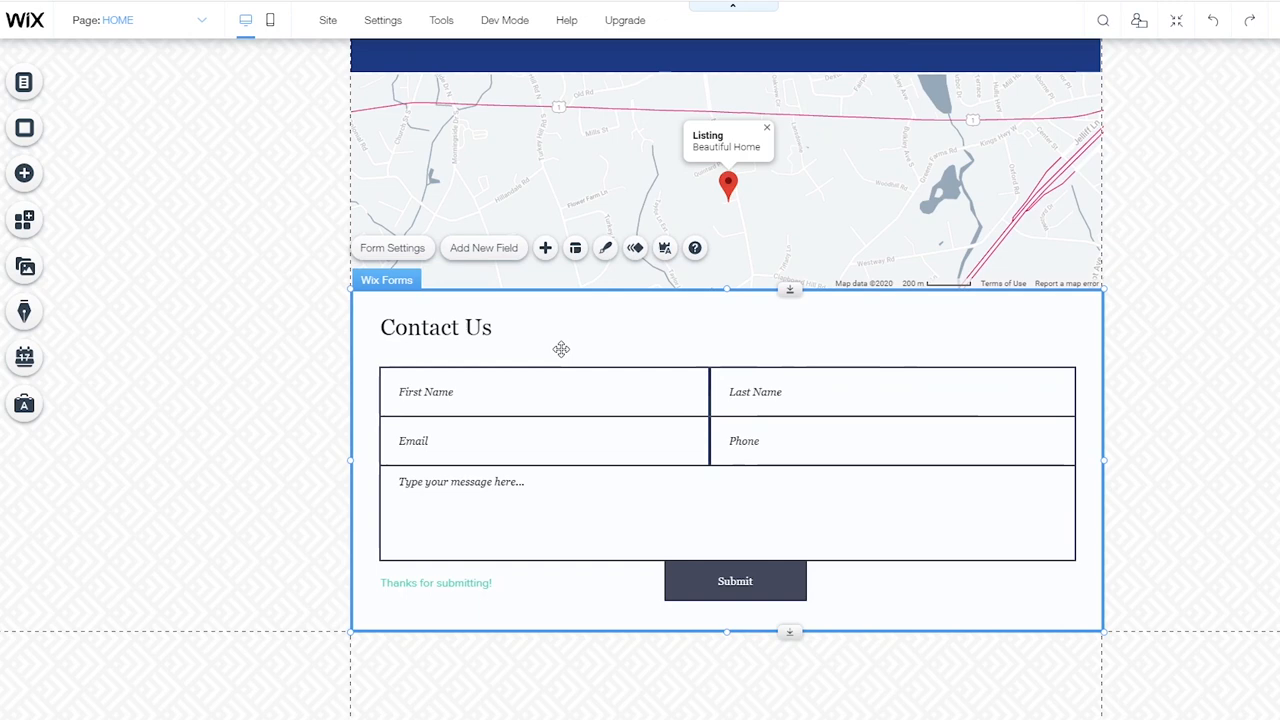
Review the form's Settings and 'Thanks for submitting!' message, then close the panel
click(664, 248)
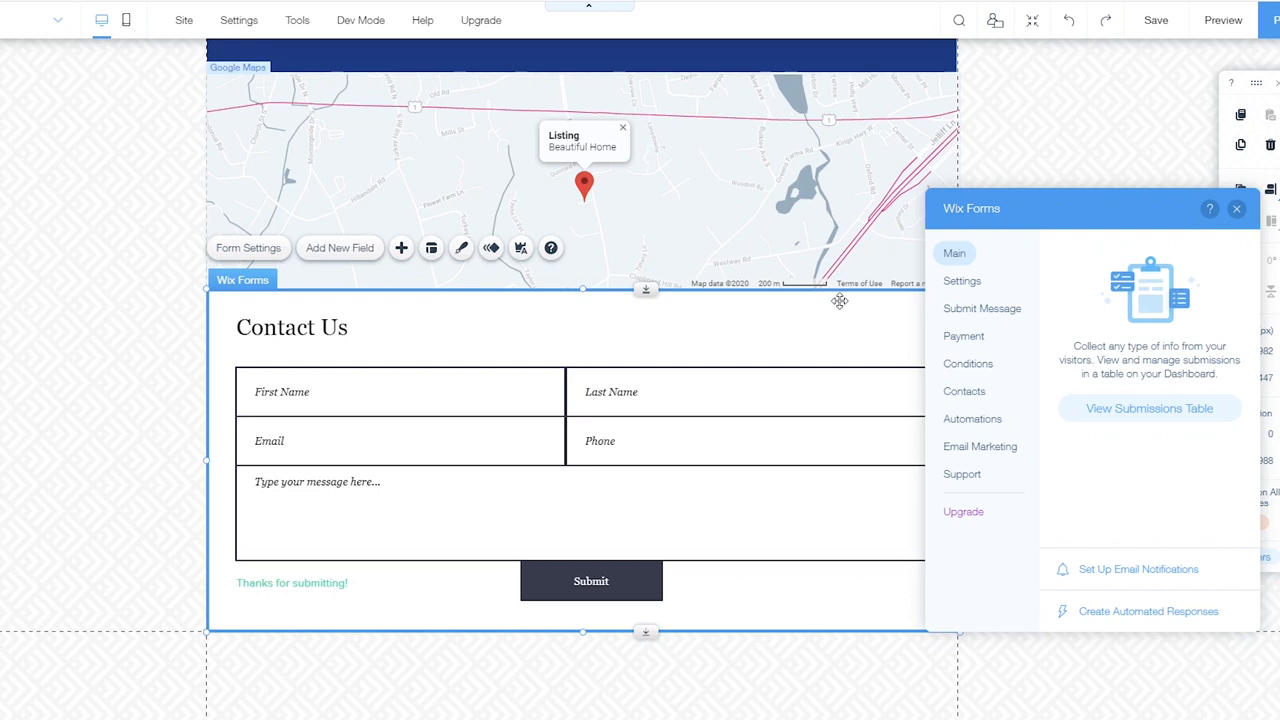
click(962, 280)
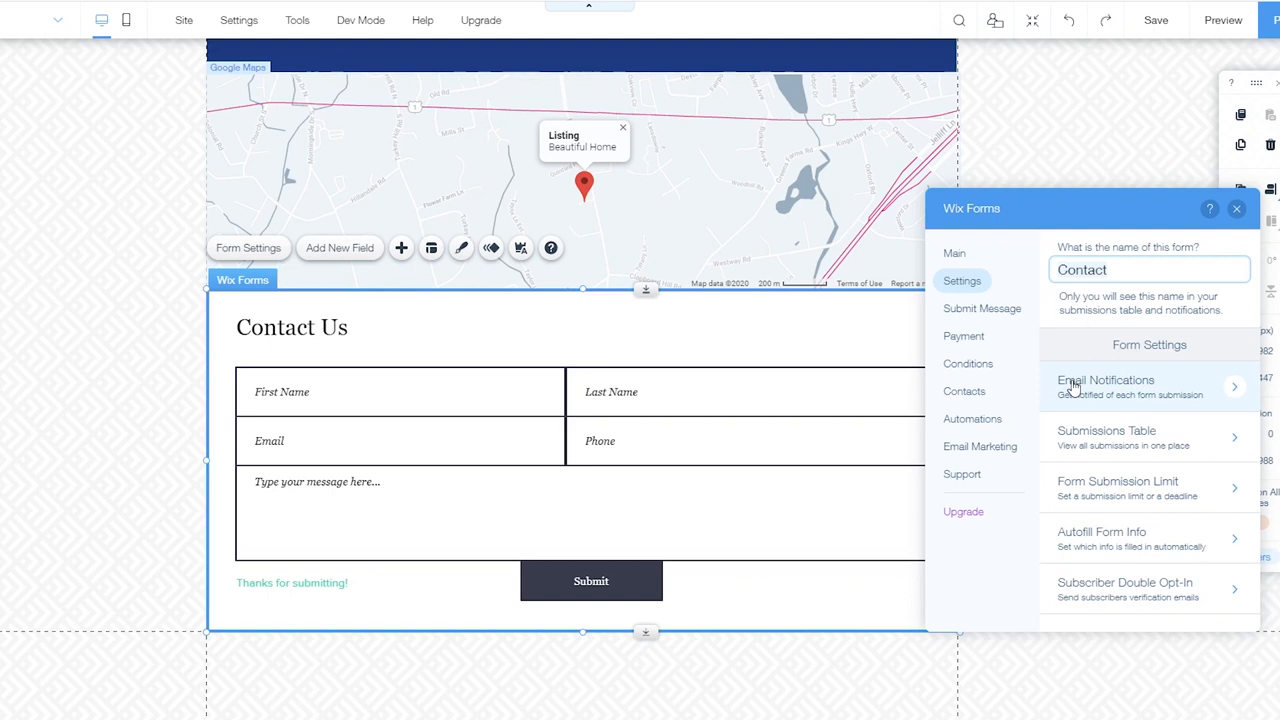
click(982, 308)
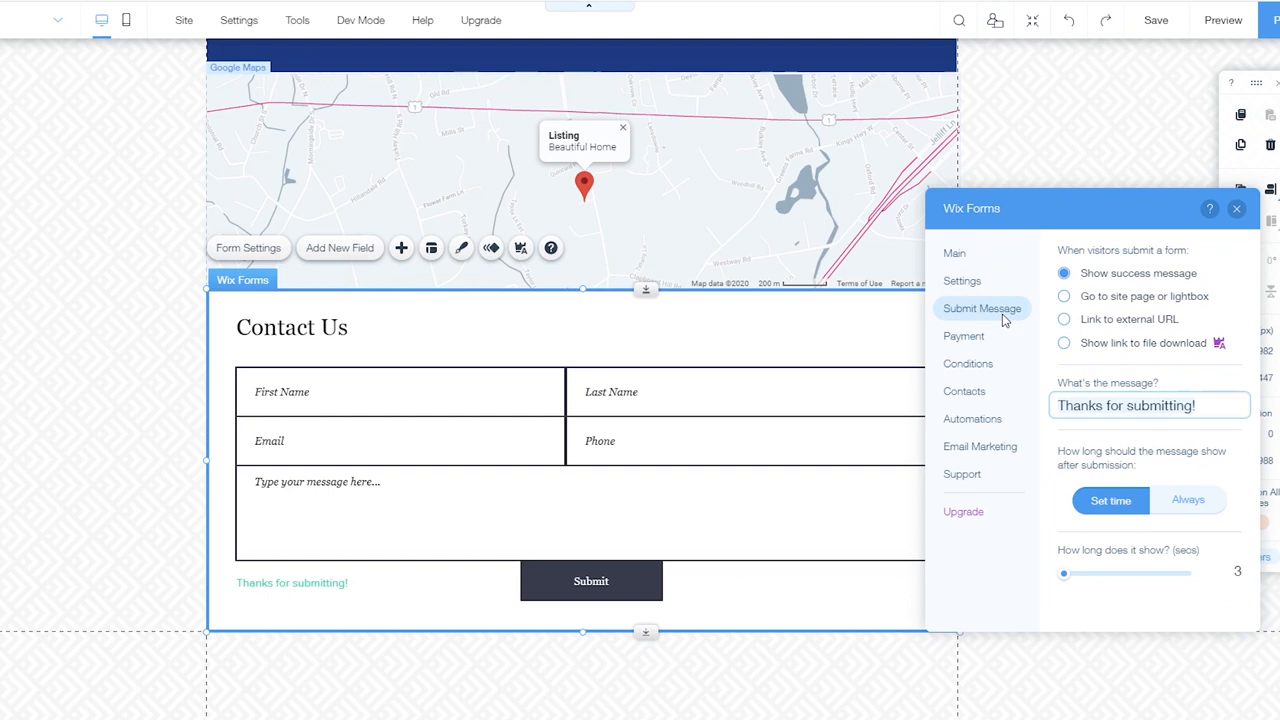
click(954, 252)
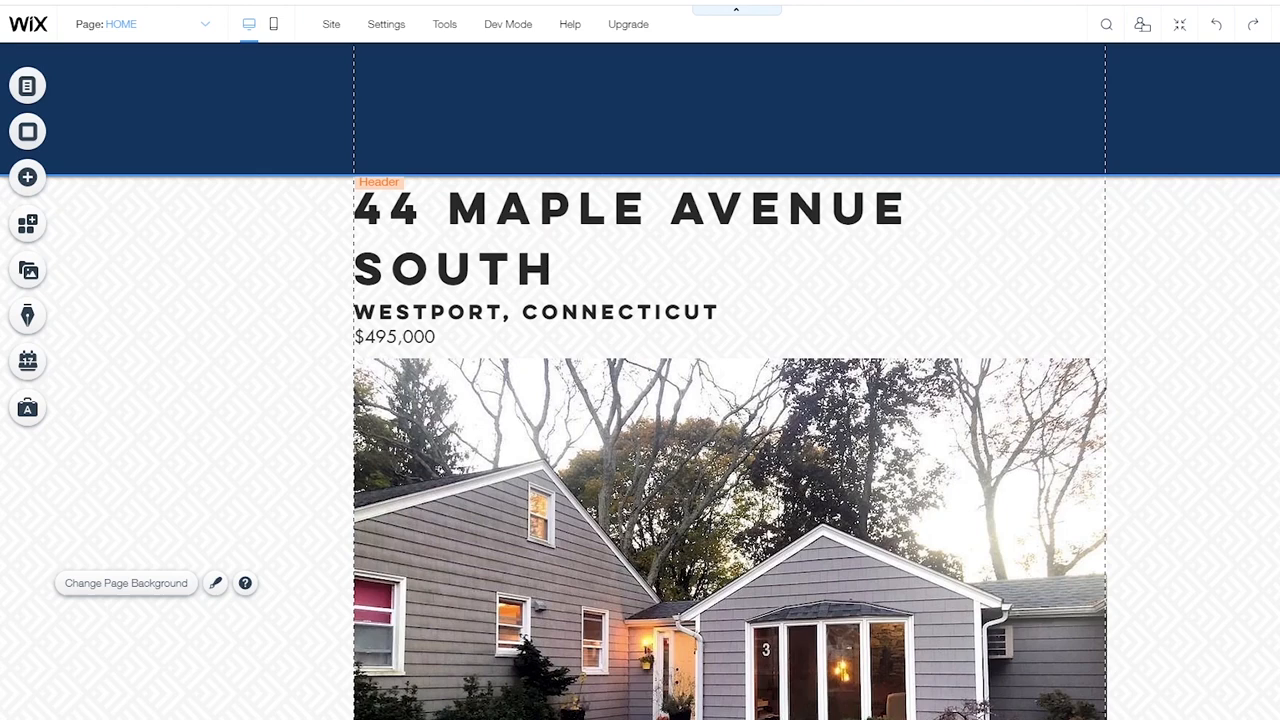
Reach the HOME page's SEO (Google) settings and select its URL slug field
click(28, 84)
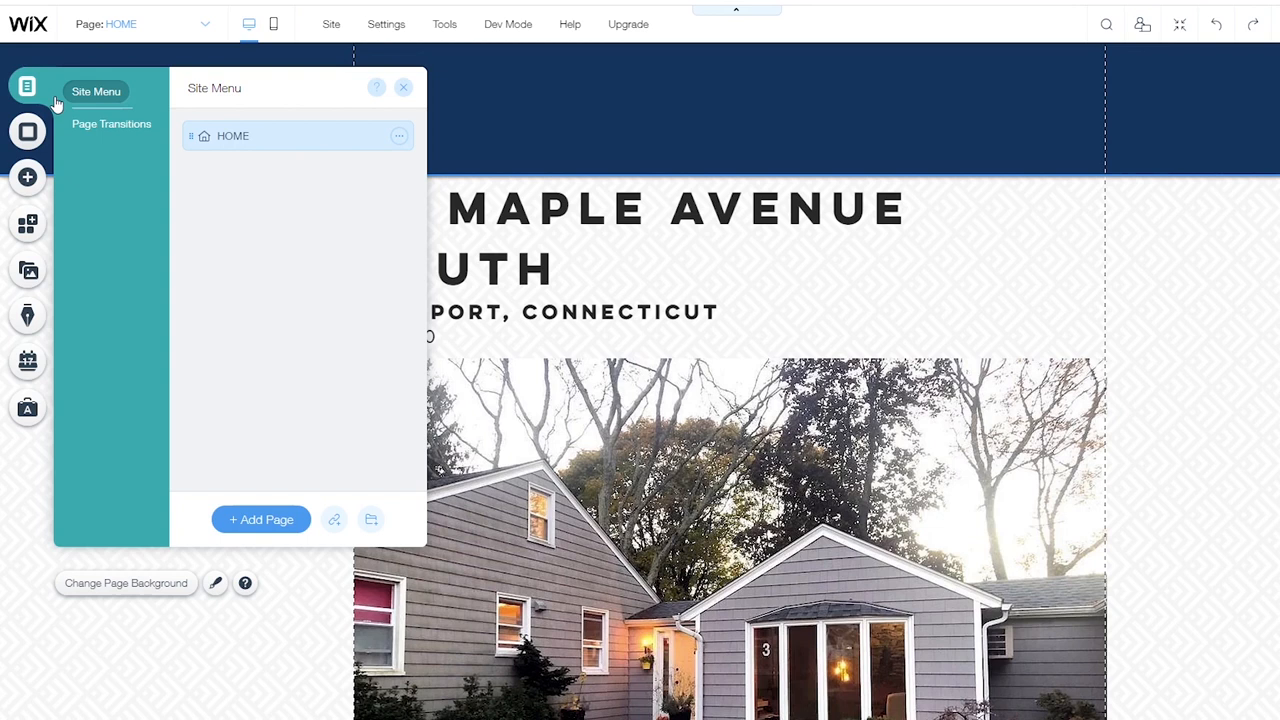
click(400, 136)
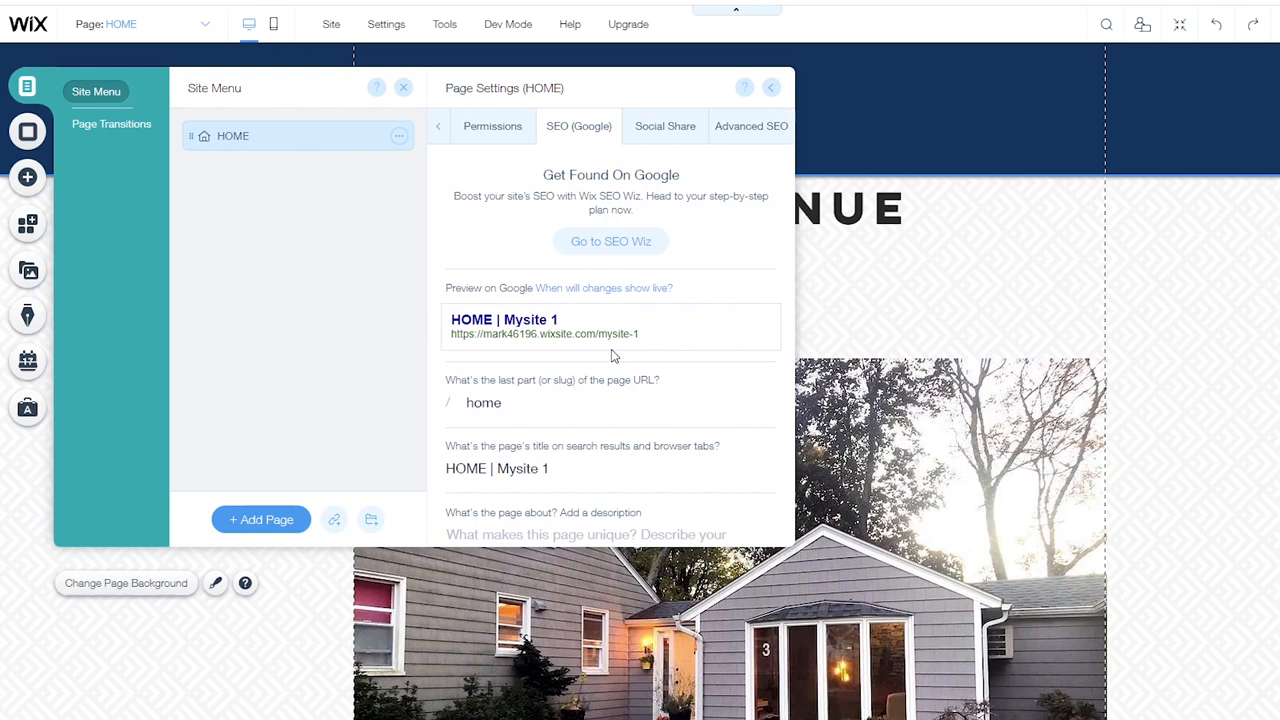
click(610, 402)
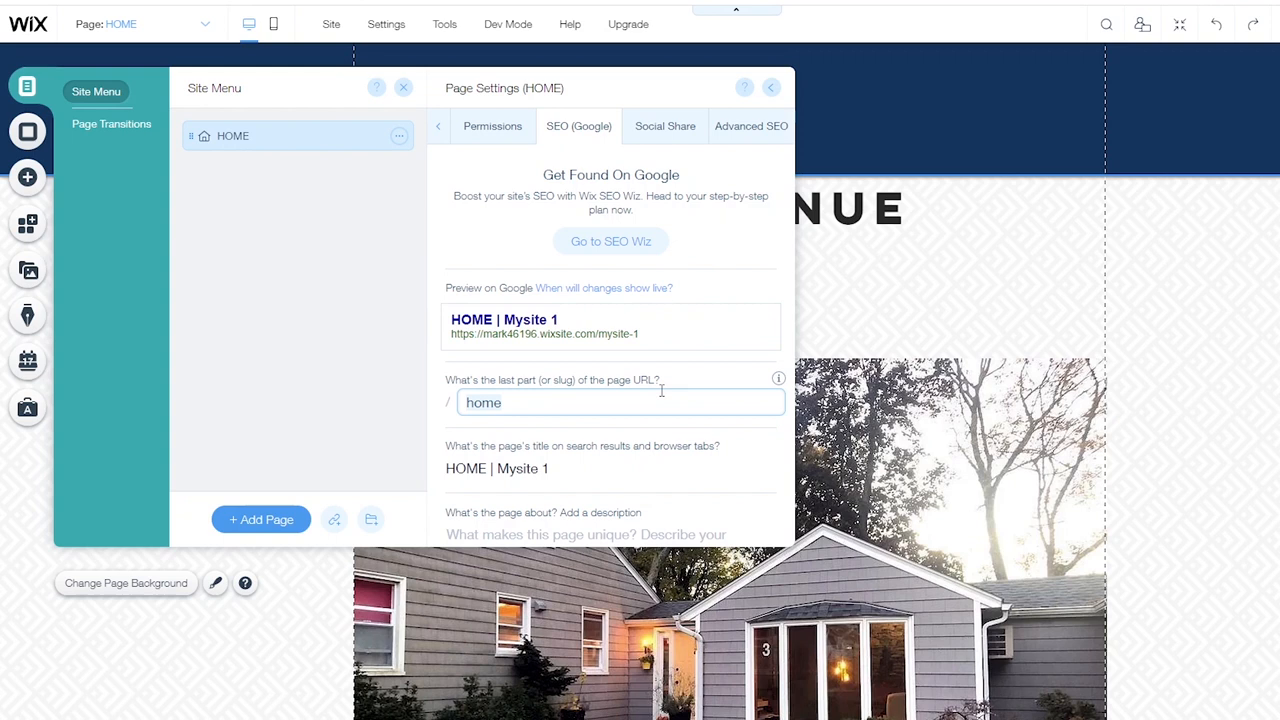
Set the slug to 44_Maple_Avenue and the title to 'Property for sale in Westport'
text(44_Maple_Avenue)
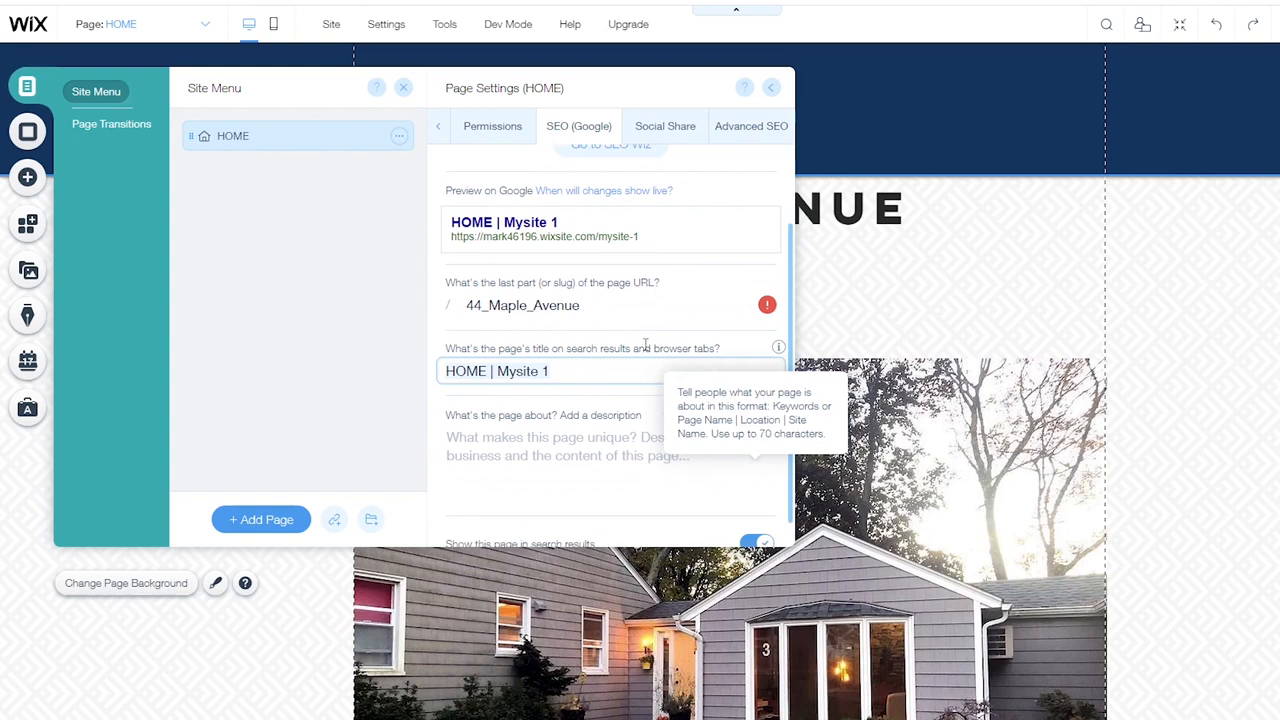
text(Property for sale in Westport)
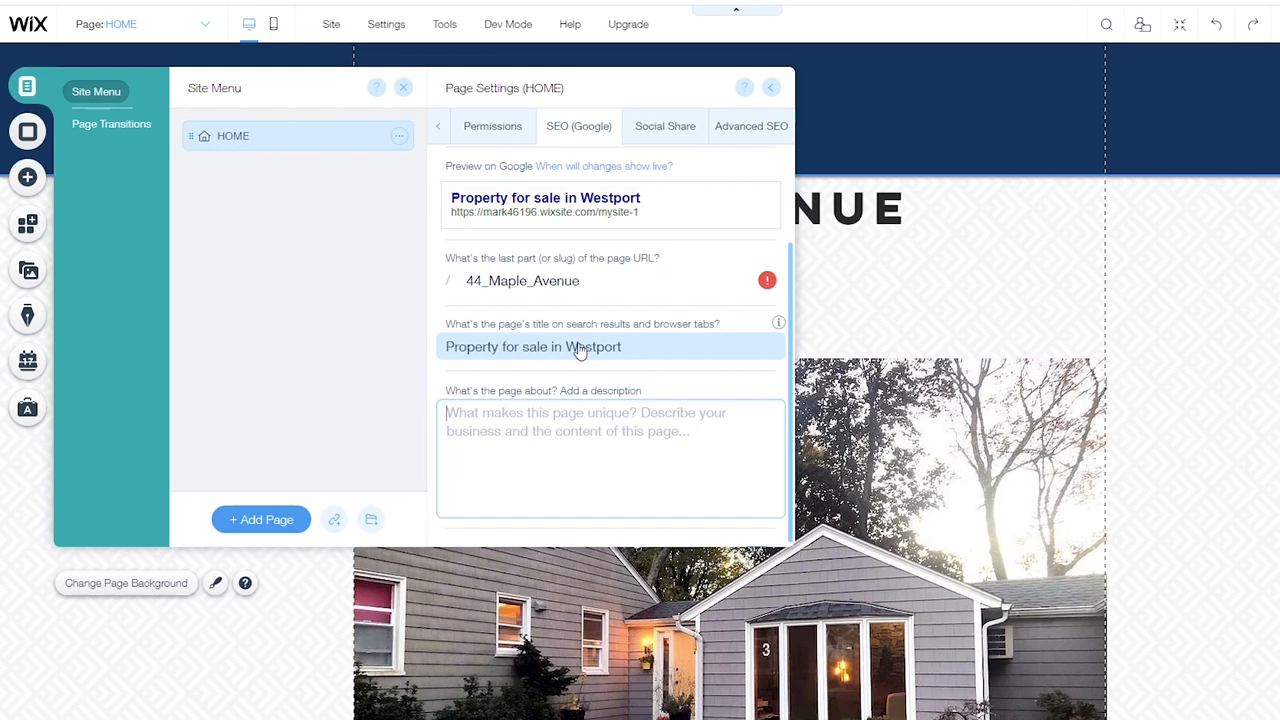
Describe the page as 'Beautiful family home for sale... A must see!', then go to Marketing & SEO
text(Beautiful family home for sale in Westport.  Move in condition!)
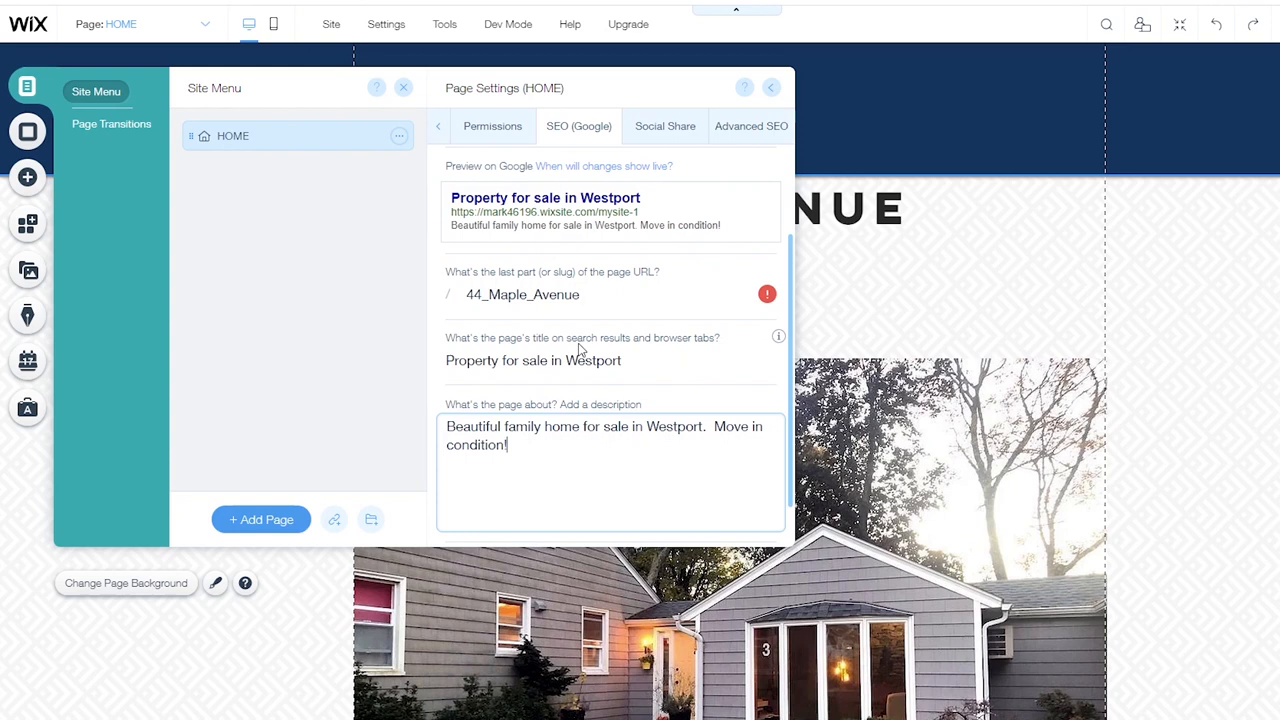
text(A must see!)
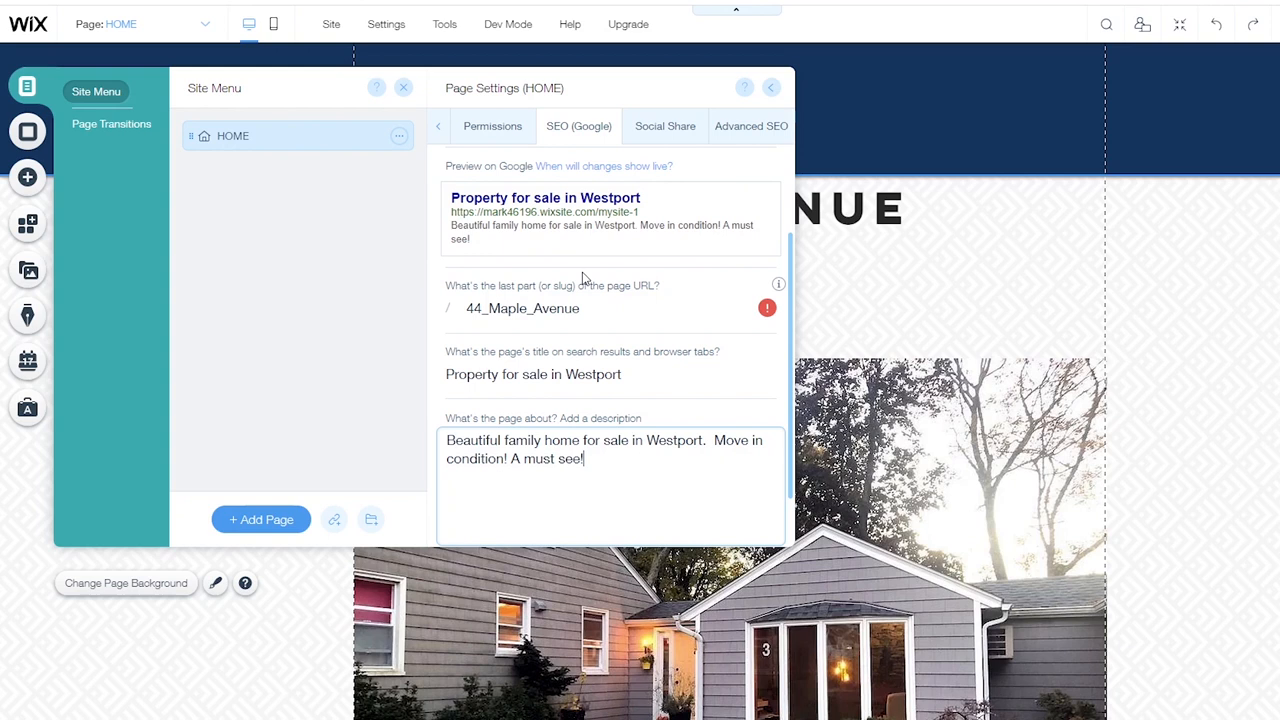
scroll(down, 3)
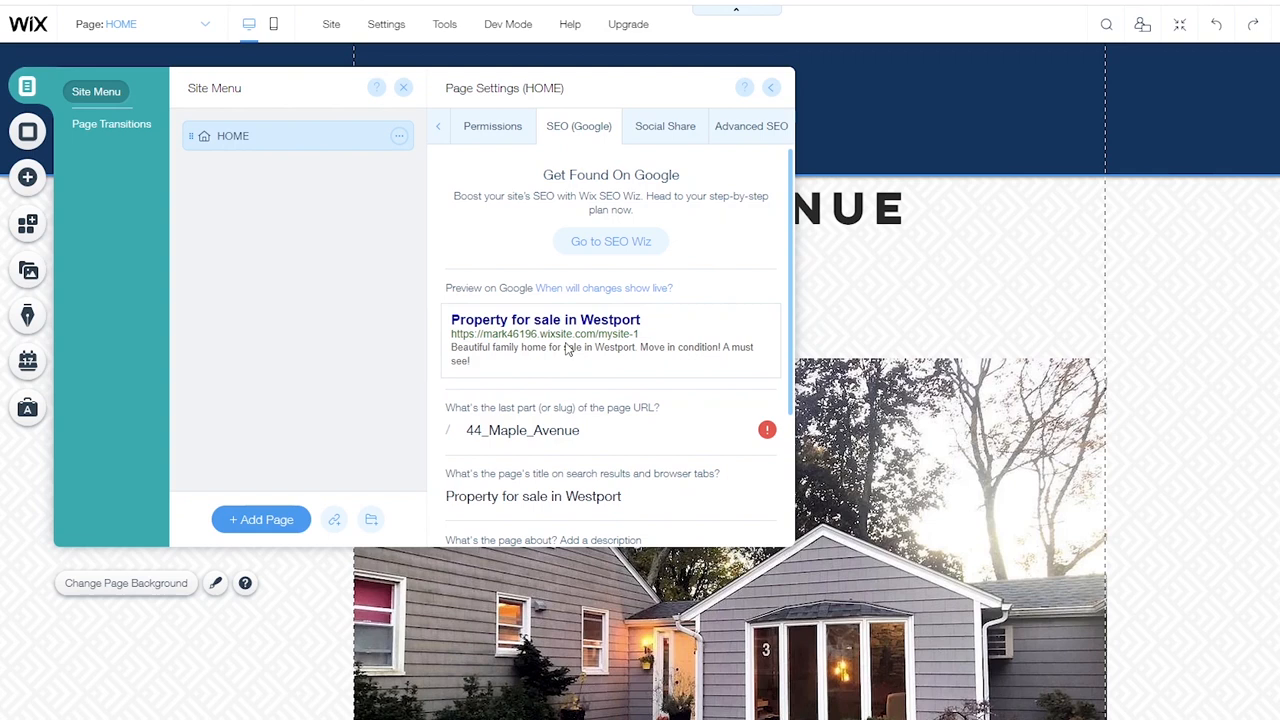
mouse_move(576, 352)
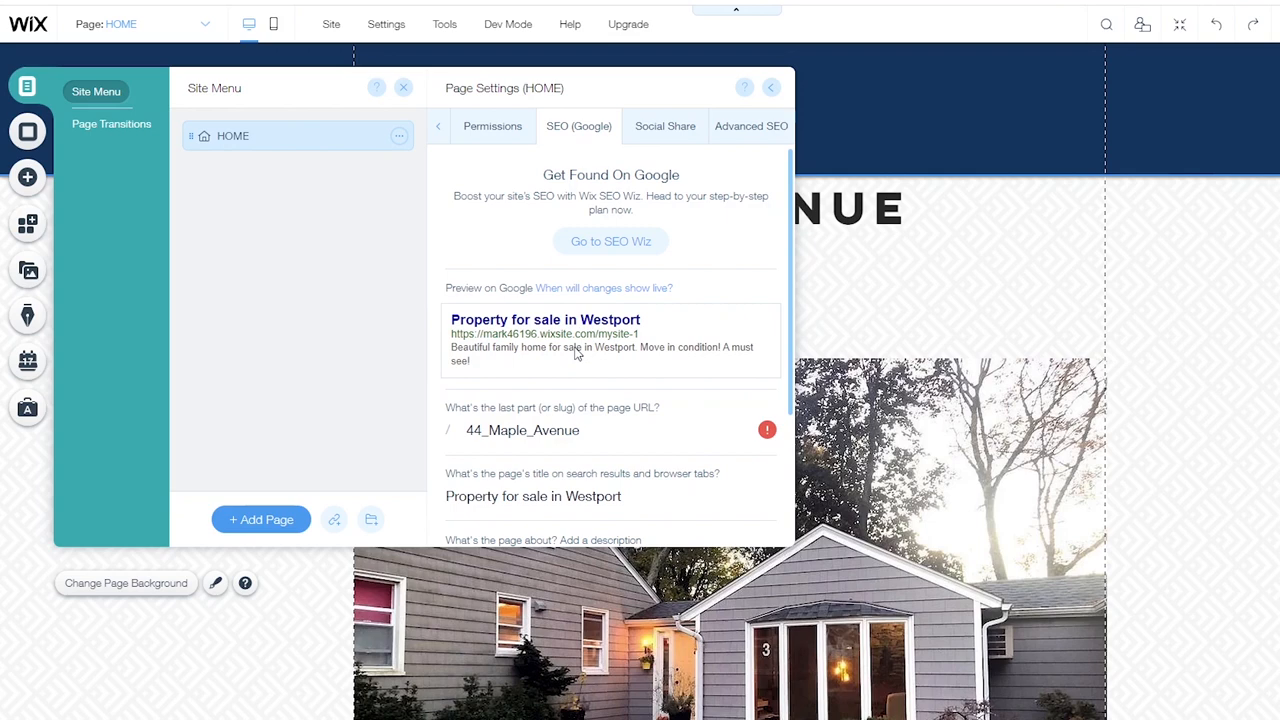
click(28, 408)
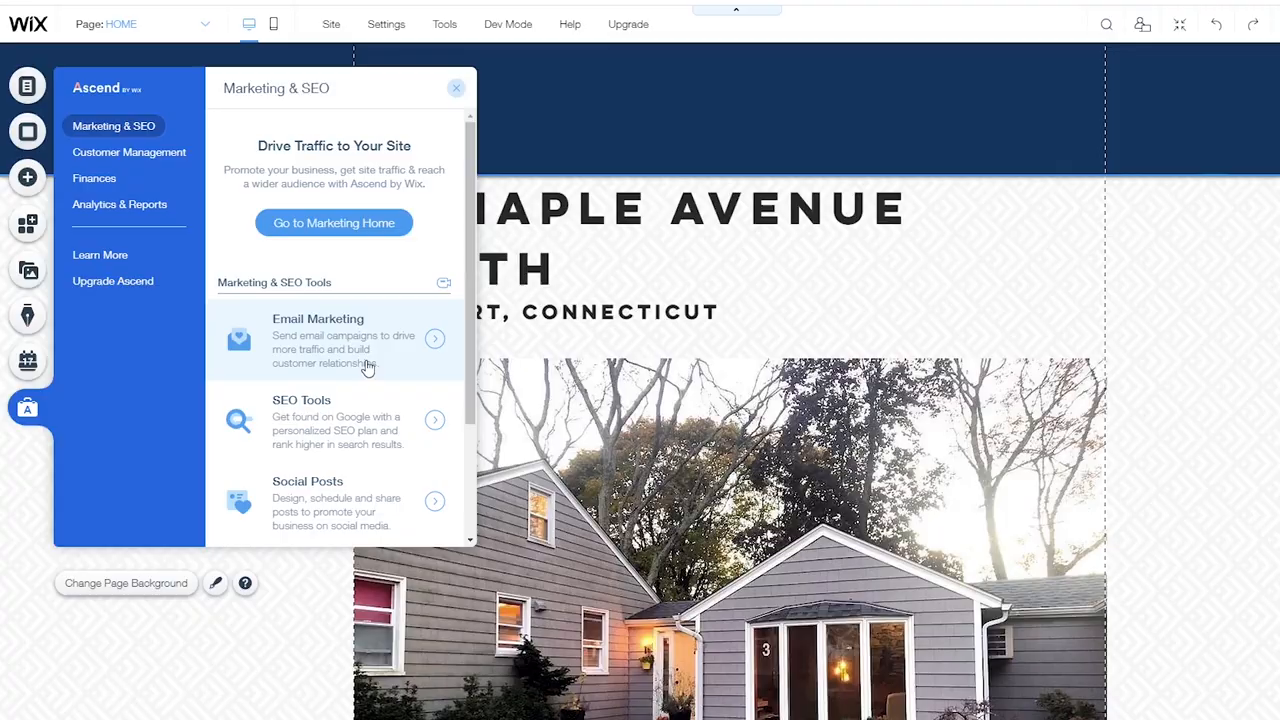
View the dashboard's SEO Tools and start the Get Found on Google setup
click(336, 420)
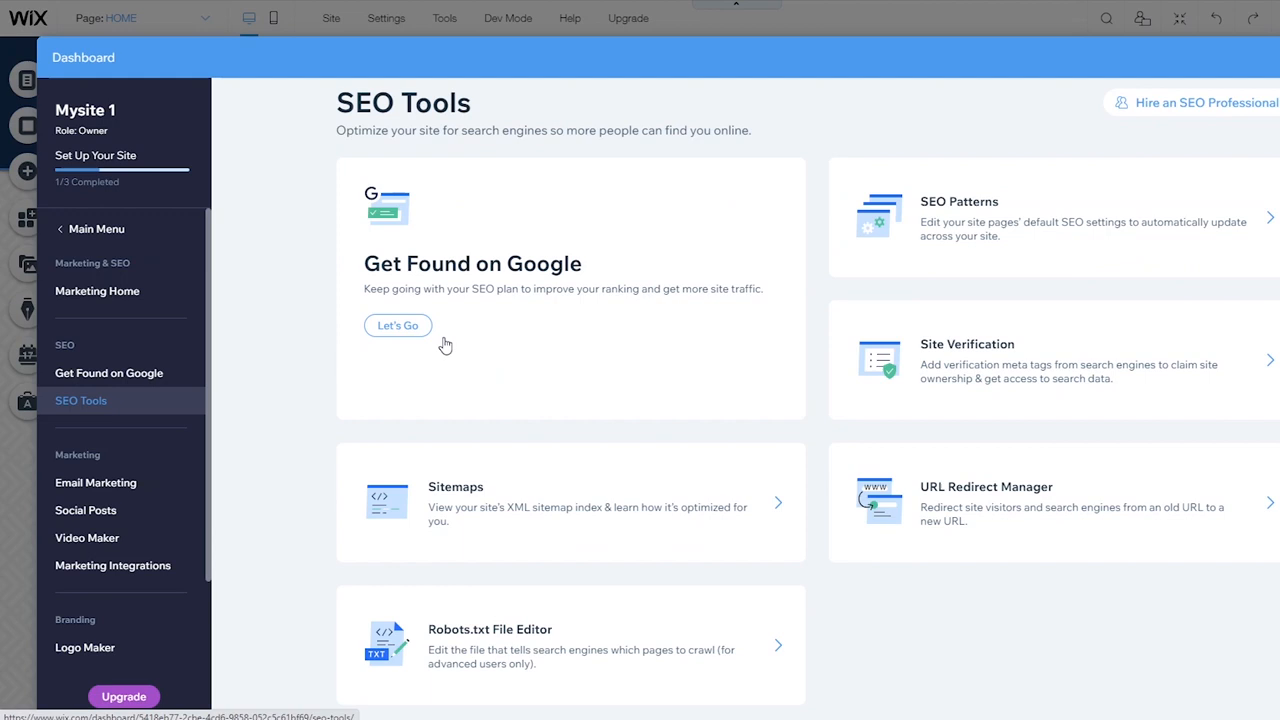
click(108, 374)
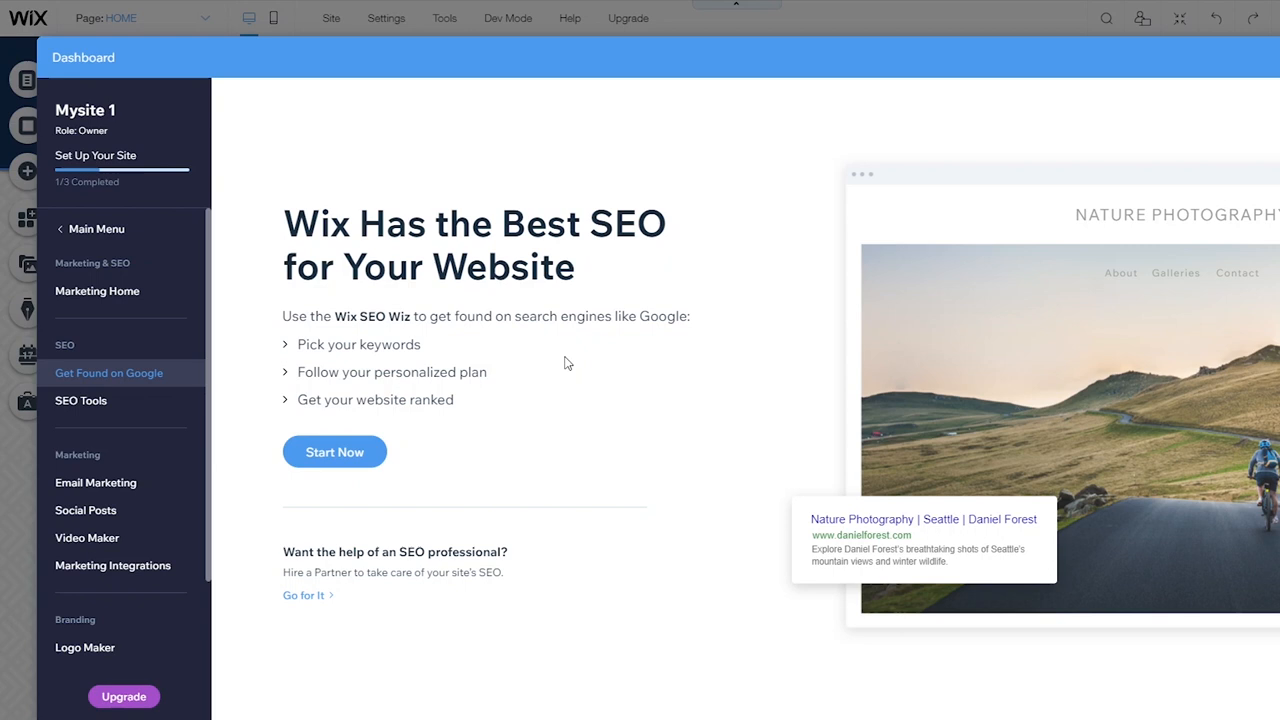
mouse_move(540, 388)
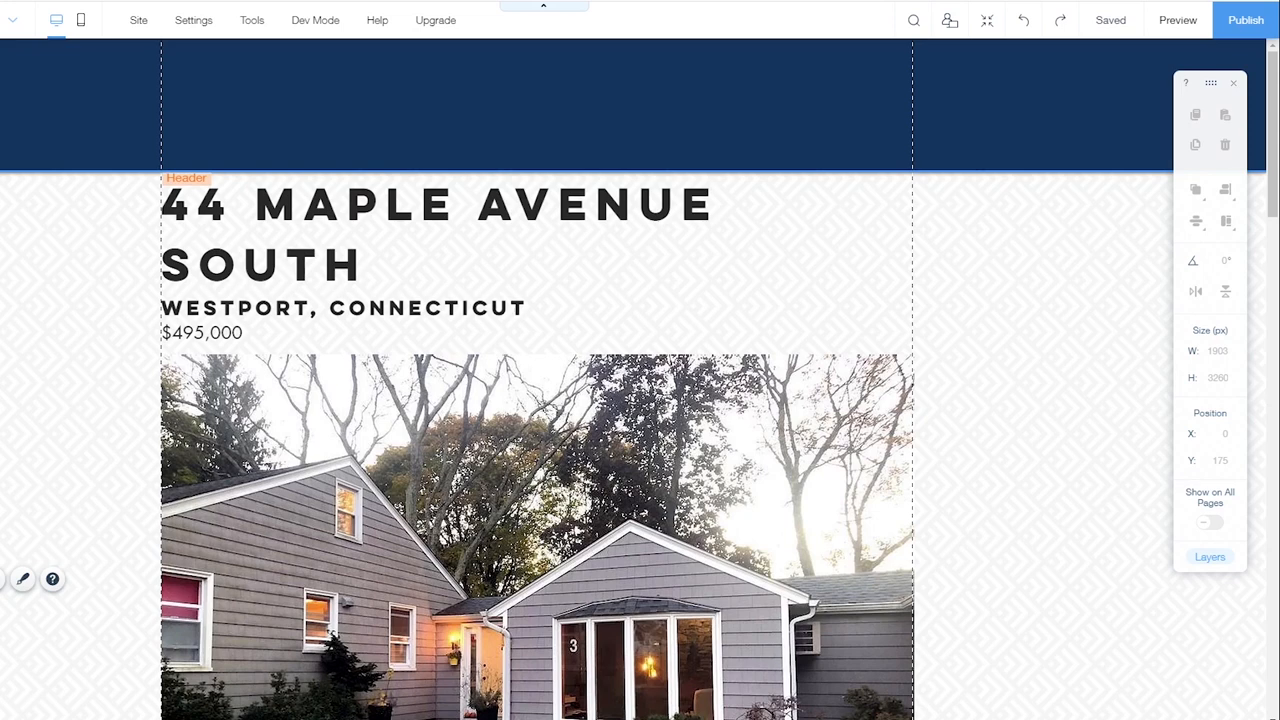
Publish the site live and view the congratulations dialog with its wixsite address
click(1244, 20)
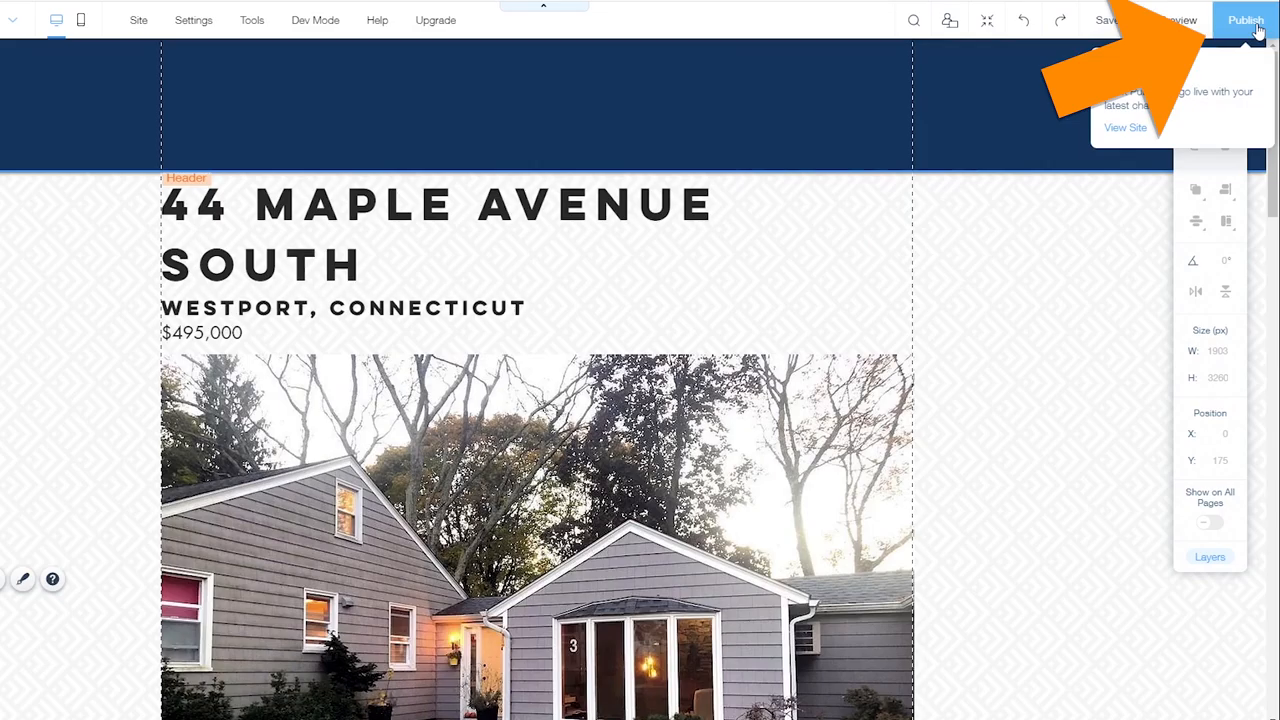
click(1244, 20)
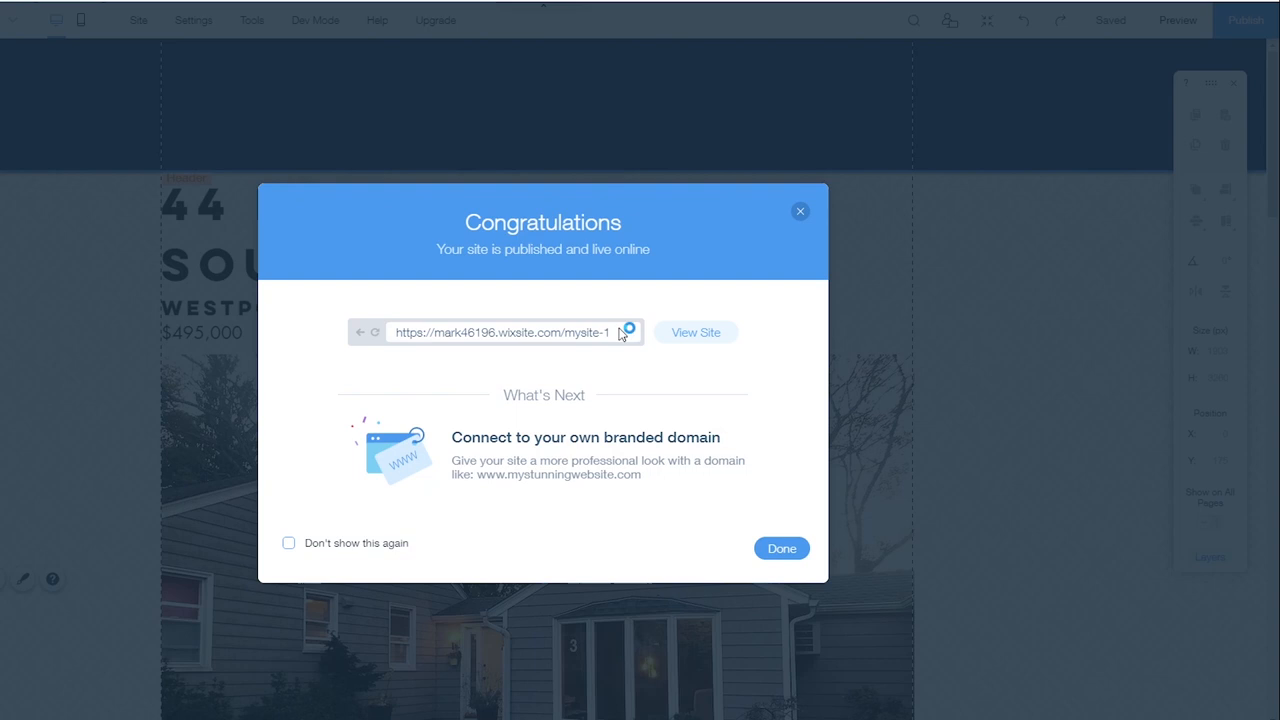
mouse_move(728, 412)
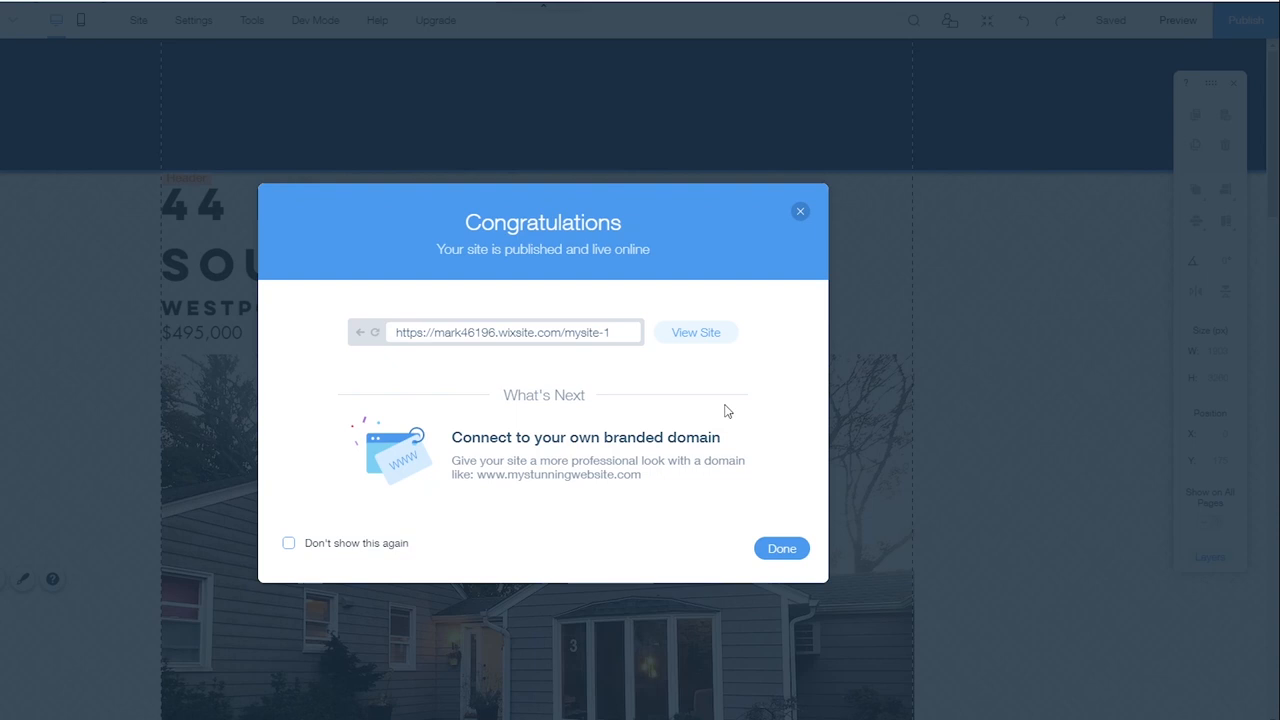